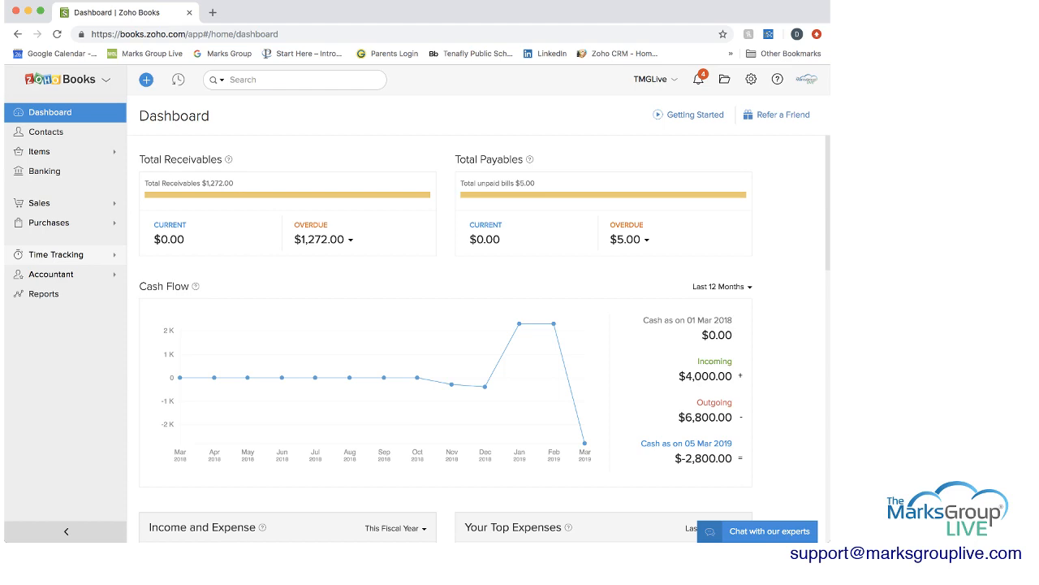
# From Time Tracking > Projects, view the 2019-01-09 Demo Project overview and scroll through it.
pyautogui.click(55, 253)
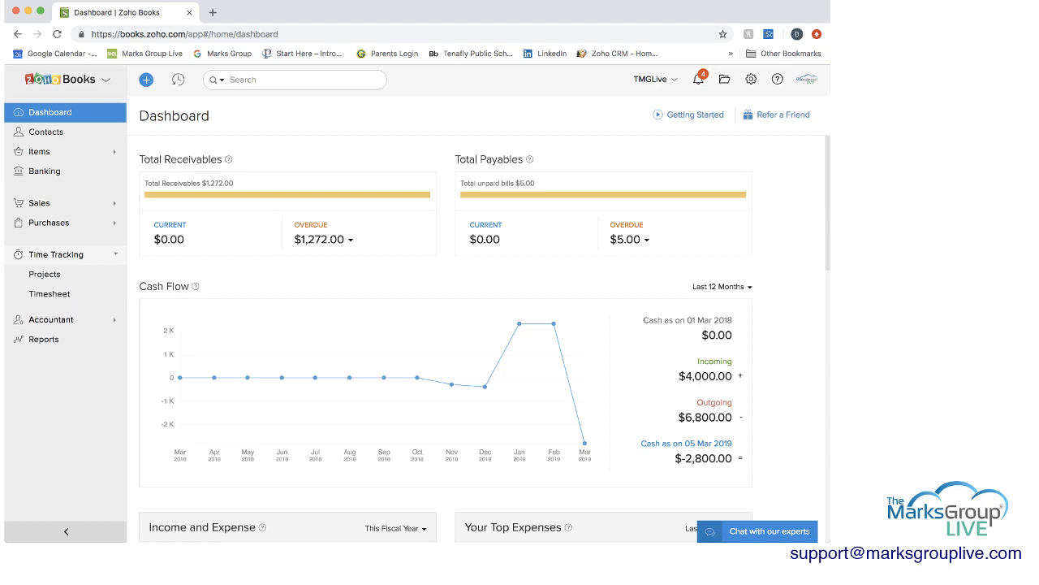
pyautogui.moveTo(48, 293)
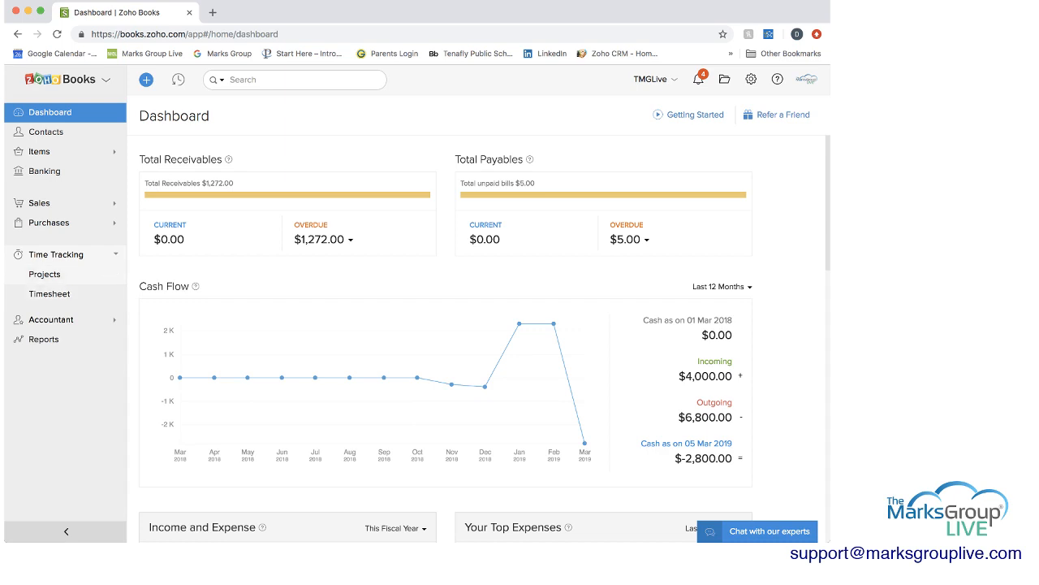
pyautogui.click(45, 273)
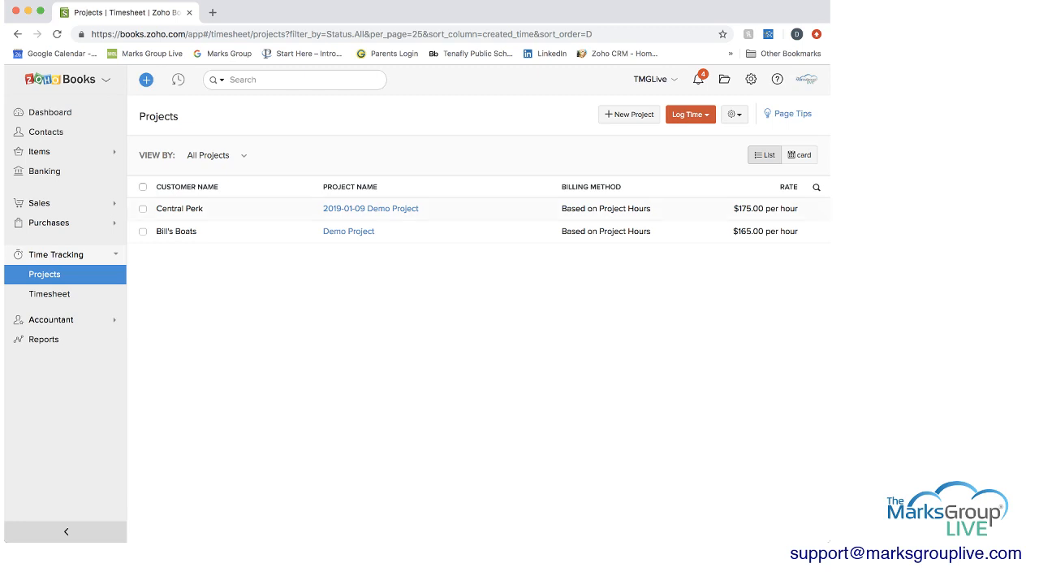
pyautogui.click(370, 208)
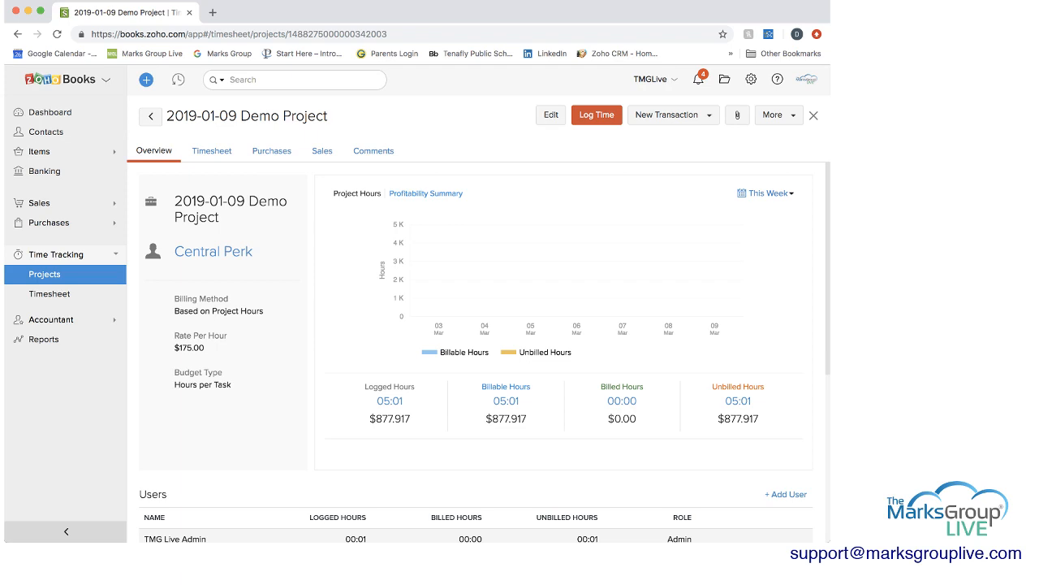
pyautogui.scroll(-3)
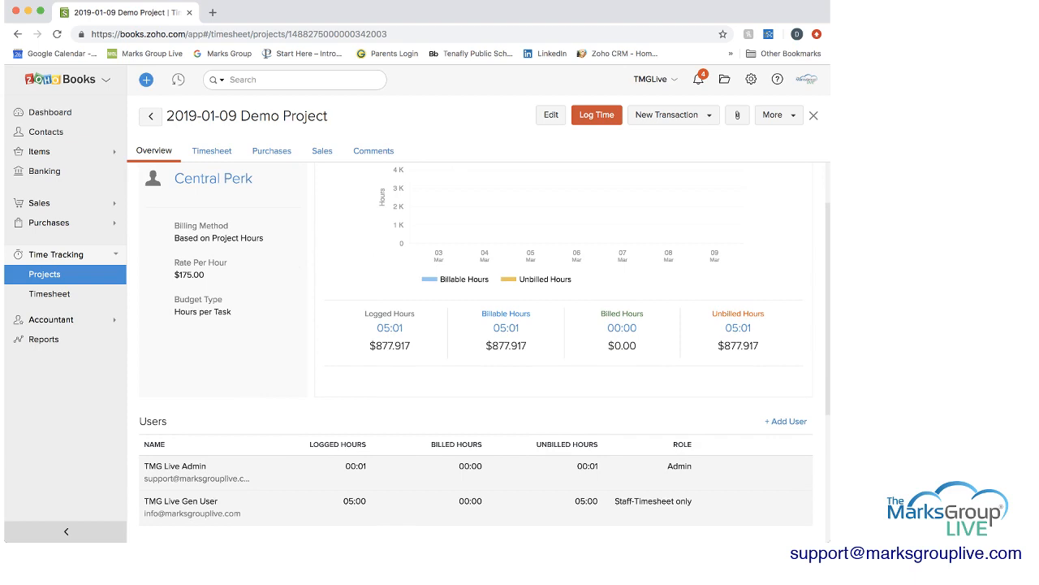
pyautogui.scroll(-3)
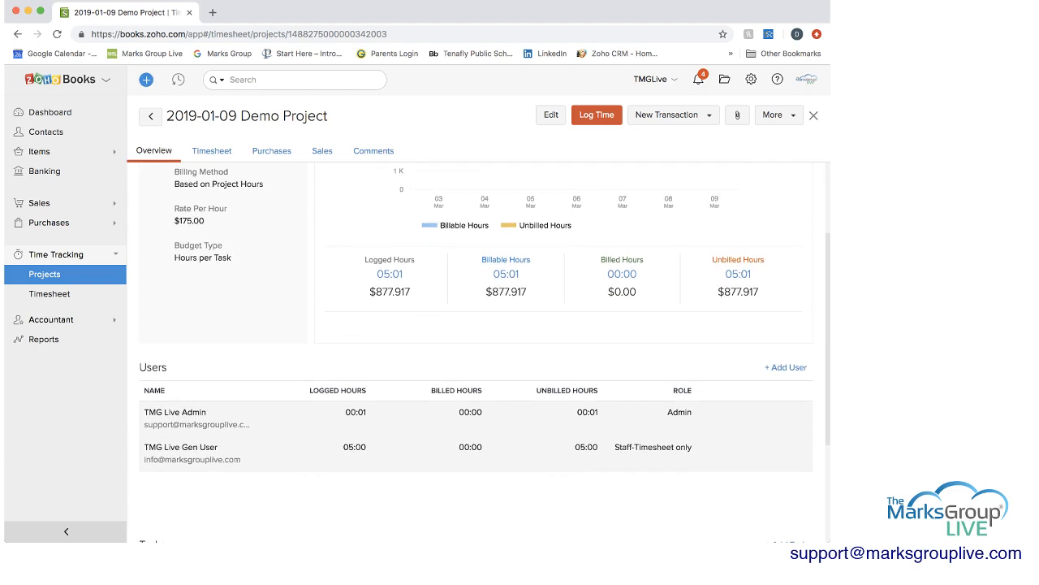
pyautogui.scroll(3)
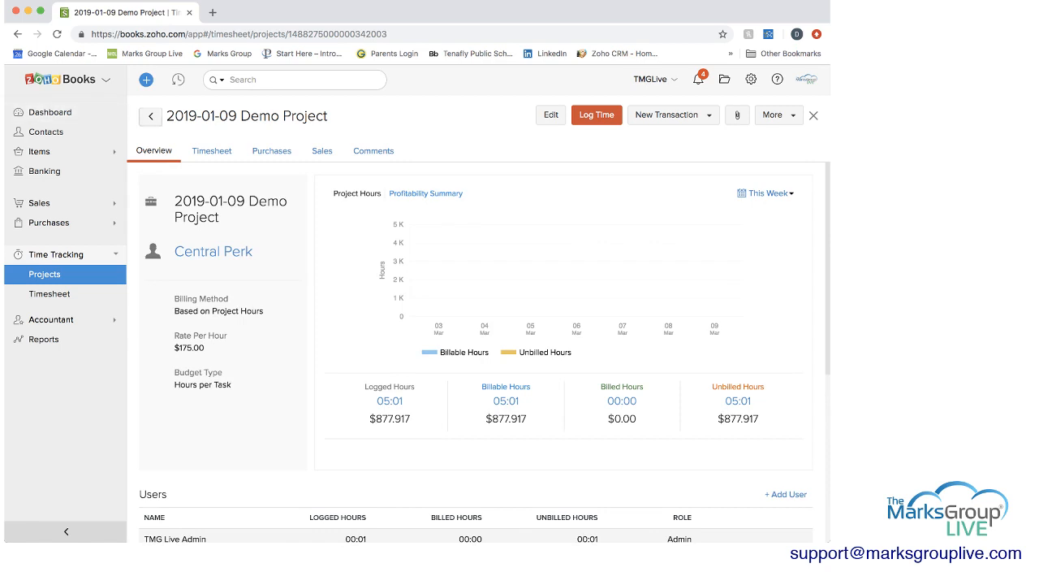
# Return to the projects list and reach Settings > Preferences > Projects.
pyautogui.click(149, 117)
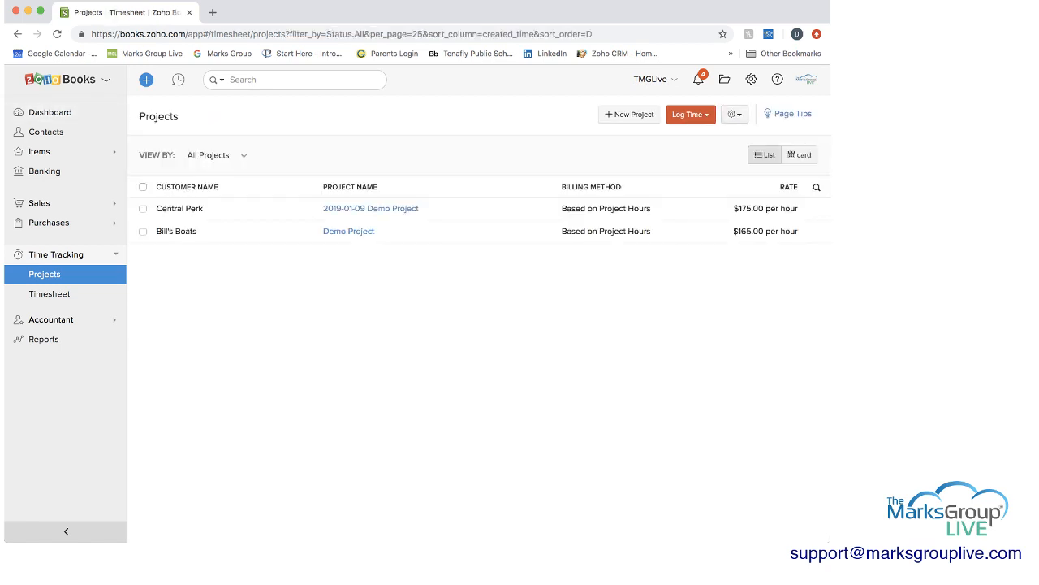
pyautogui.click(735, 114)
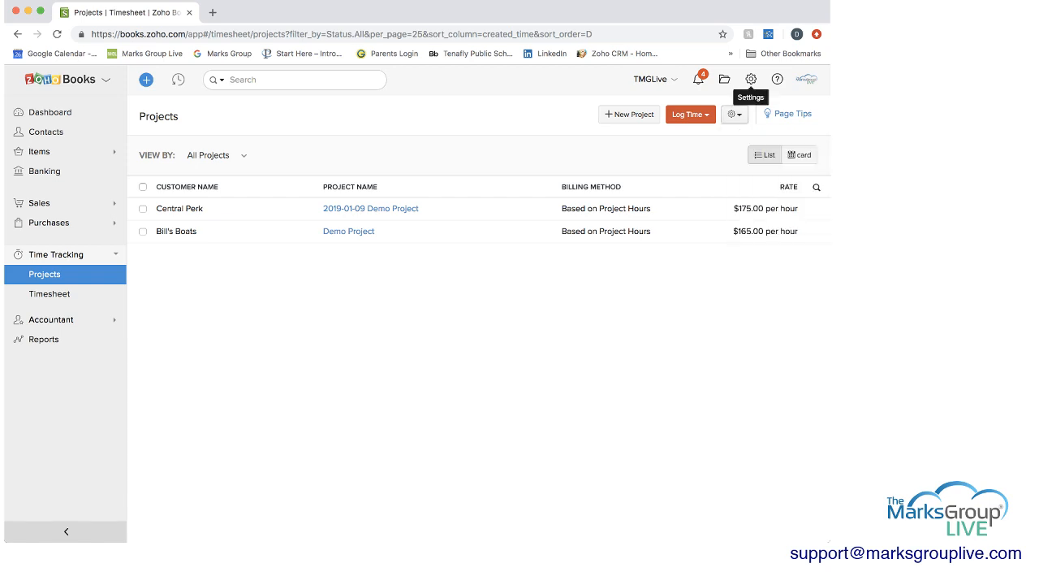
pyautogui.click(750, 78)
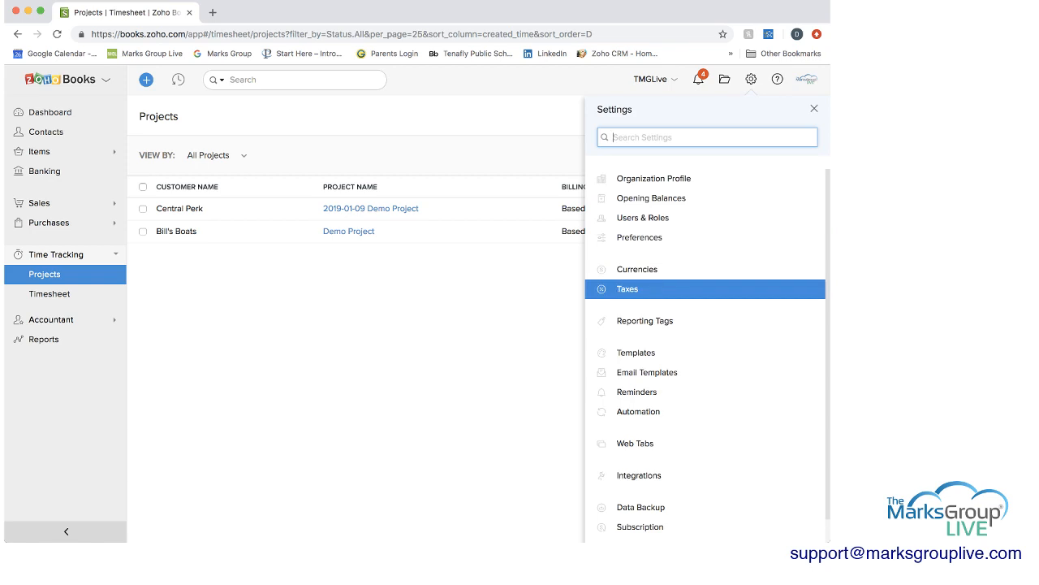
pyautogui.click(640, 238)
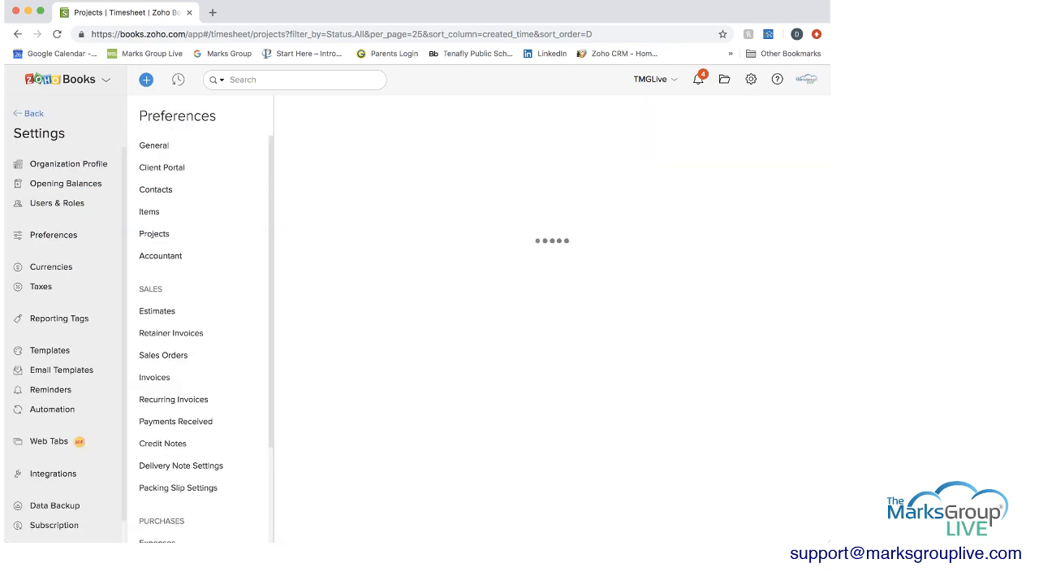
pyautogui.click(153, 145)
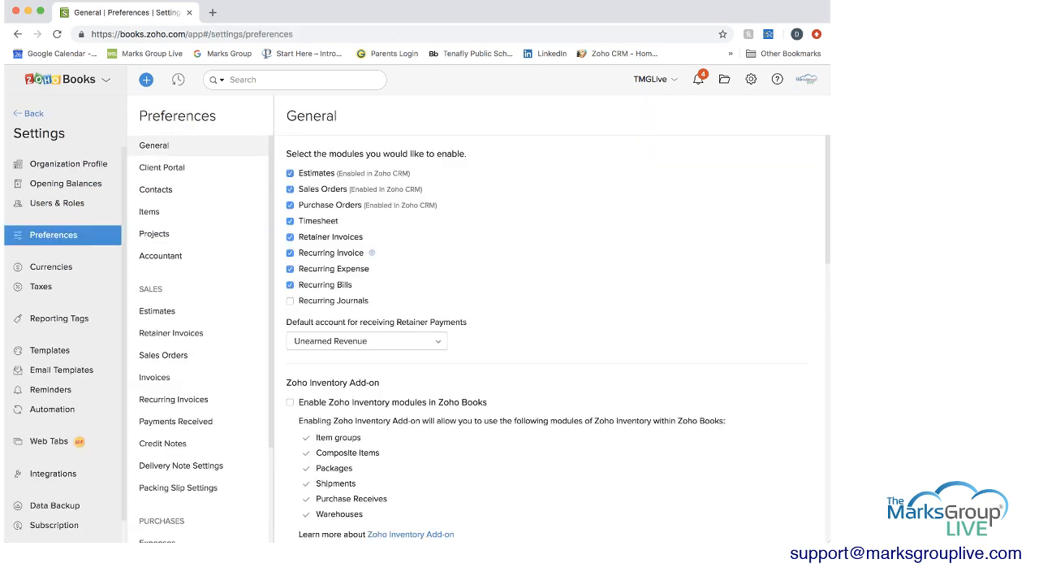
pyautogui.click(155, 234)
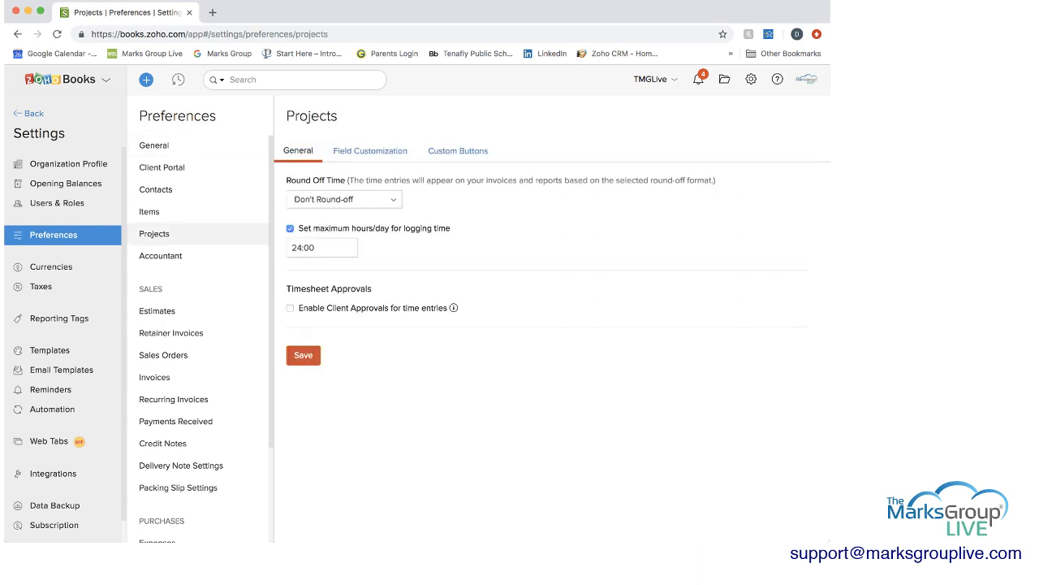
# Review the Round Off Time choices, tick Enable Client Approvals and cancel the client portal prompt.
pyautogui.click(343, 198)
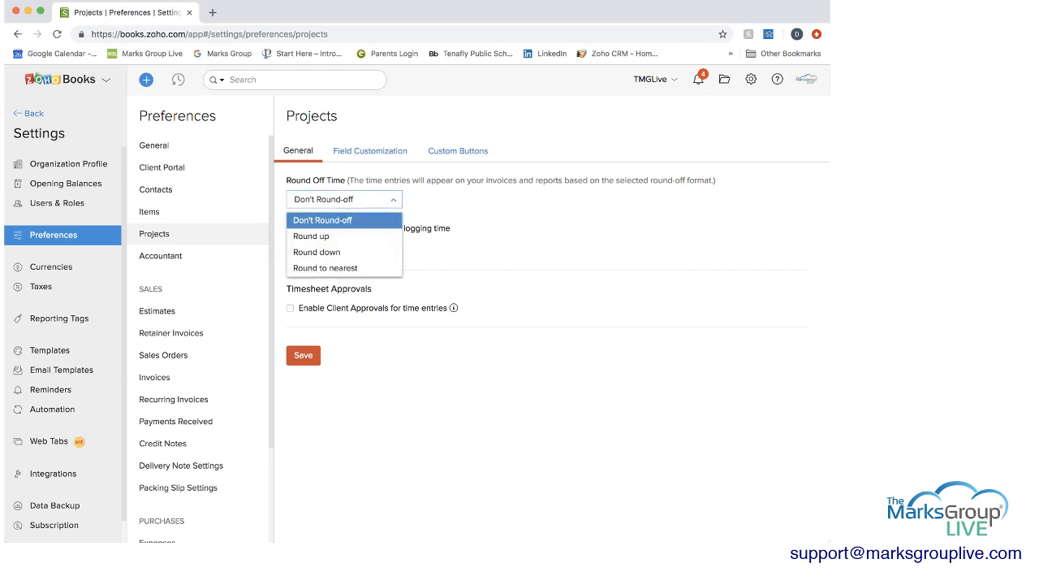
pyautogui.click(321, 221)
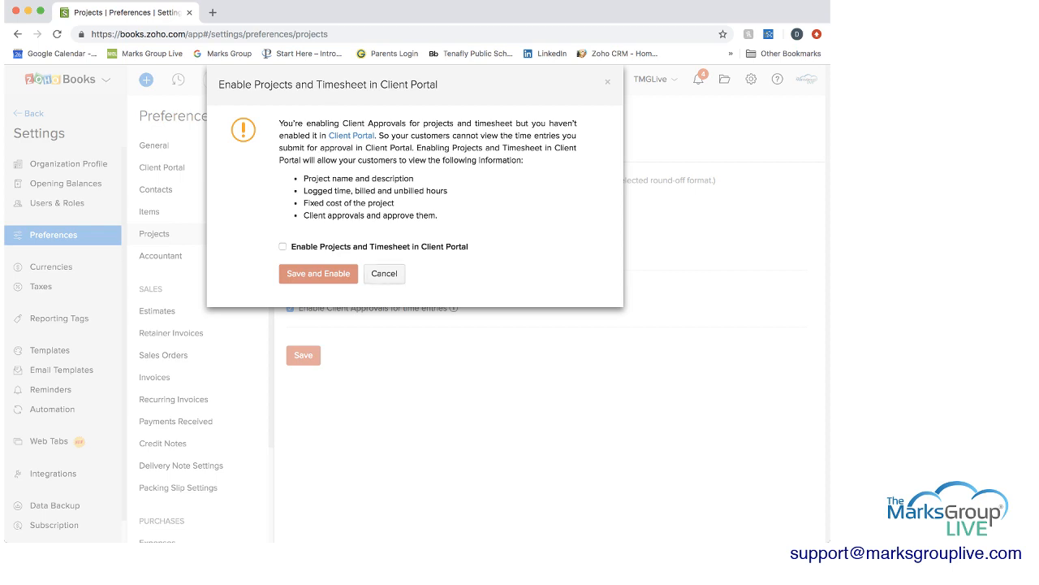
pyautogui.click(384, 273)
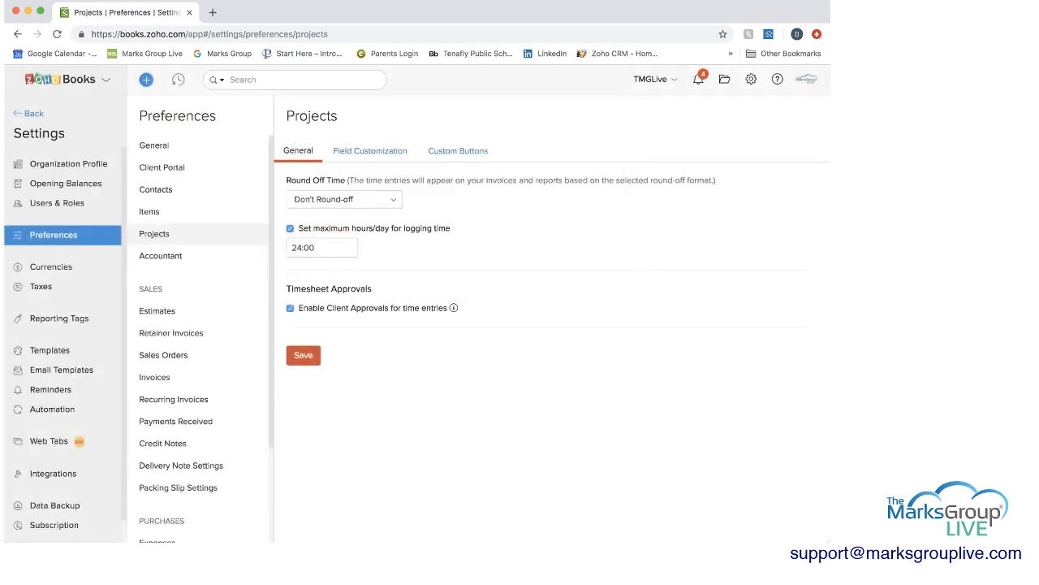
# Glance at Field Customization and Custom Buttons, then leave preferences unsaved and return to Projects.
pyautogui.click(370, 149)
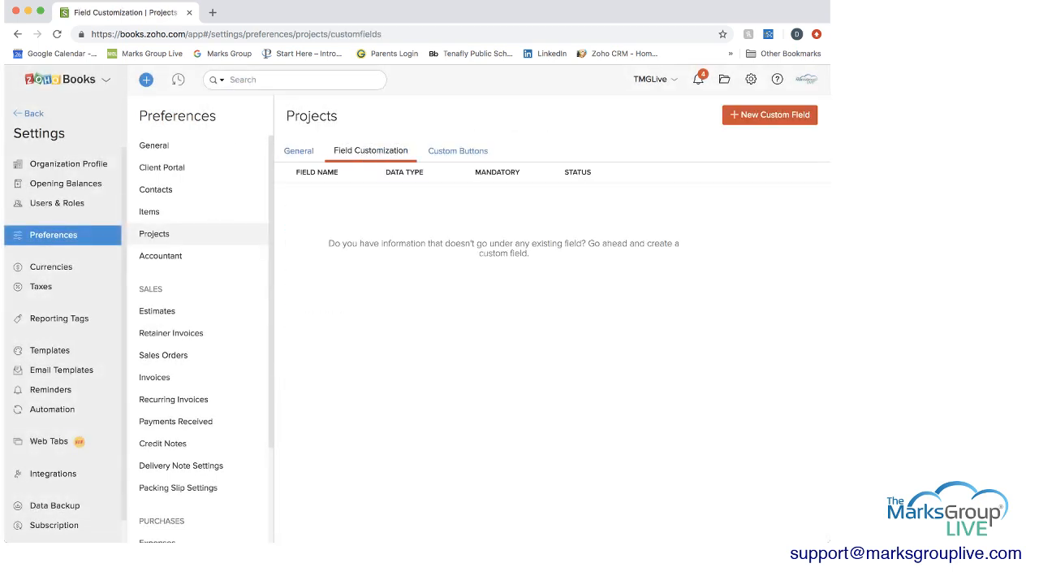
pyautogui.click(458, 150)
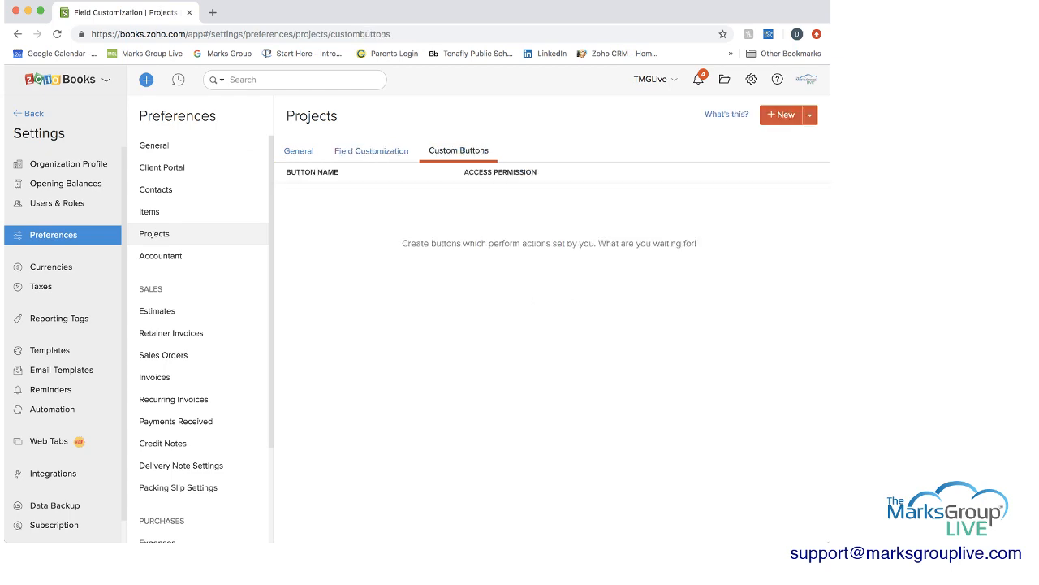
pyautogui.click(299, 150)
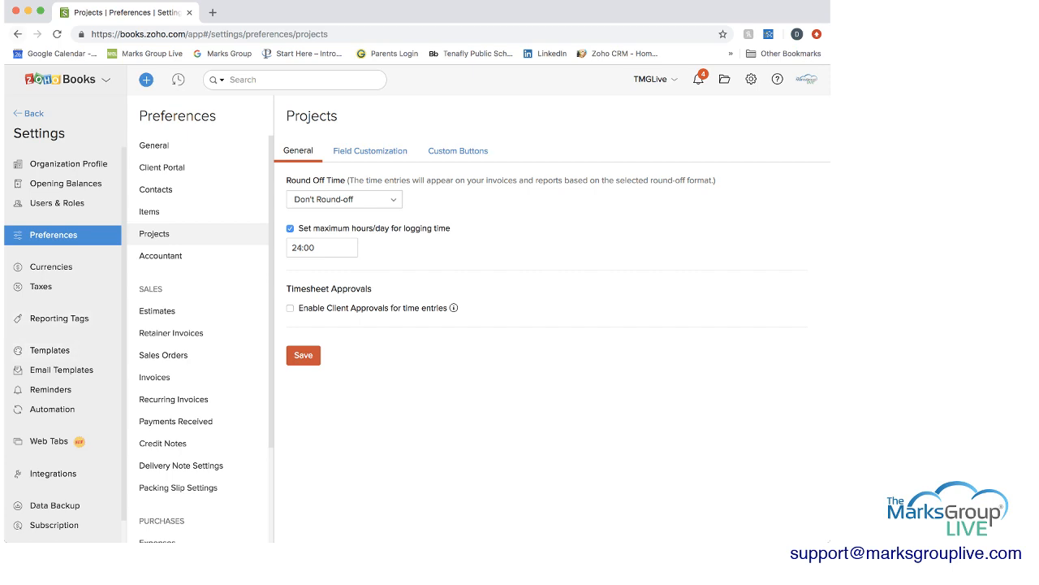
pyautogui.click(458, 149)
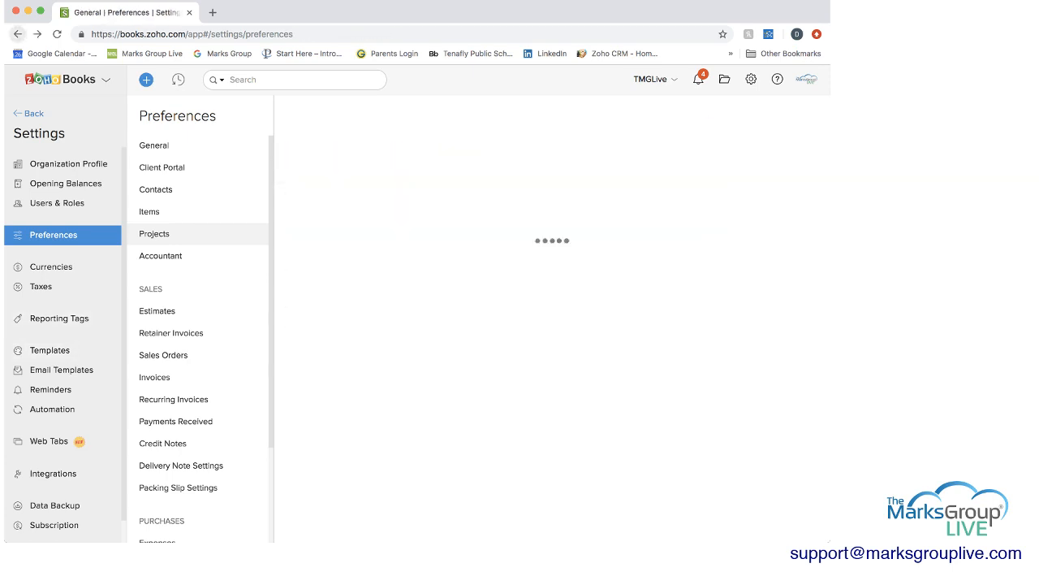
pyautogui.click(154, 234)
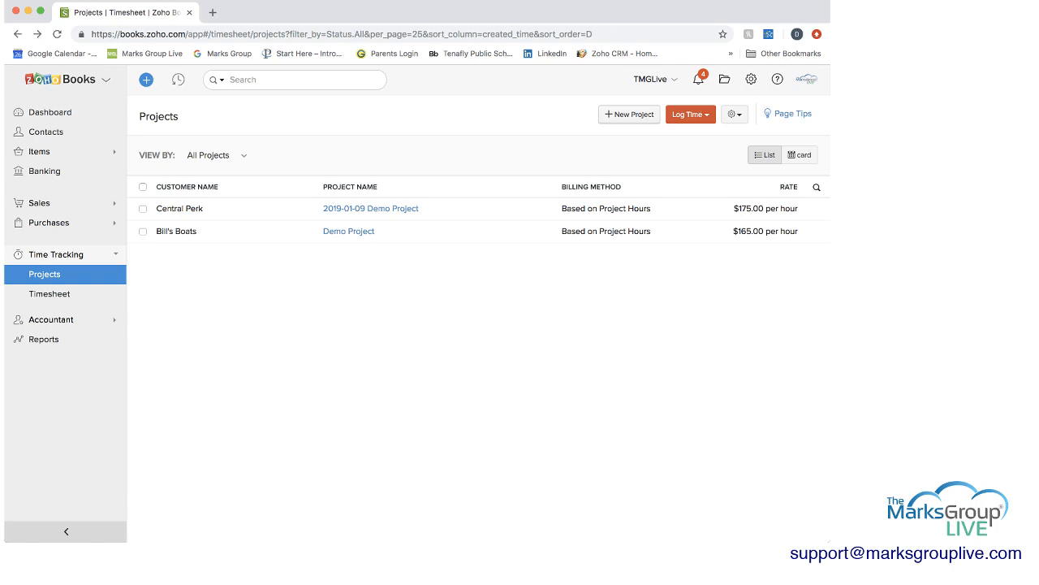
# Create a new project named Web Demo Project with customer BleckSheepStudio.
pyautogui.click(630, 114)
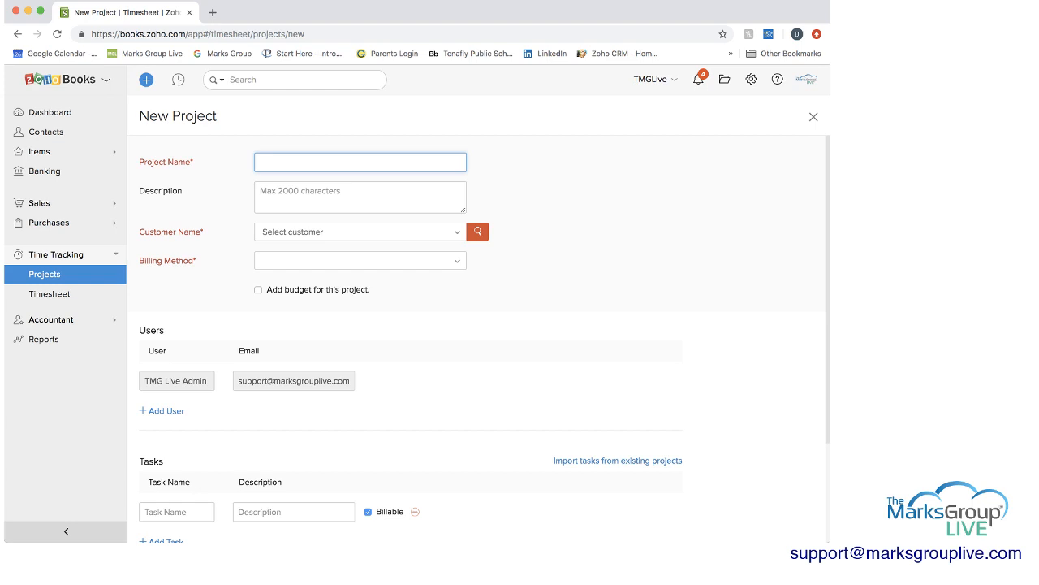
pyautogui.write('Web Dem')
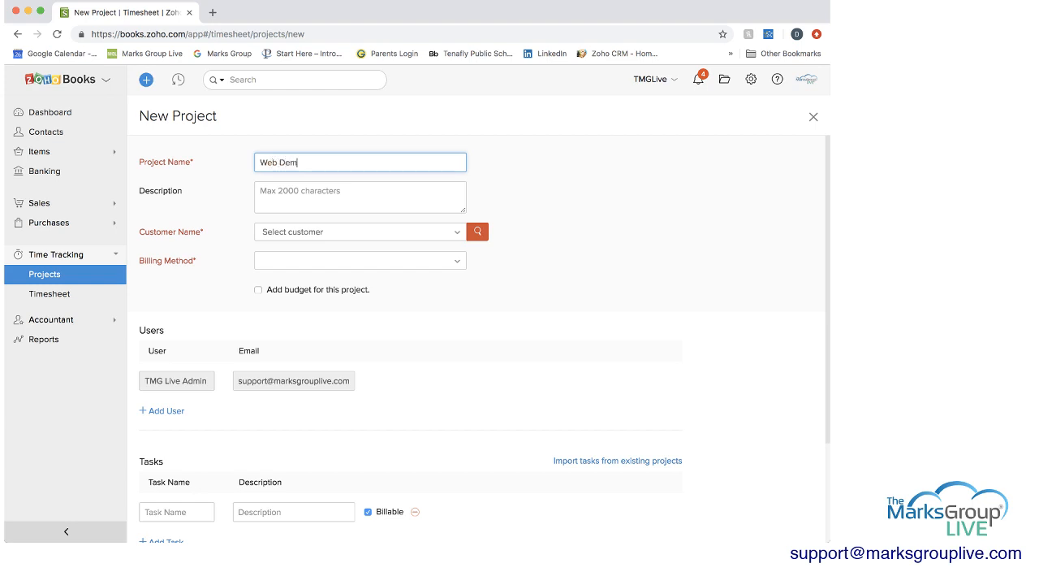
pyautogui.write('o Proj')
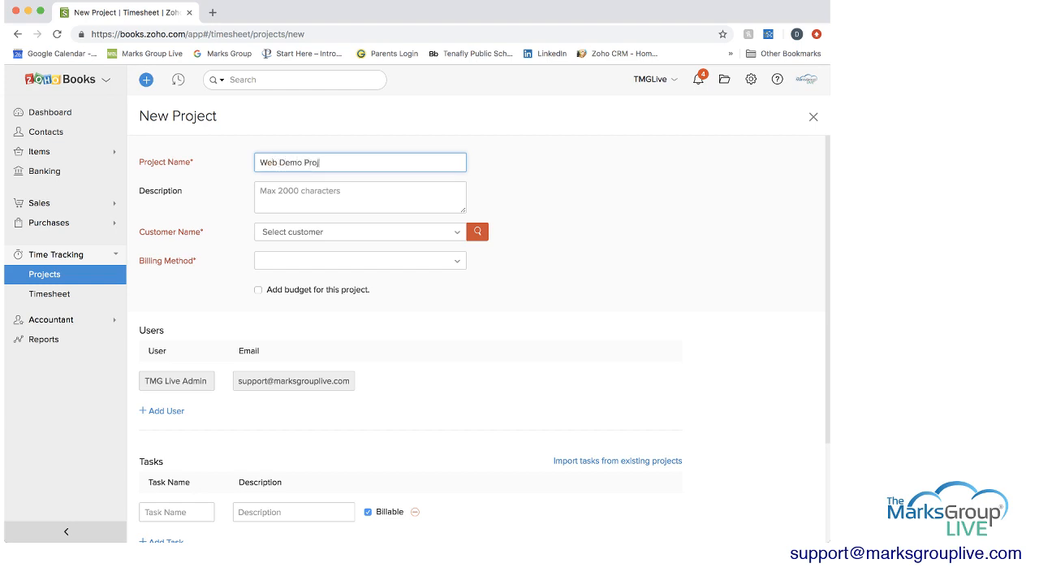
pyautogui.write('ect')
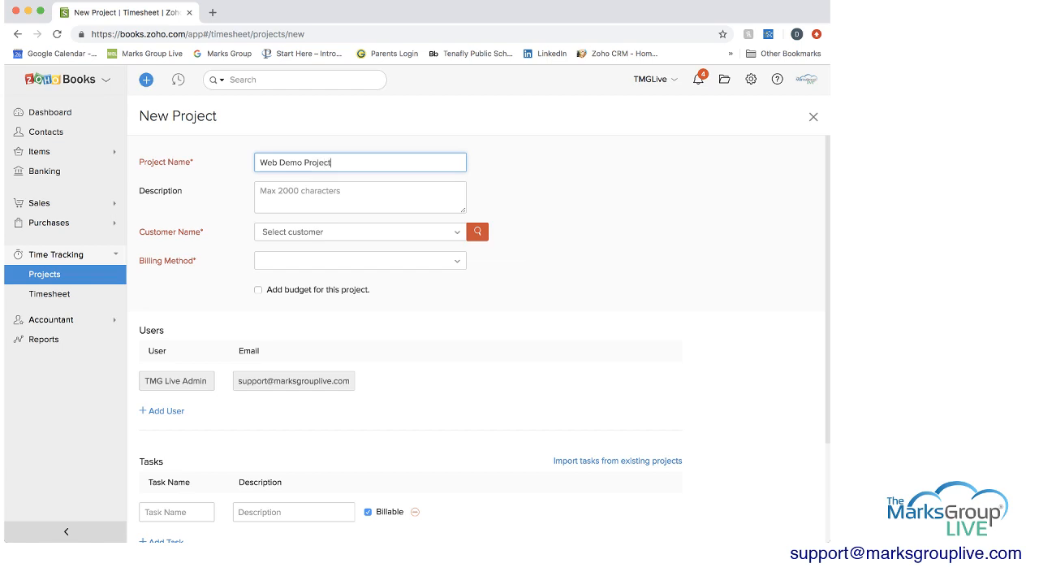
pyautogui.click(359, 231)
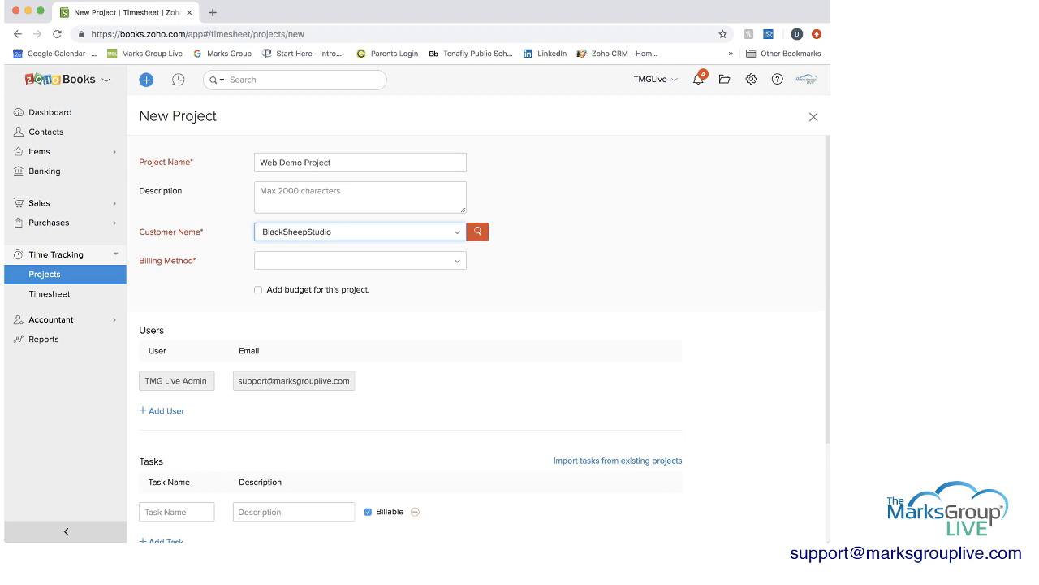
# Try fixed-cost and hourly project rate billing, then choose Based on Task Hours.
pyautogui.click(359, 260)
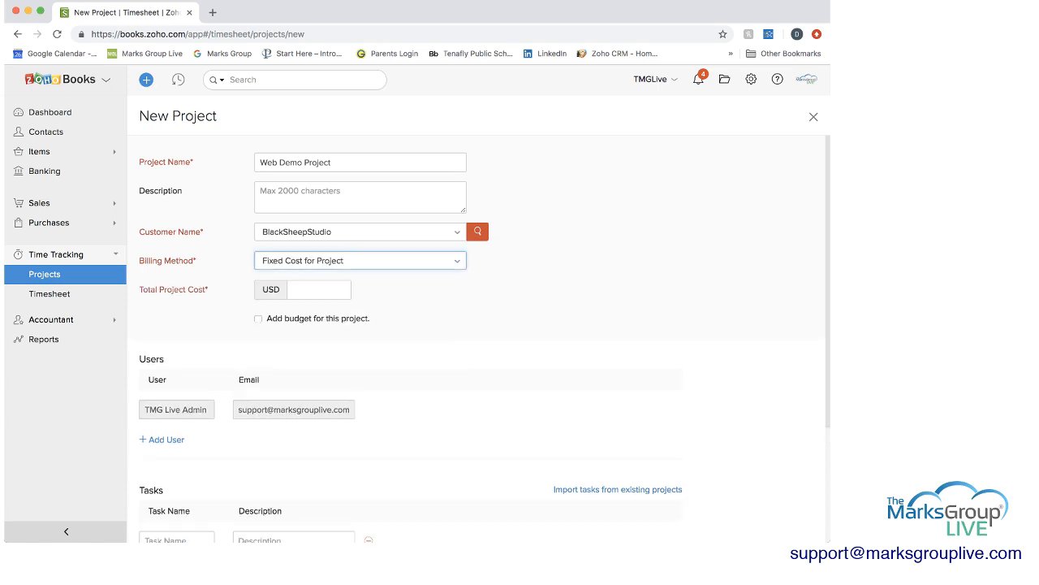
pyautogui.click(319, 289)
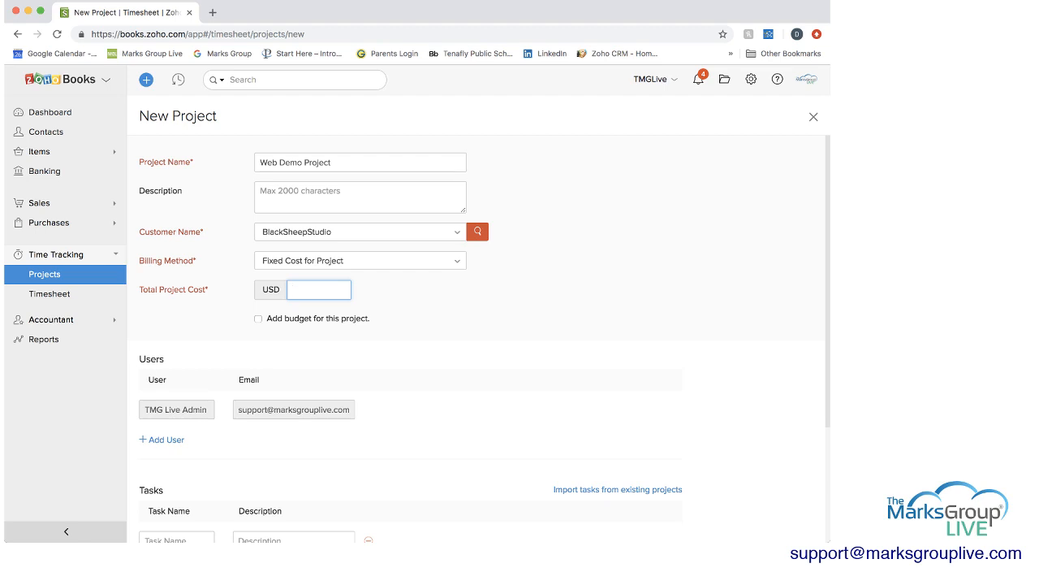
pyautogui.click(361, 260)
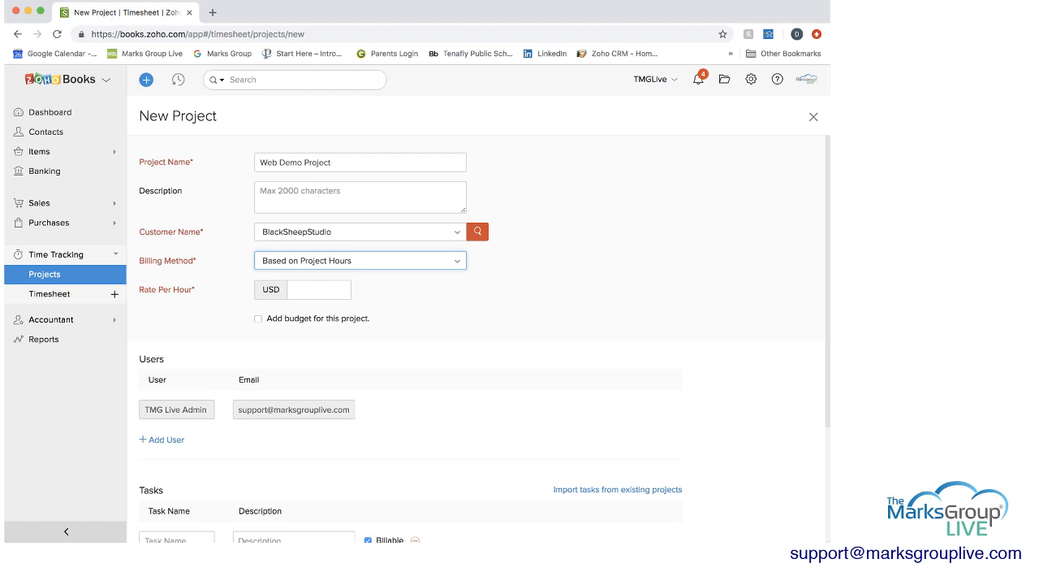
pyautogui.click(318, 290)
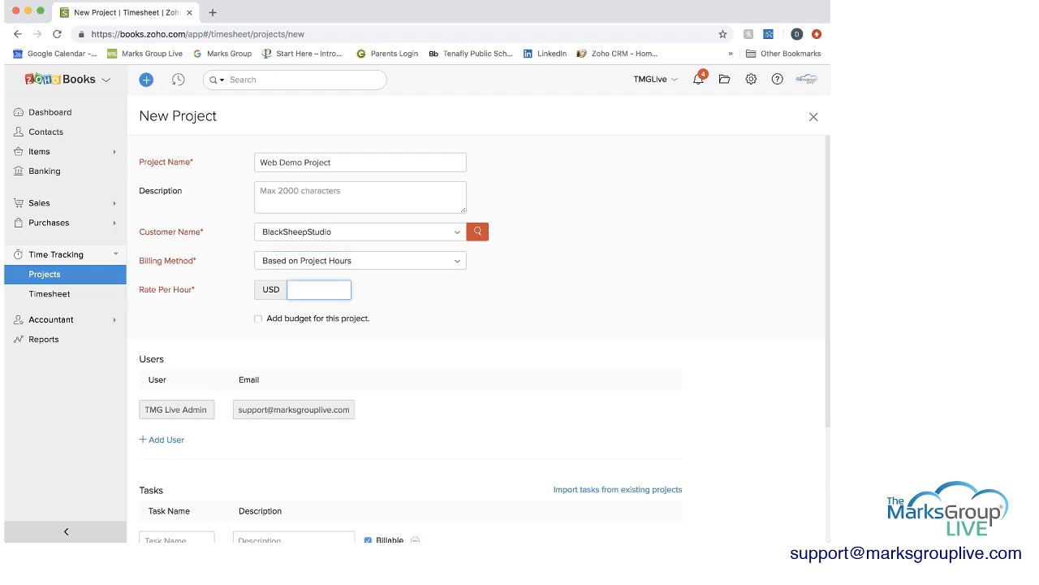
pyautogui.click(360, 259)
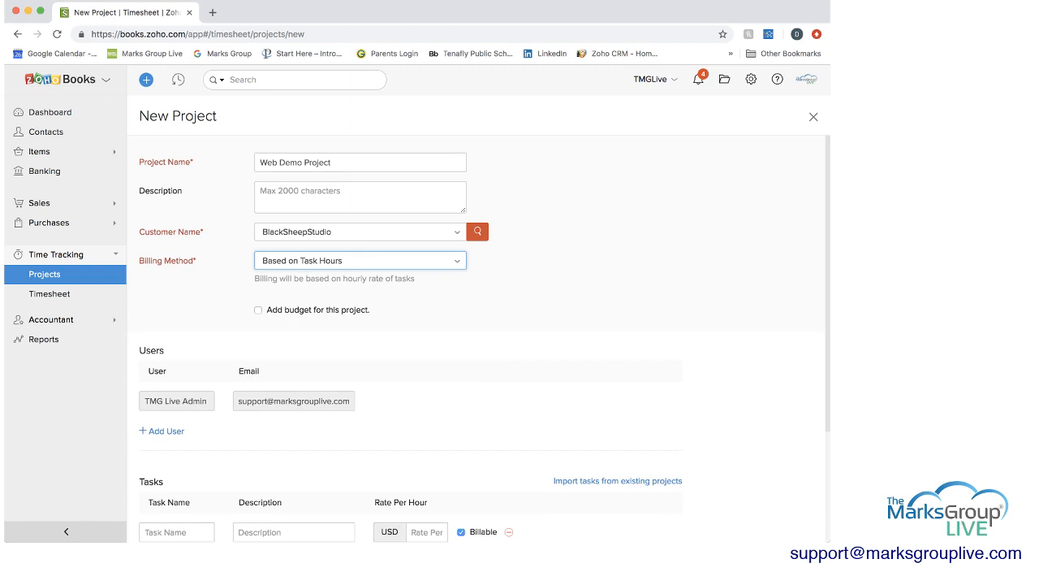
# Try Based on Staff Hours billing and switch back to Based on Task Hours.
pyautogui.scroll(-3)
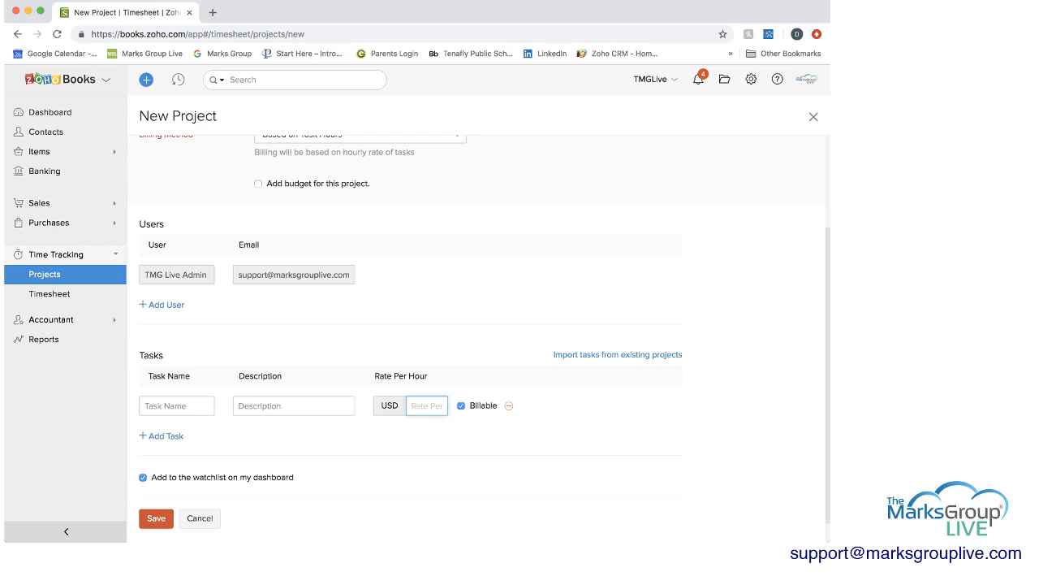
pyautogui.scroll(3)
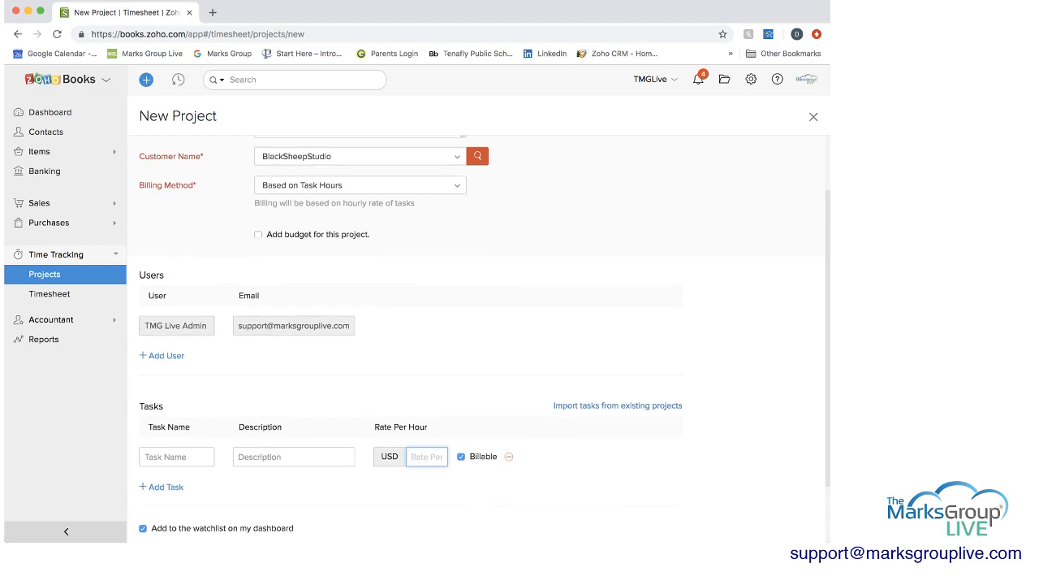
pyautogui.click(361, 185)
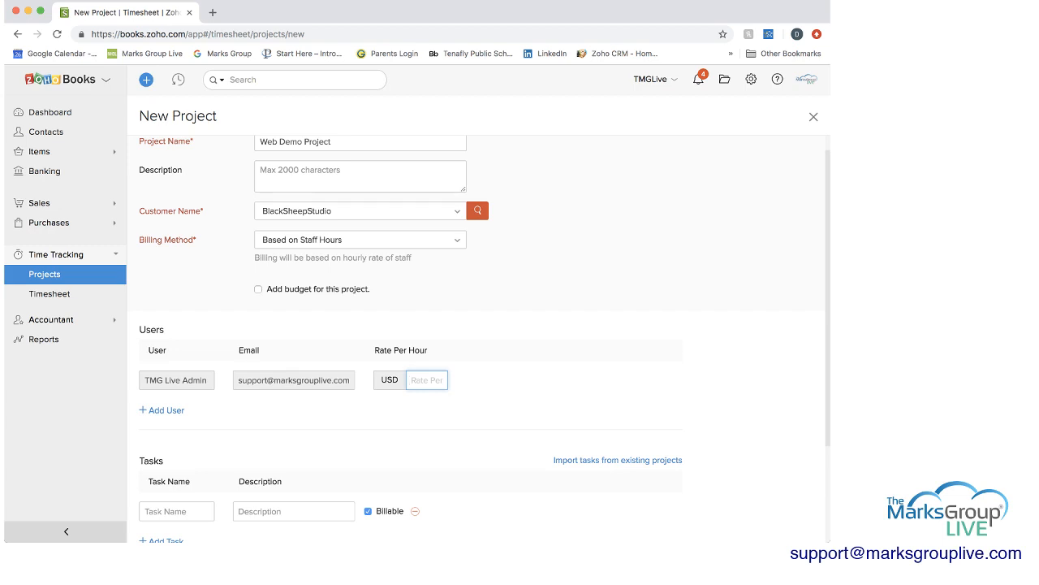
pyautogui.click(359, 239)
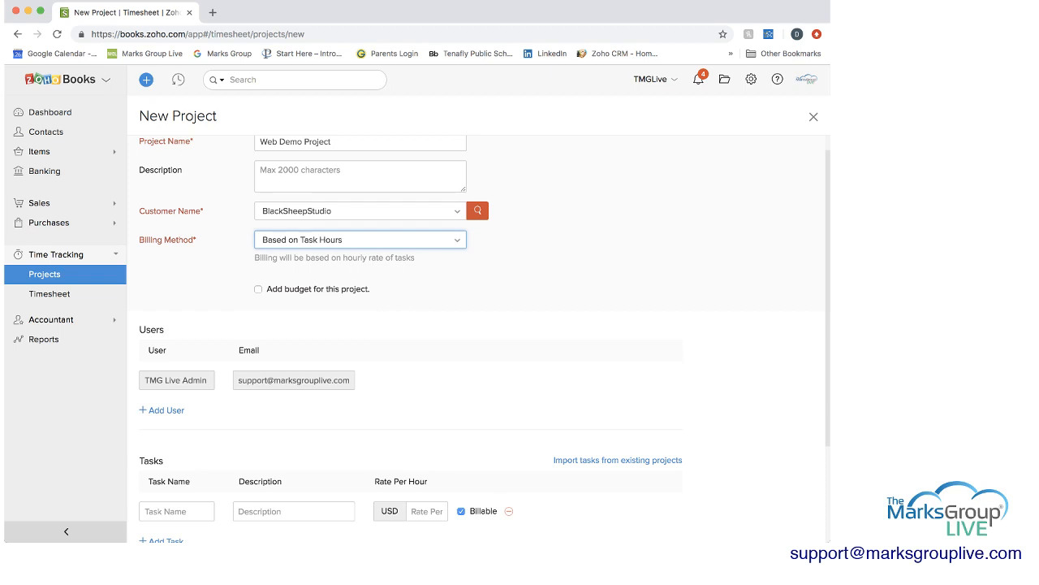
# Tick 'Add budget for this project' and set Budget Type to Hours Per Task.
pyautogui.click(259, 289)
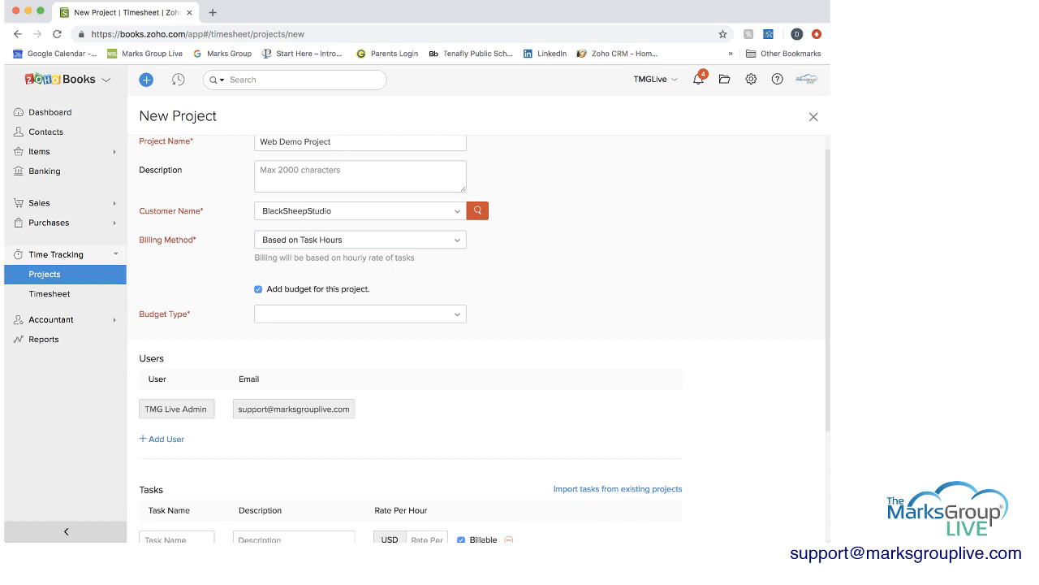
pyautogui.click(359, 313)
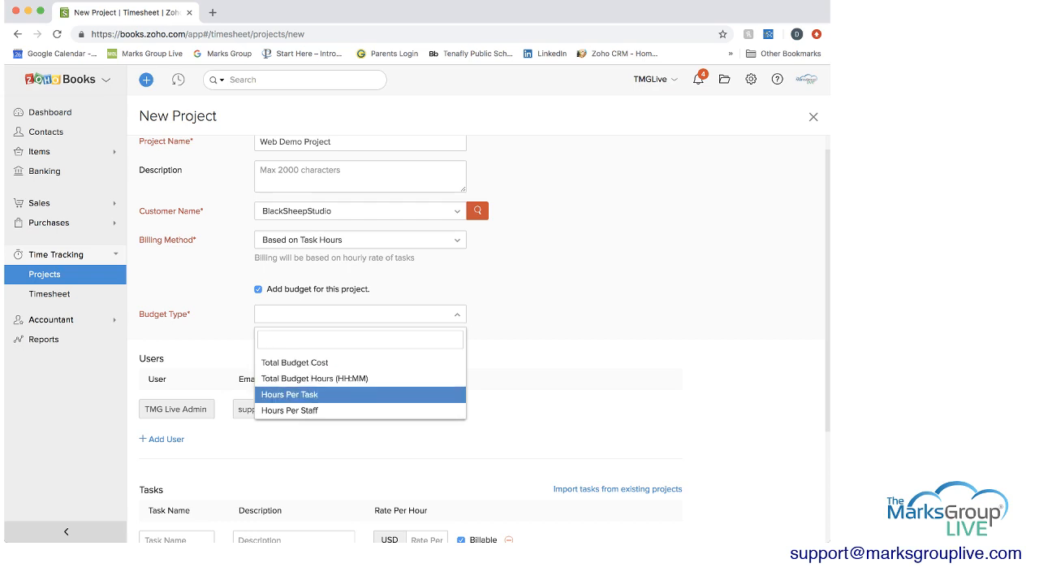
pyautogui.moveTo(289, 410)
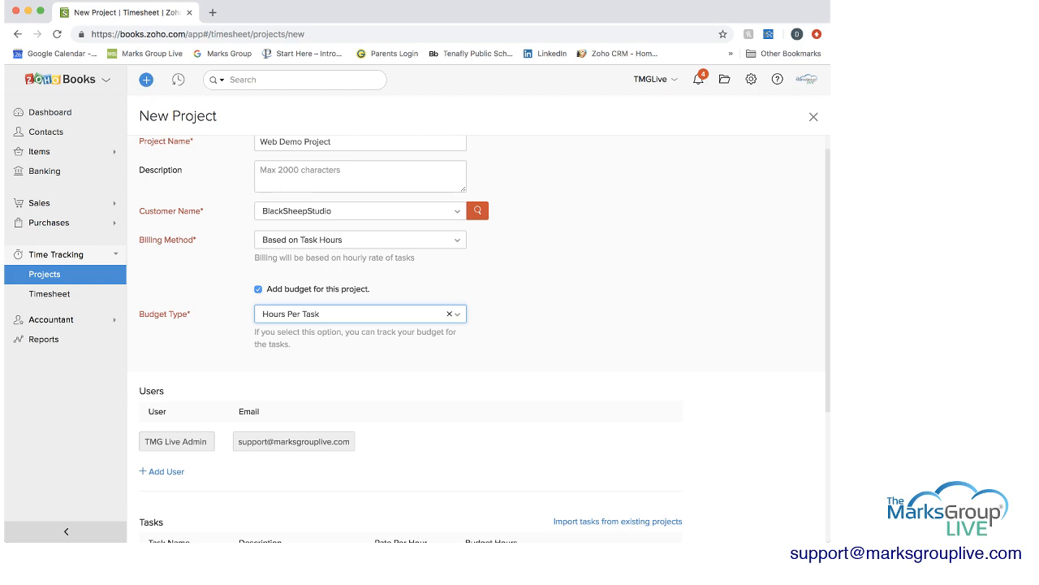
pyautogui.scroll(-3)
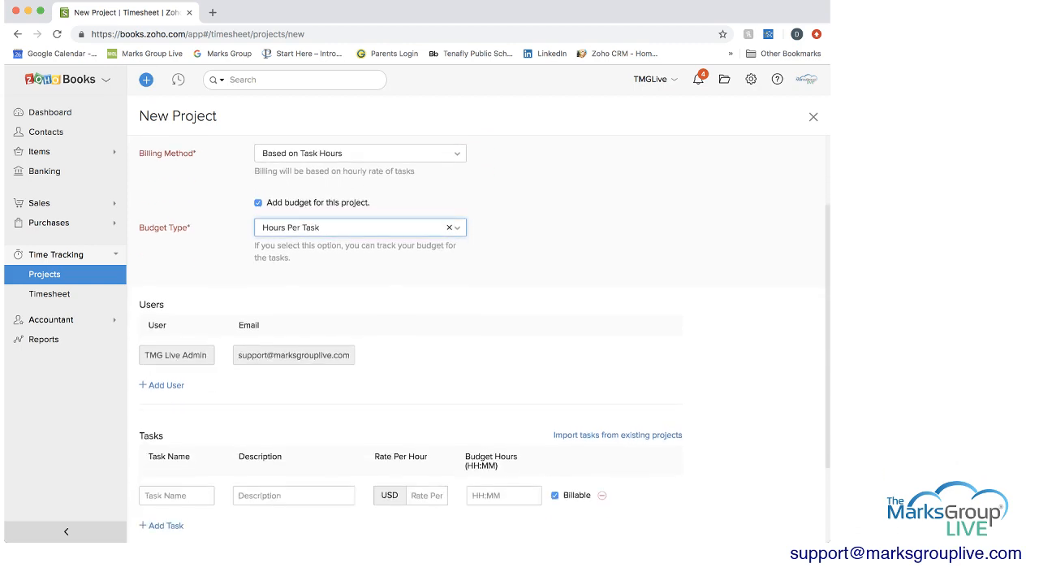
# Add TMG Live Gen User as a second project user alongside the admin.
pyautogui.scroll(-3)
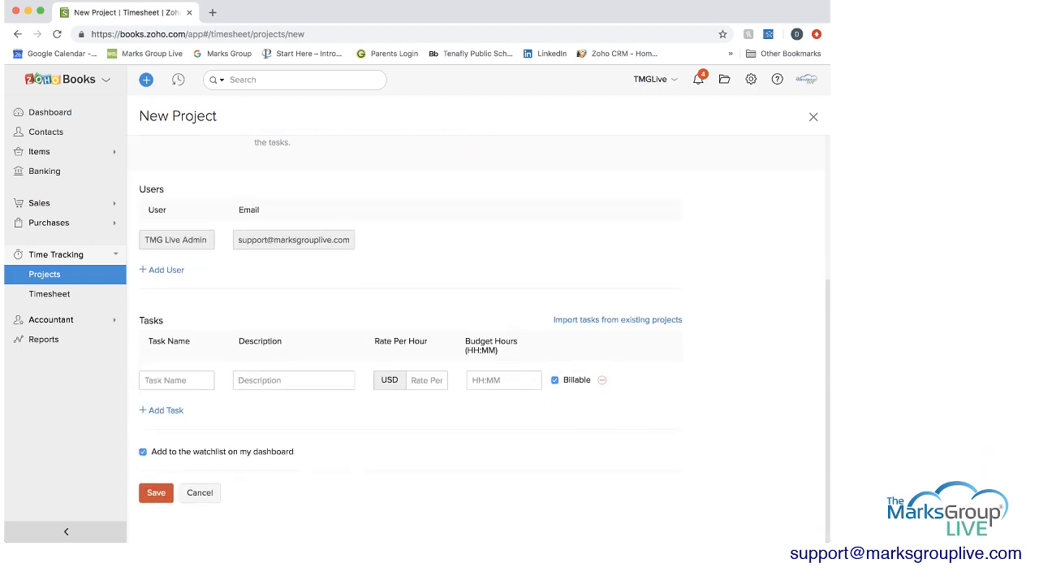
pyautogui.scroll(3)
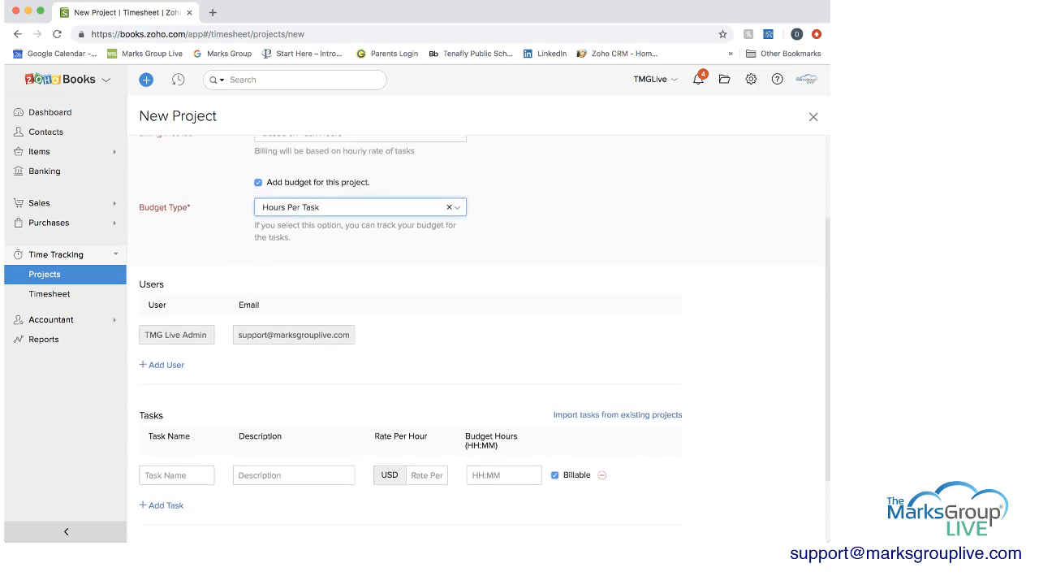
pyautogui.click(163, 364)
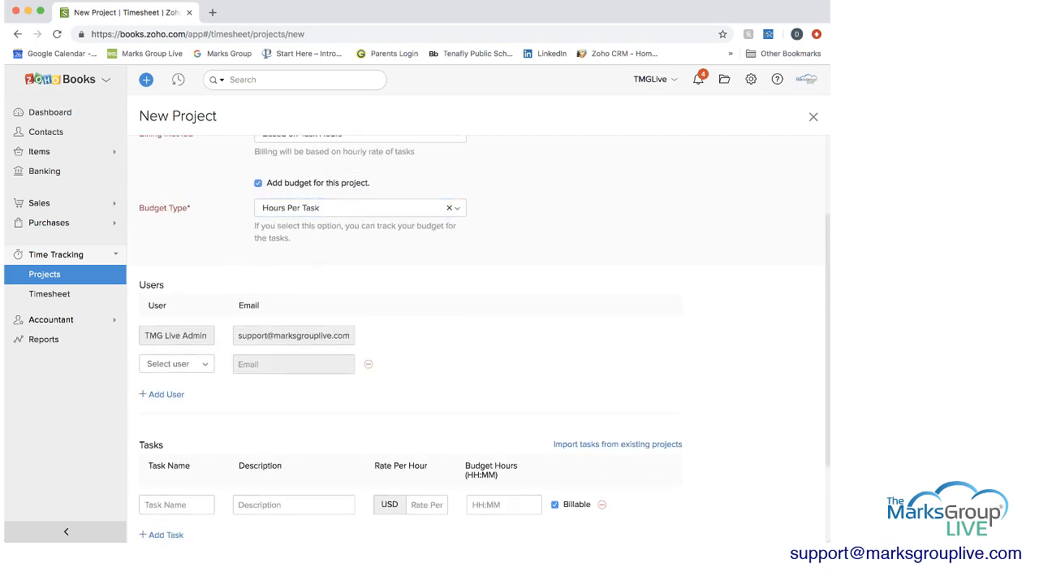
pyautogui.click(175, 363)
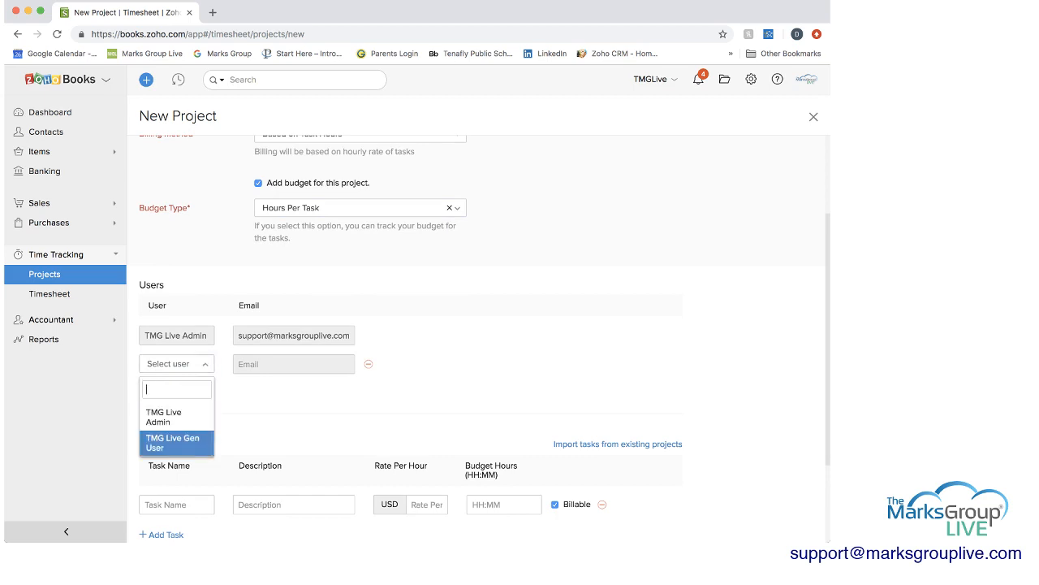
pyautogui.click(172, 442)
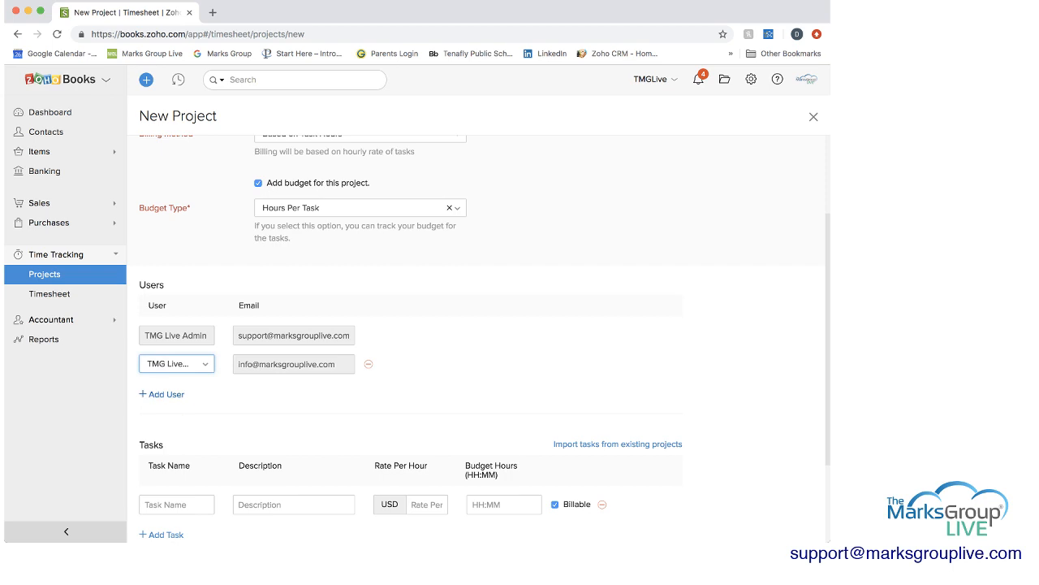
pyautogui.scroll(-3)
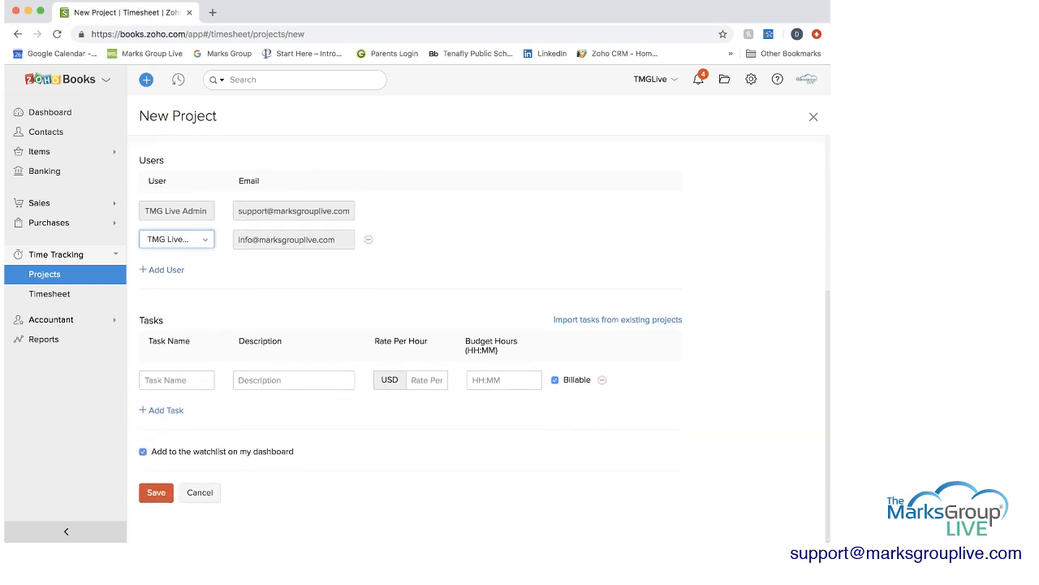
# Enter the task Scope with rate 20 per hour and 40 budget hours, kept billable.
pyautogui.click(176, 380)
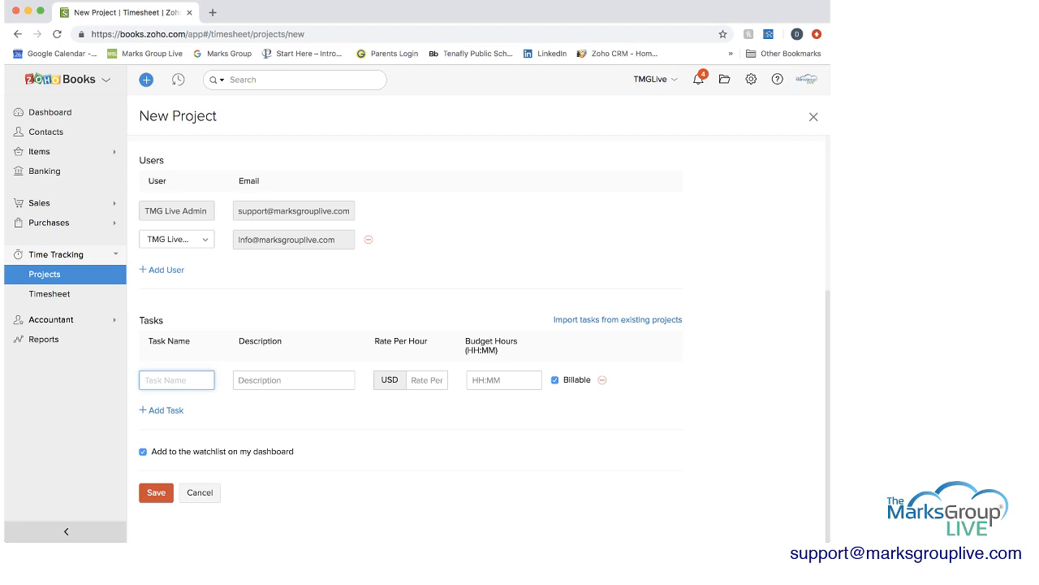
pyautogui.write('Pro')
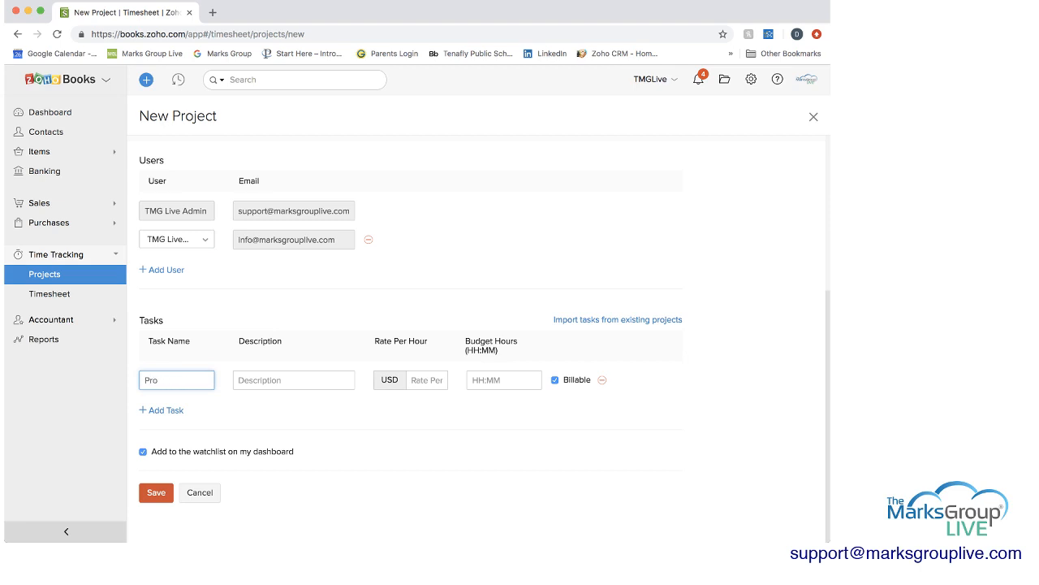
pyautogui.write('Scop')
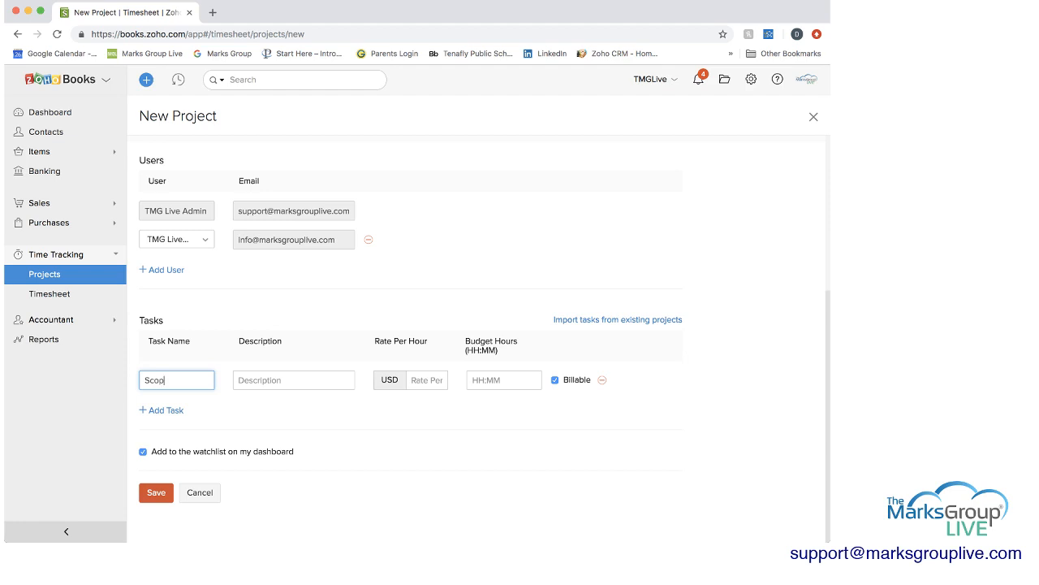
pyautogui.write('pe')
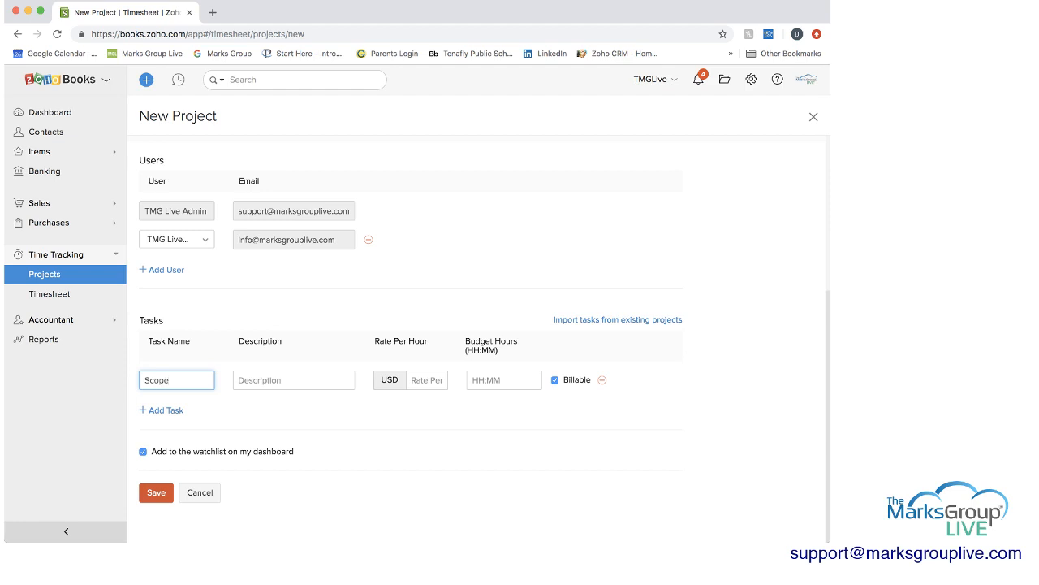
pyautogui.write('20')
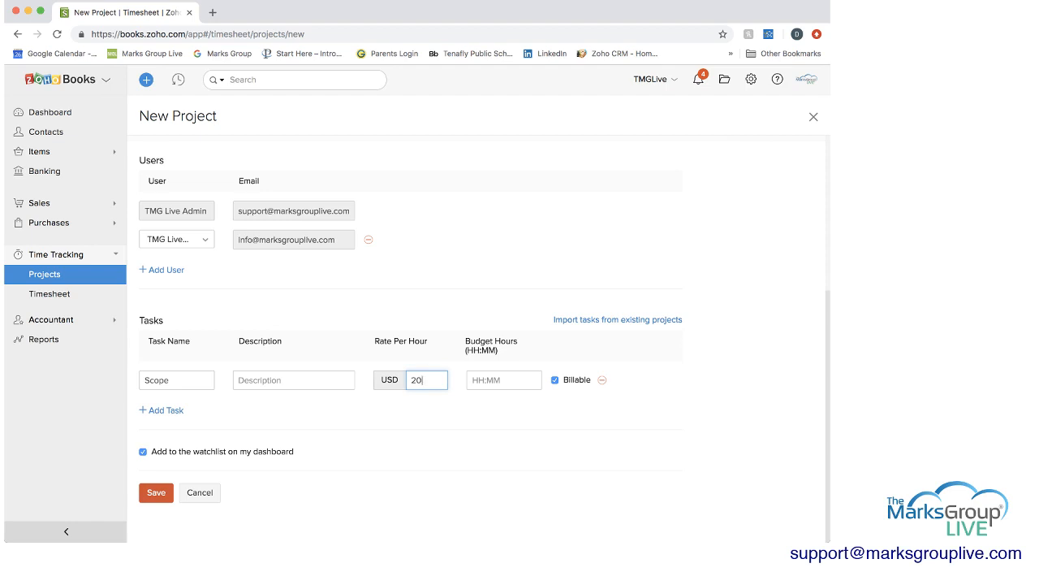
pyautogui.click(504, 384)
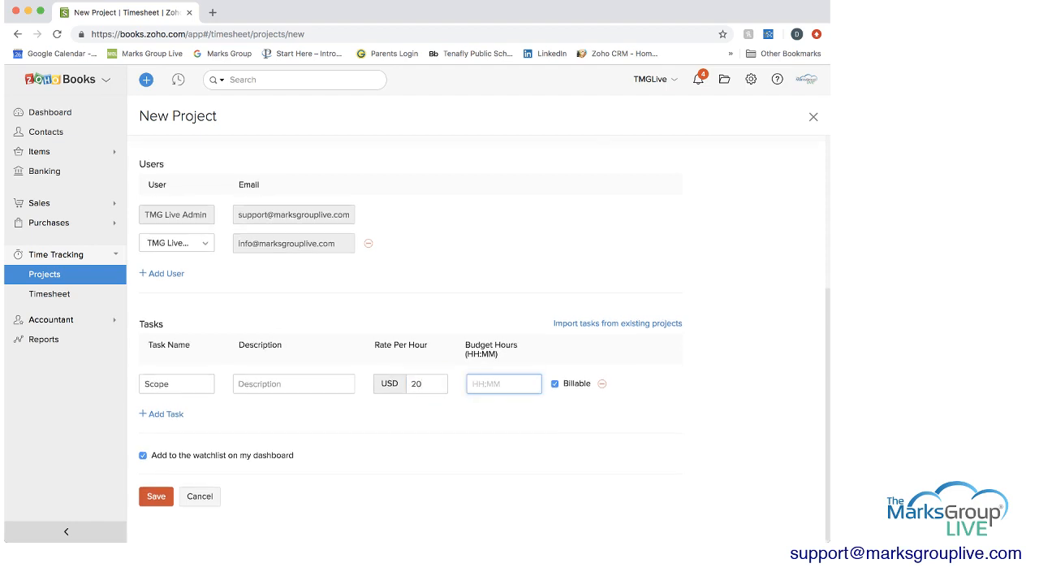
pyautogui.write('40:00')
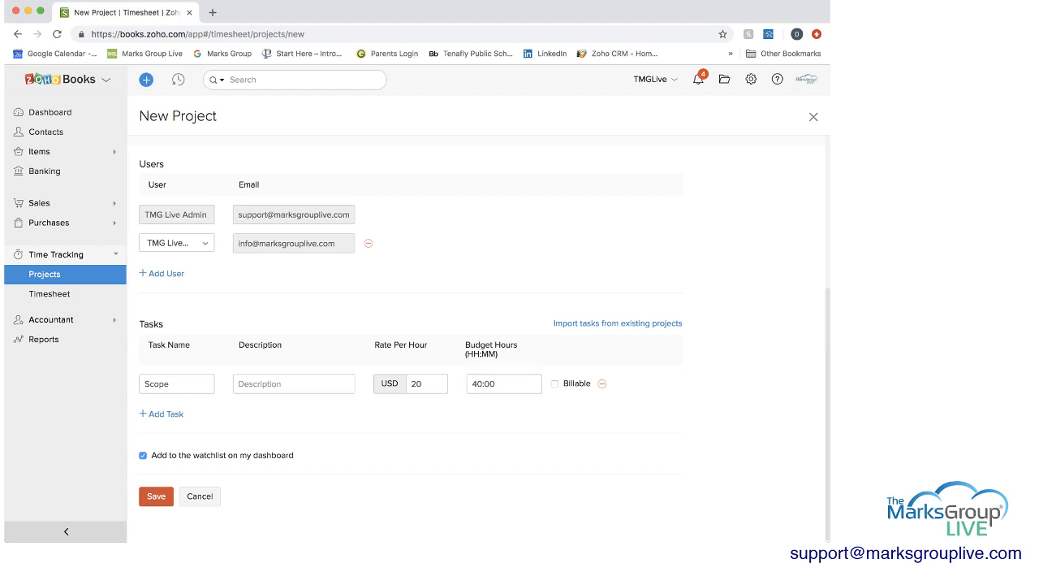
pyautogui.click(556, 383)
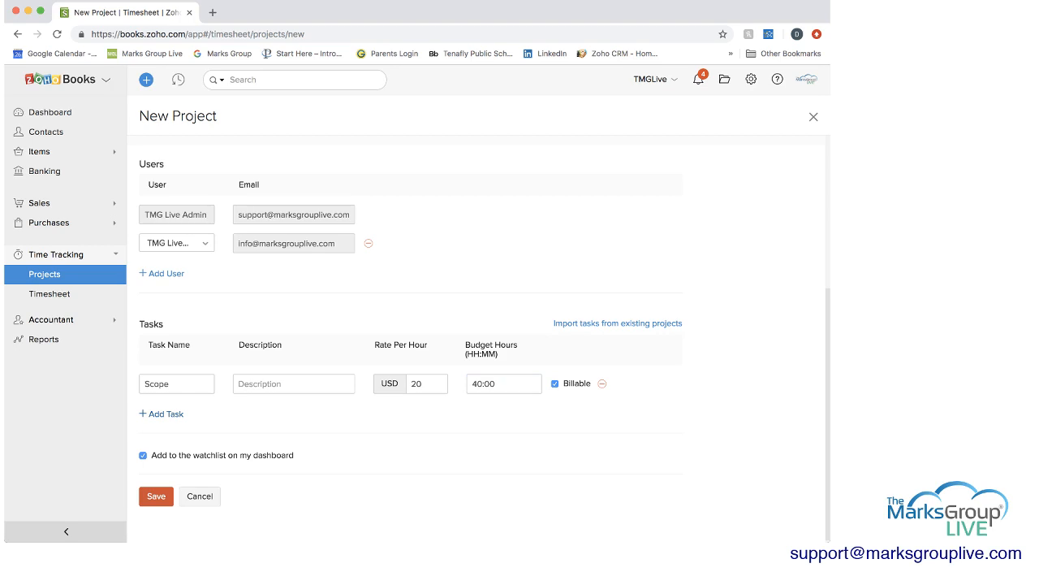
# Add the task Findings with rate 50 and 100 budget hours, and remove the extra empty row.
pyautogui.click(162, 415)
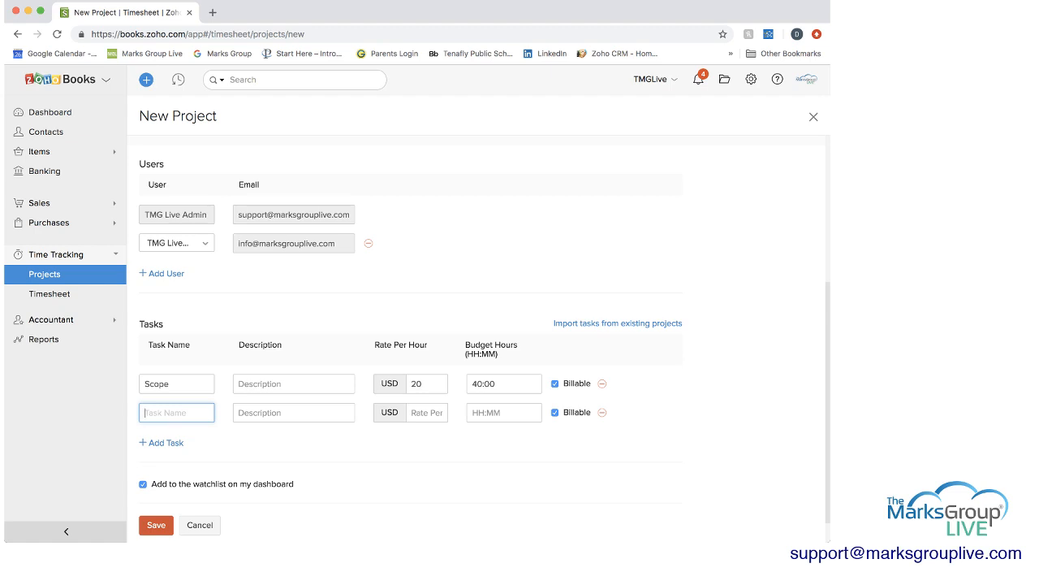
pyautogui.write('Findings')
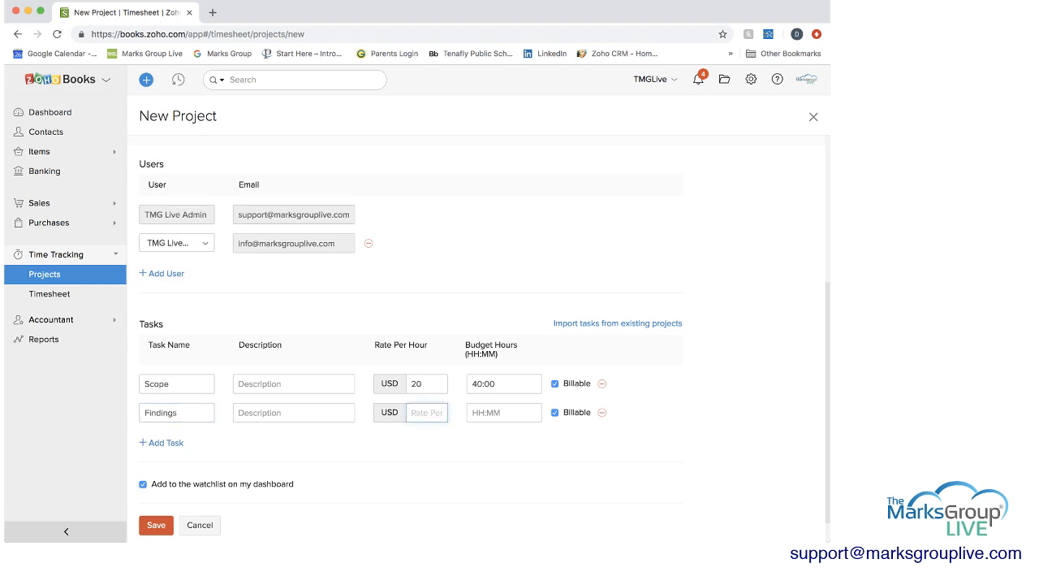
pyautogui.write('50')
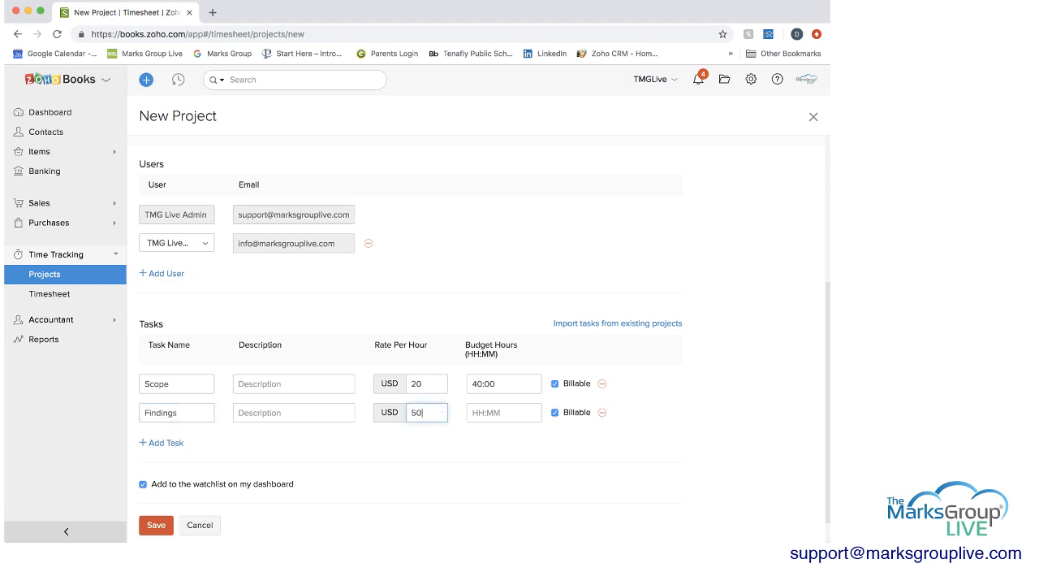
pyautogui.click(504, 413)
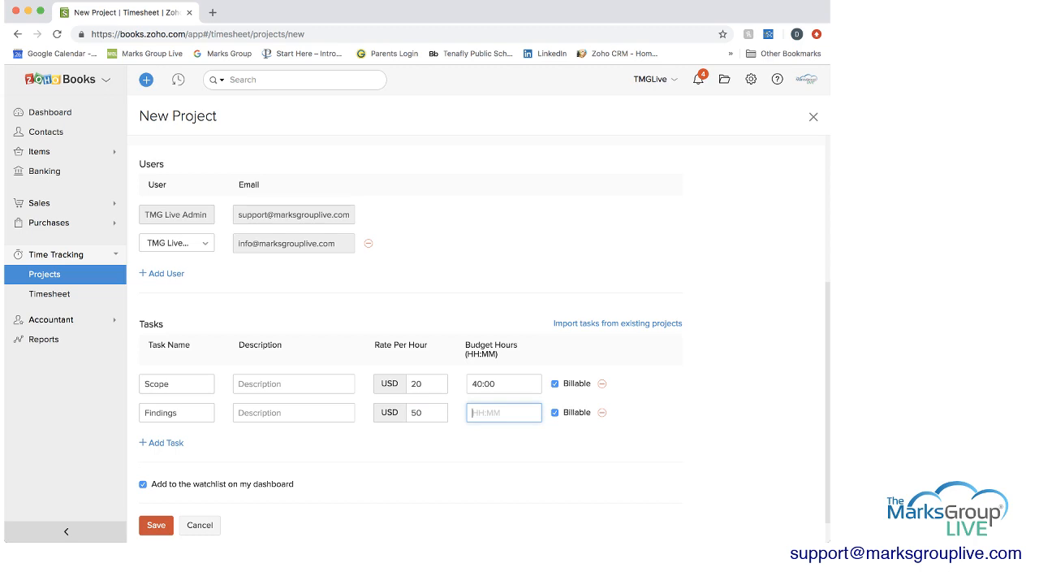
pyautogui.write('1000')
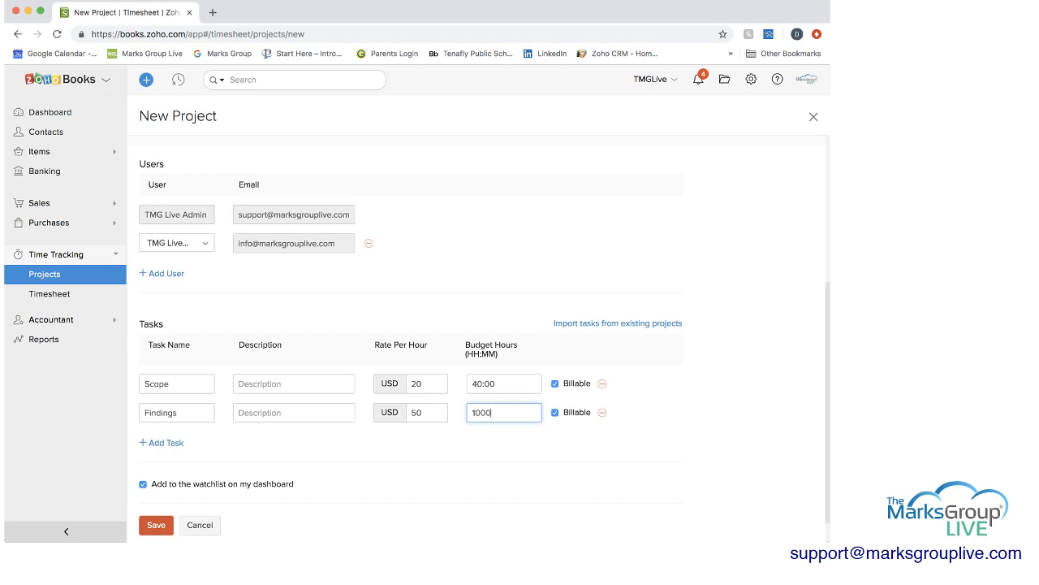
pyautogui.press('Backspace')
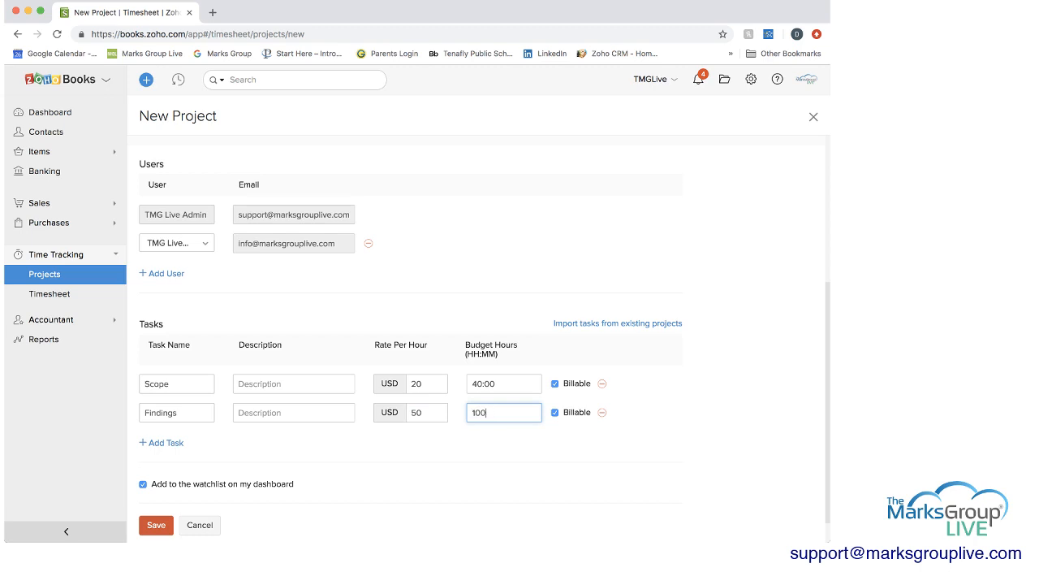
pyautogui.click(162, 442)
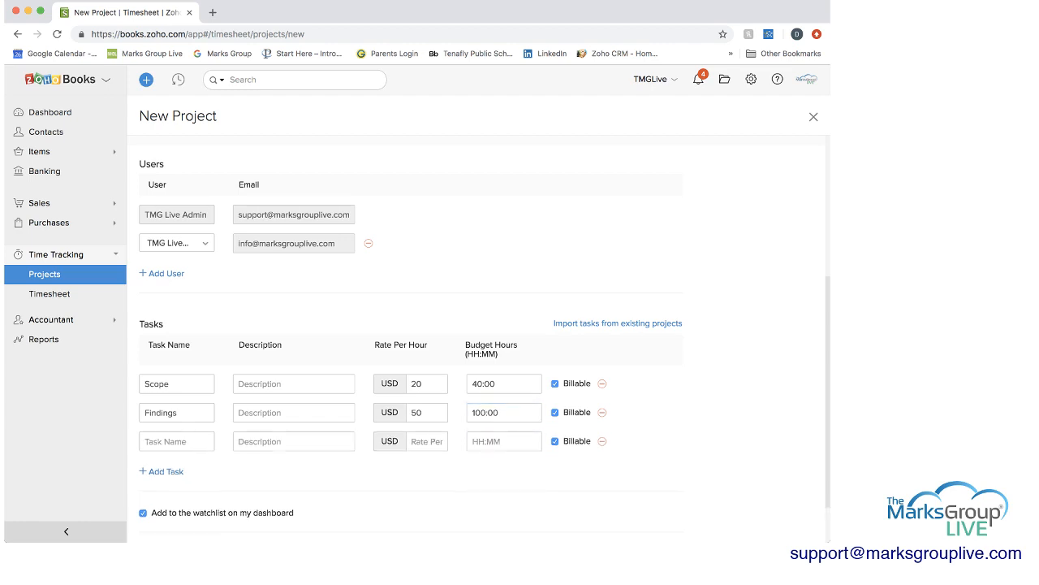
pyautogui.moveTo(603, 441)
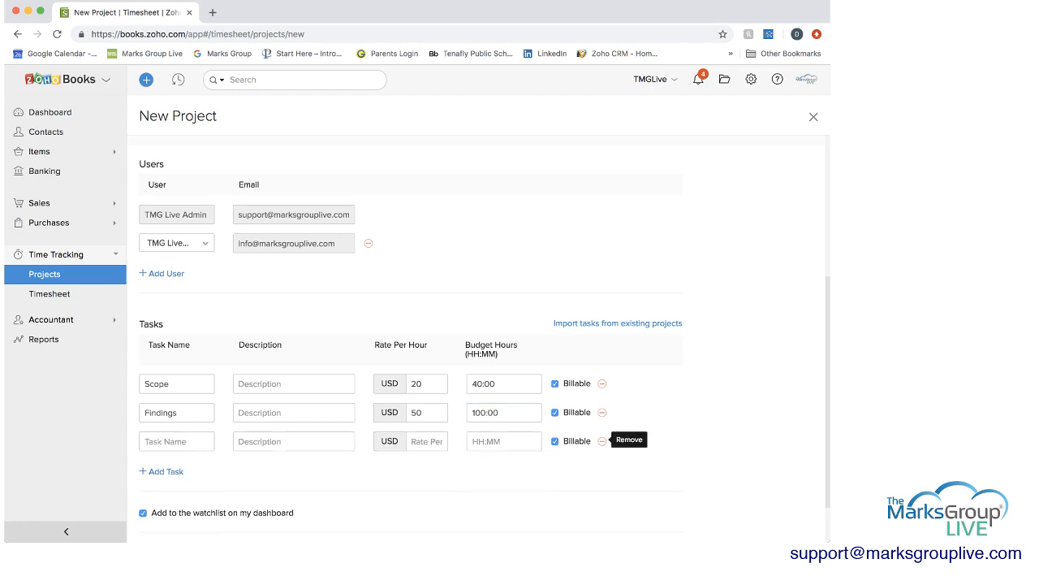
pyautogui.click(601, 442)
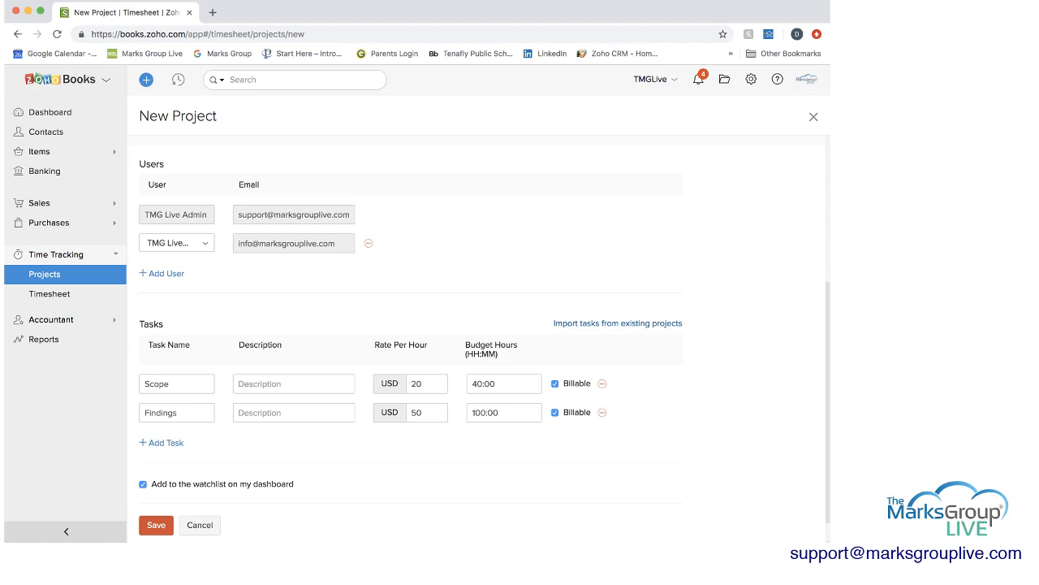
# Look at Import tasks from existing projects and cancel without importing.
pyautogui.click(617, 322)
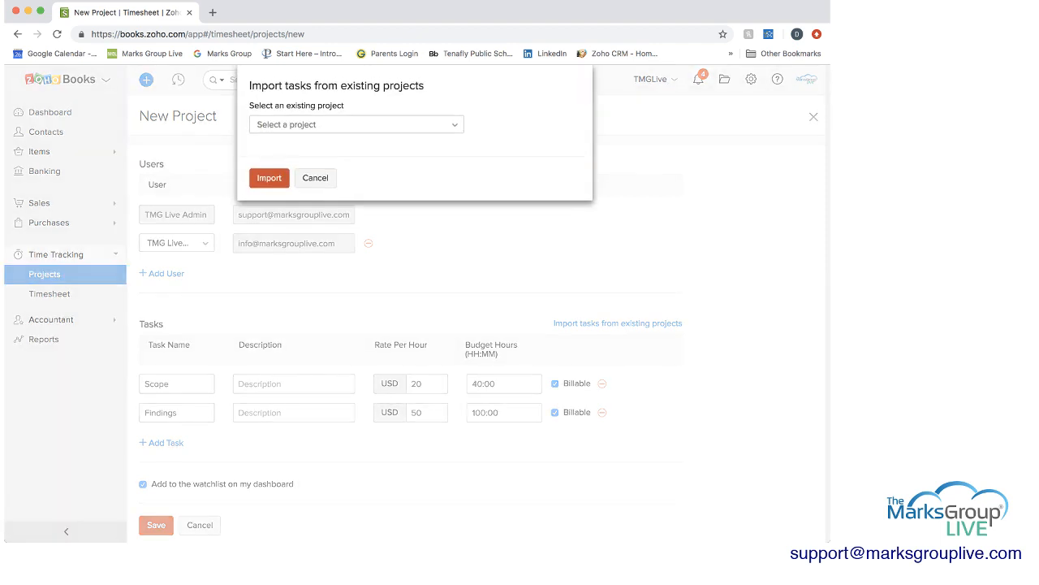
pyautogui.click(356, 123)
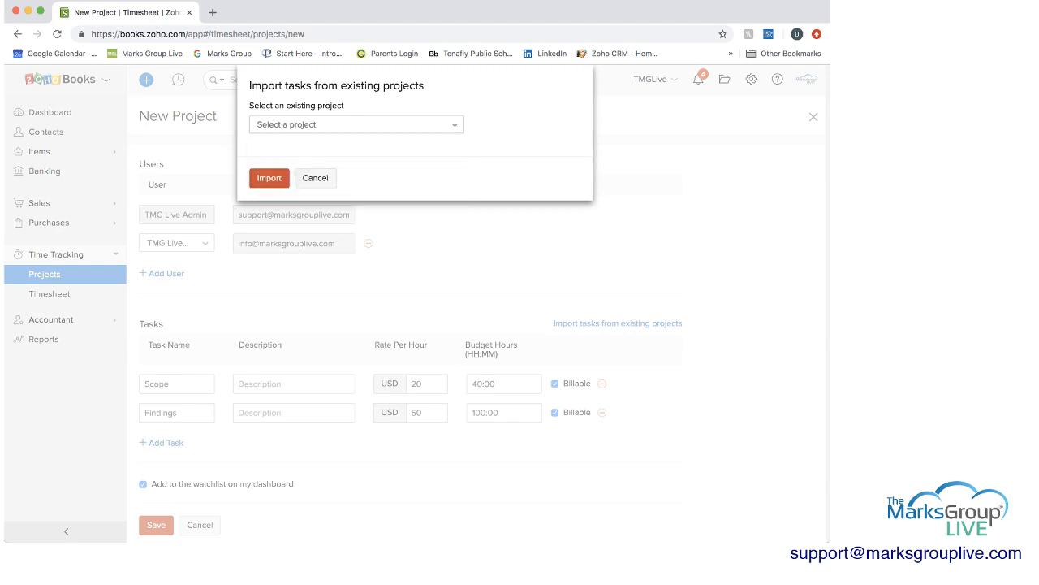
pyautogui.click(315, 177)
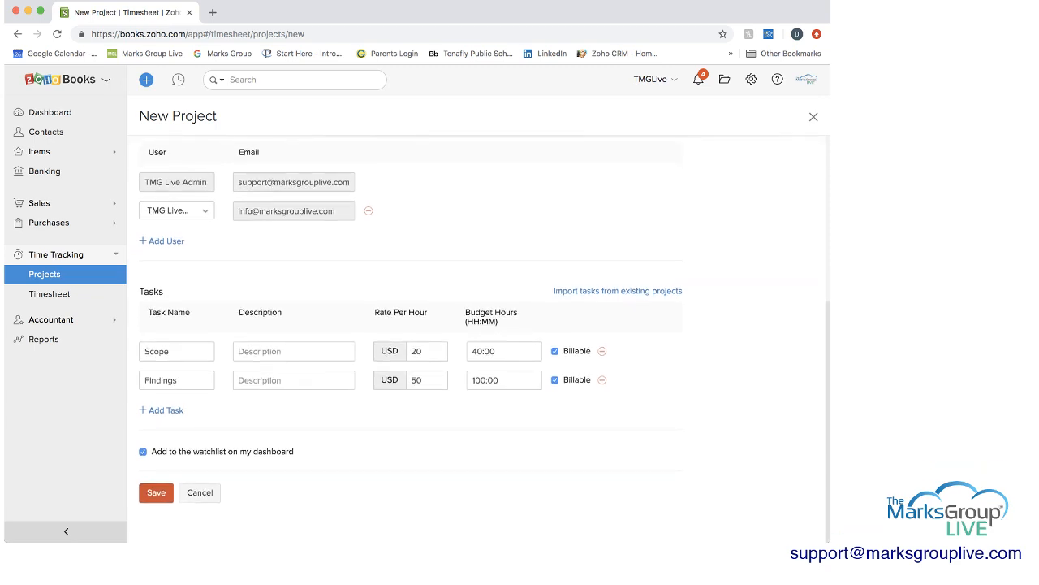
# Save the Web Demo Project.
pyautogui.click(156, 492)
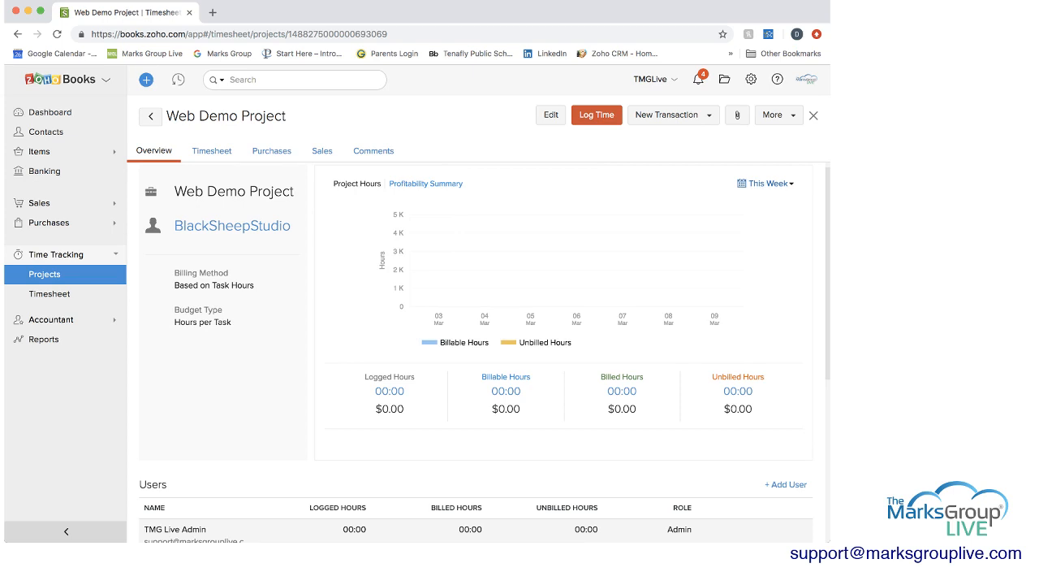
pyautogui.click(763, 182)
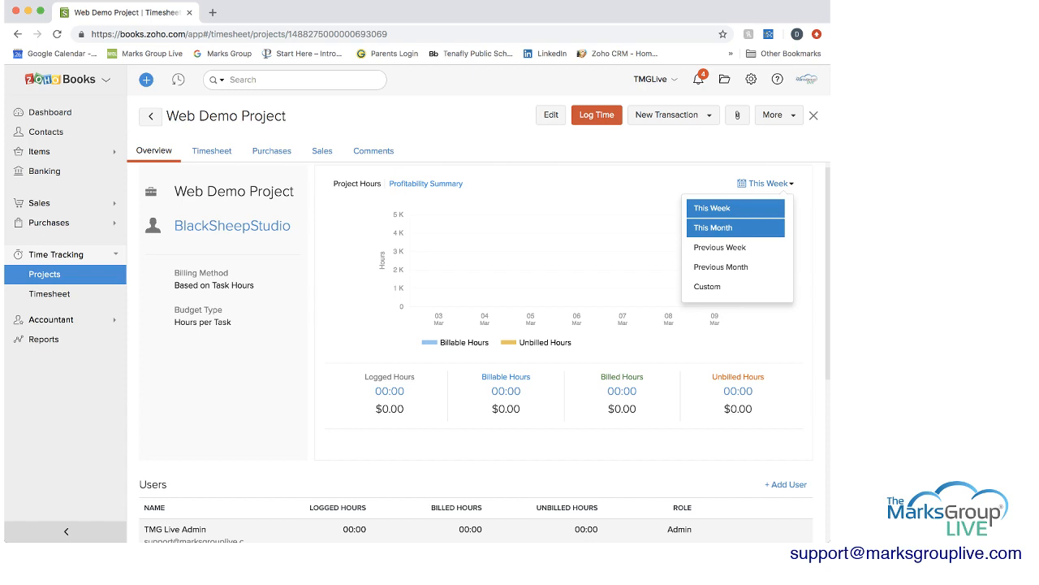
pyautogui.click(709, 286)
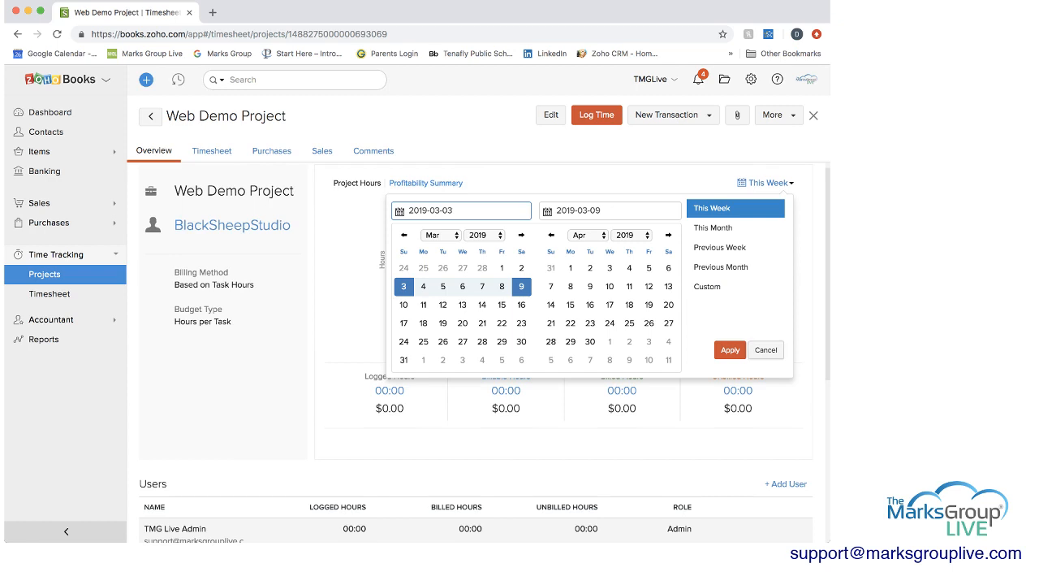
pyautogui.click(729, 350)
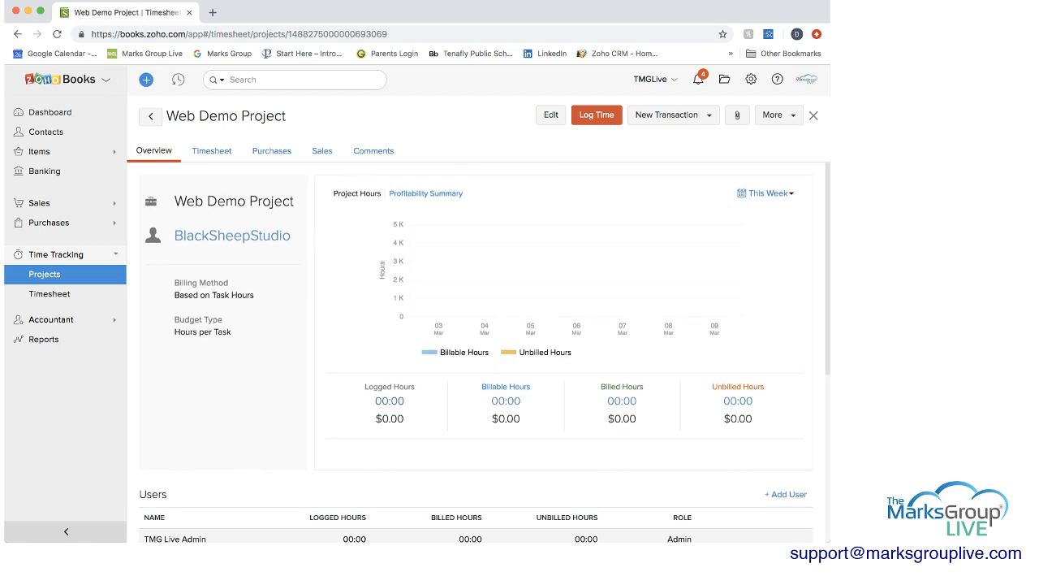
pyautogui.click(211, 149)
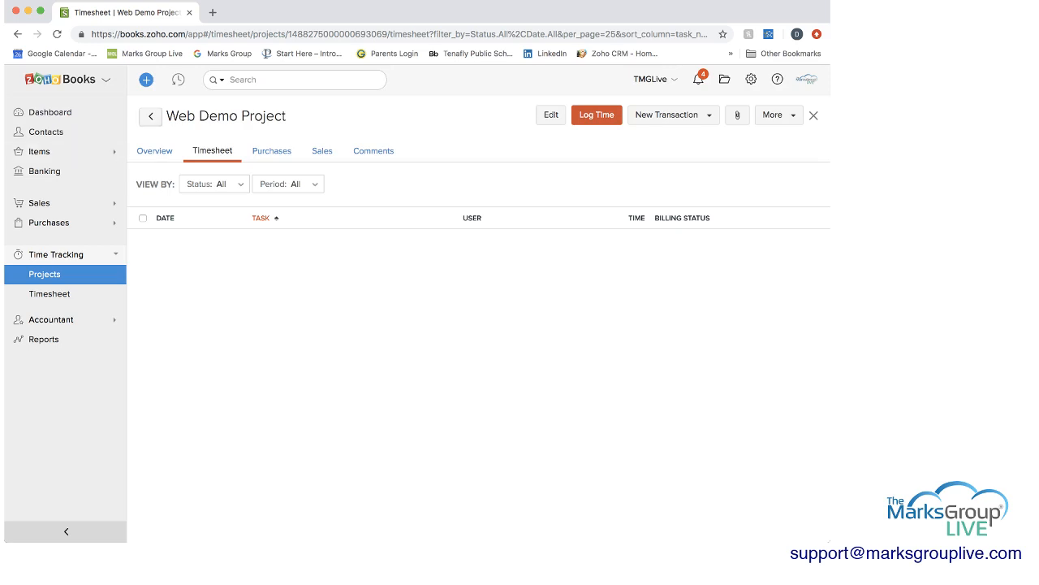
pyautogui.click(149, 115)
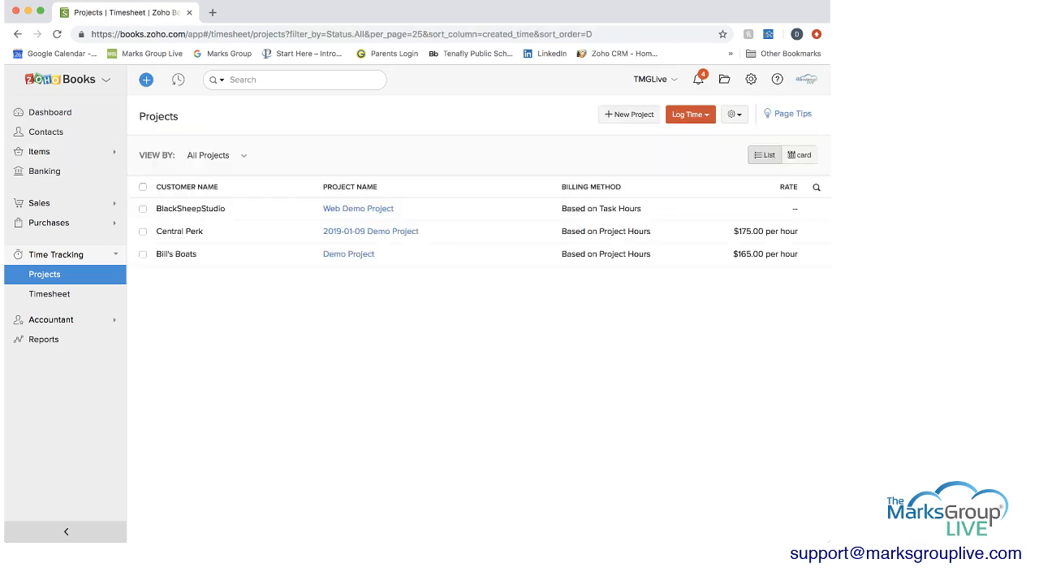
pyautogui.click(49, 292)
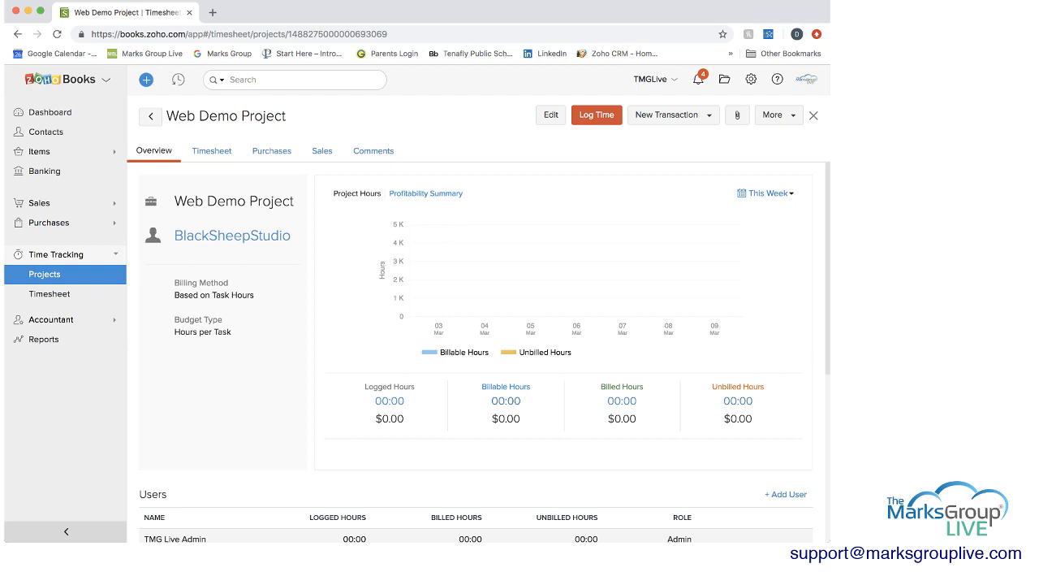
pyautogui.click(211, 150)
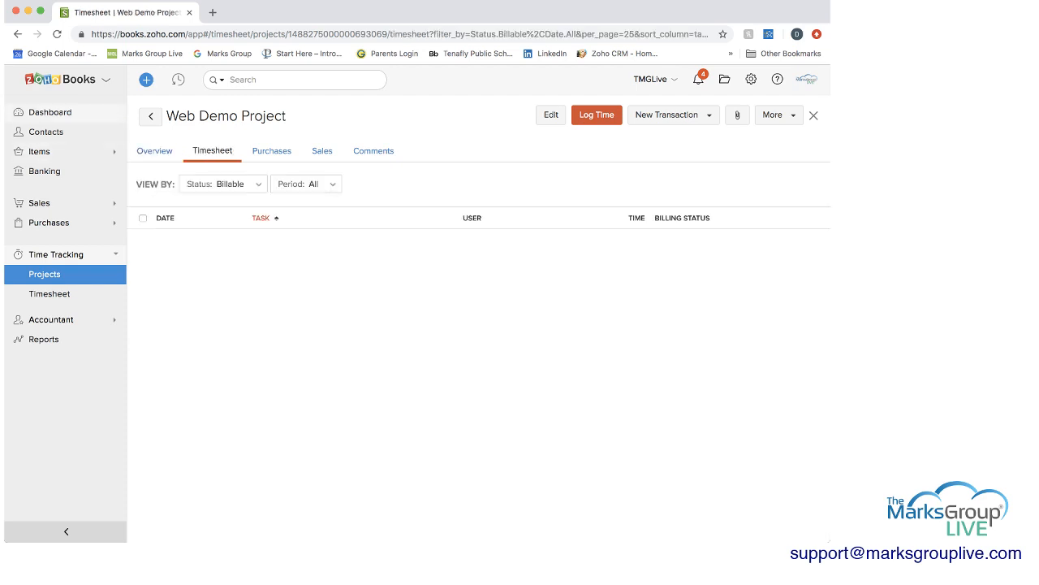
pyautogui.click(149, 116)
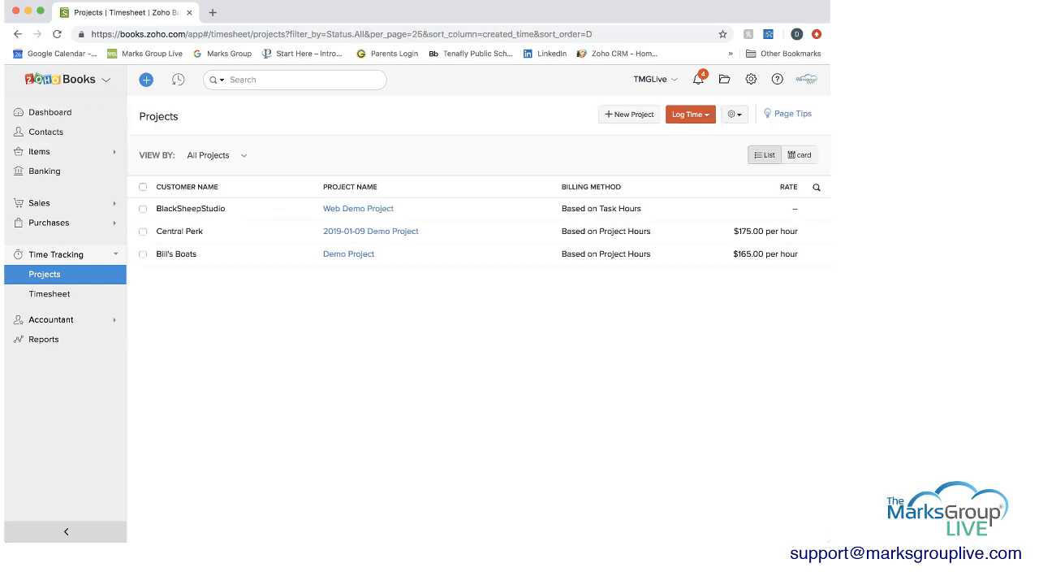
pyautogui.click(357, 208)
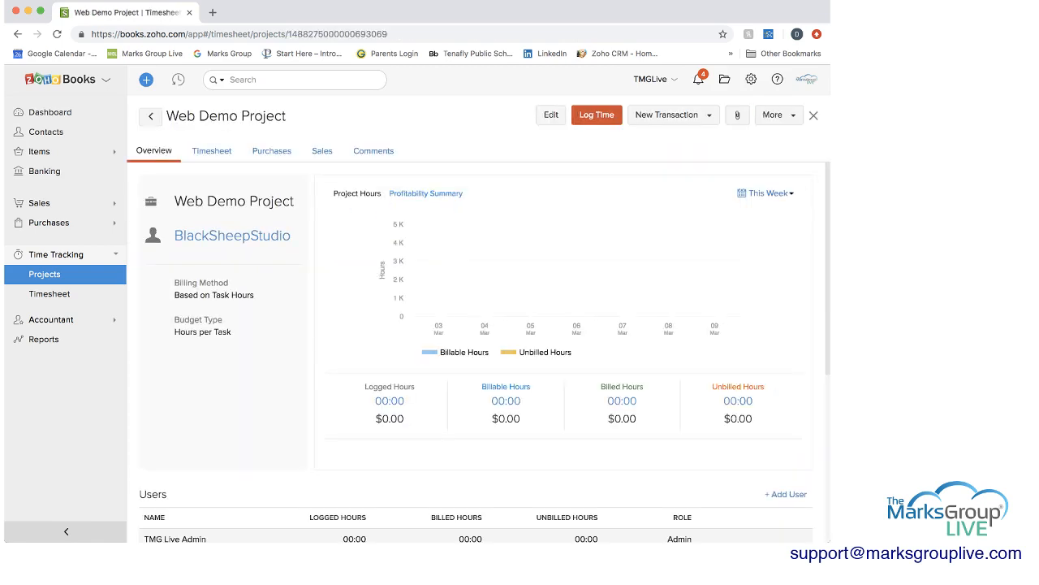
pyautogui.scroll(-3)
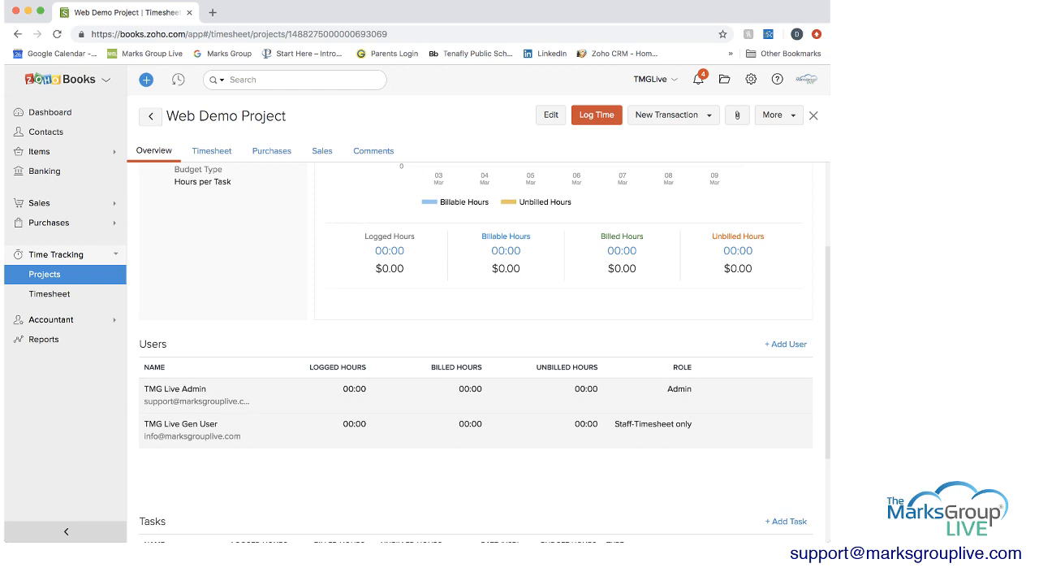
# From Settings go to Users & Roles, view the second user, then list the Admin, Staff and TimesheetStaff roles.
pyautogui.click(751, 78)
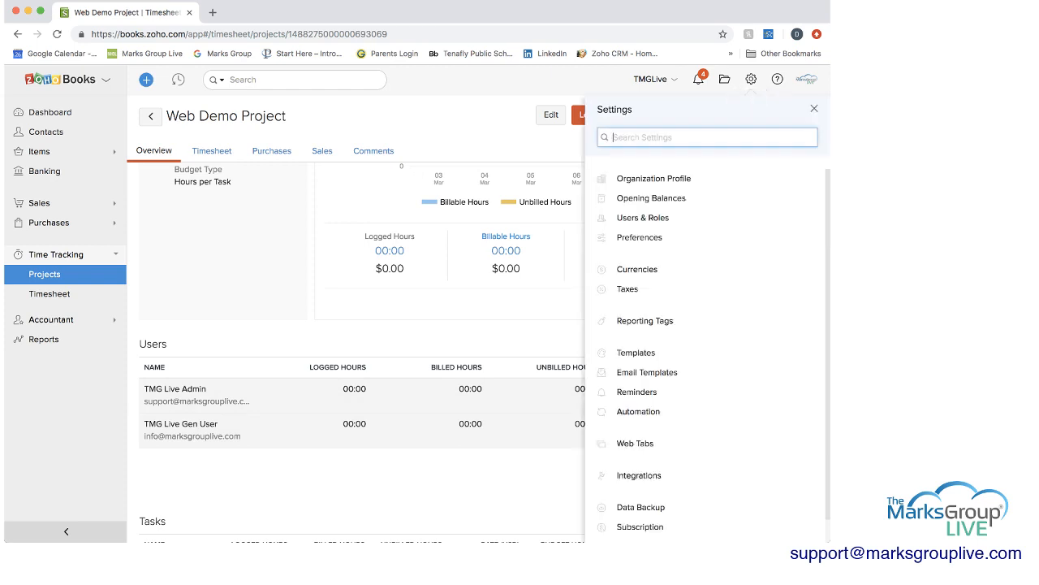
pyautogui.moveTo(643, 217)
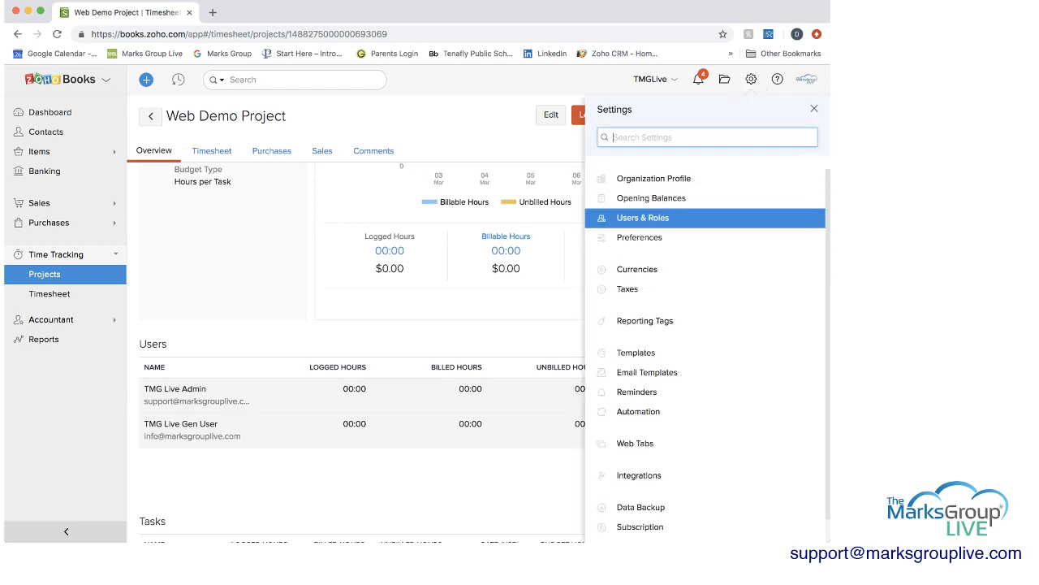
pyautogui.click(643, 217)
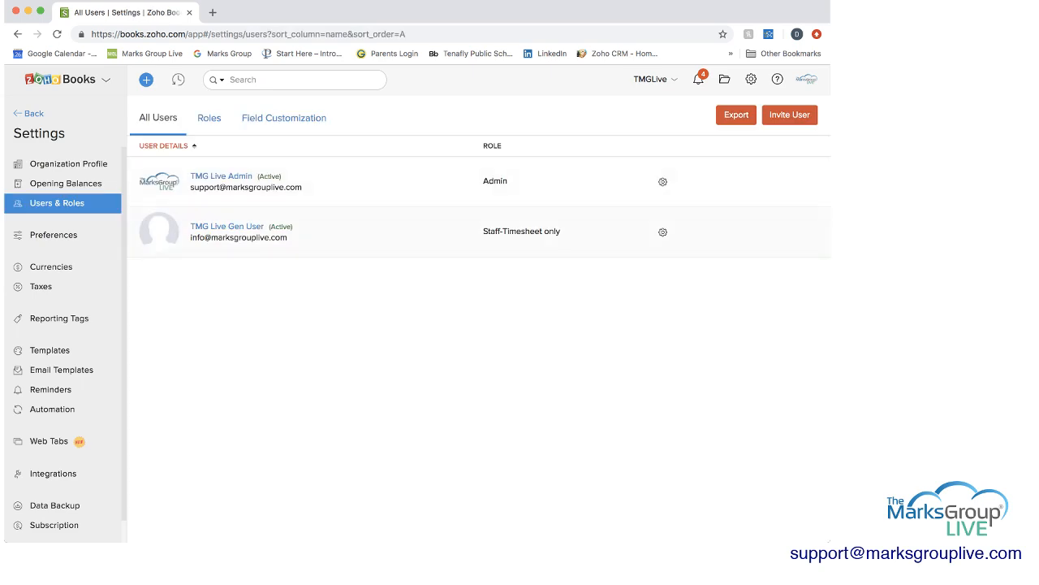
pyautogui.click(228, 226)
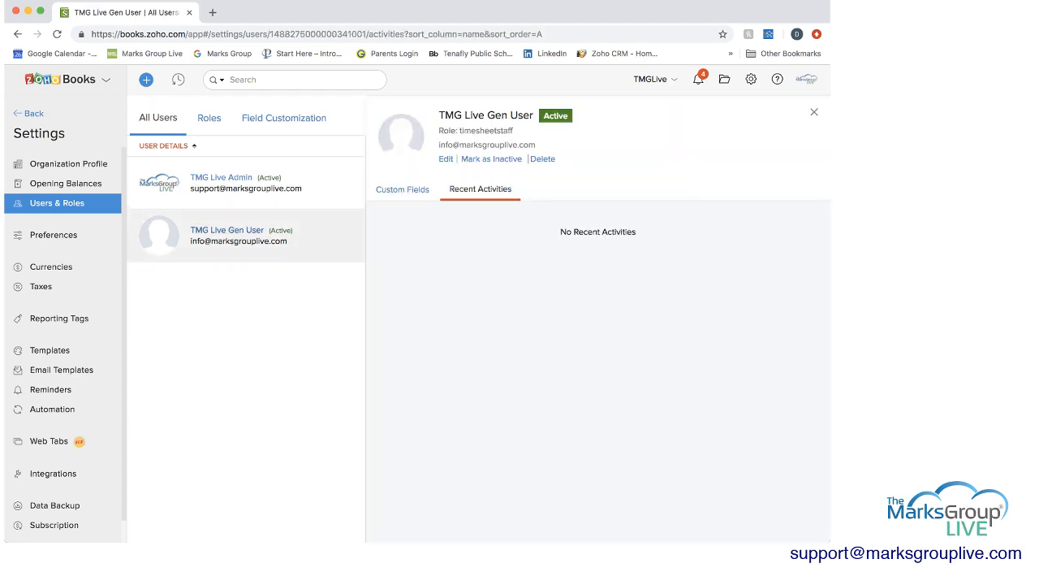
pyautogui.click(210, 117)
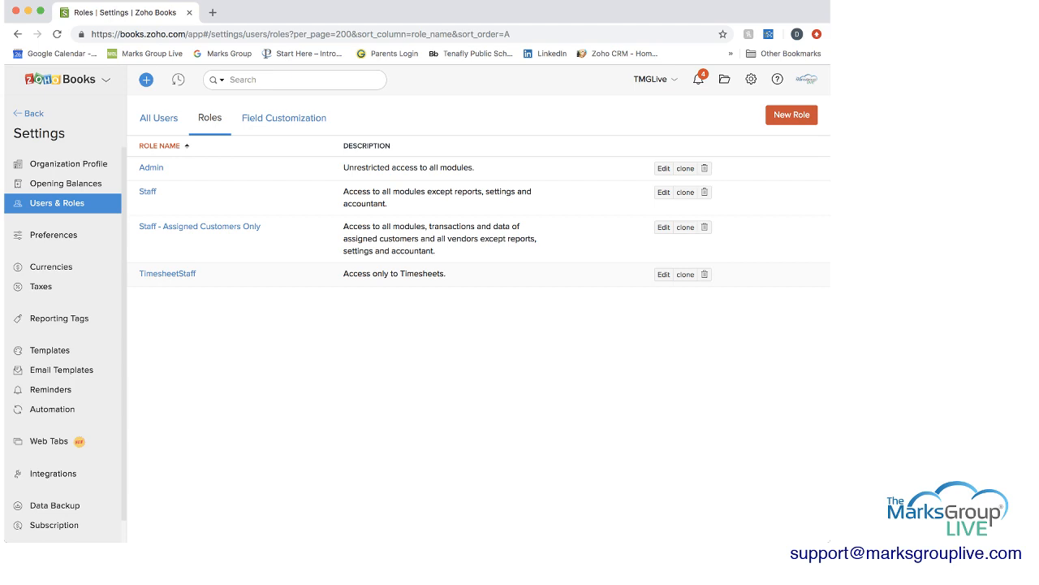
pyautogui.moveTo(147, 79)
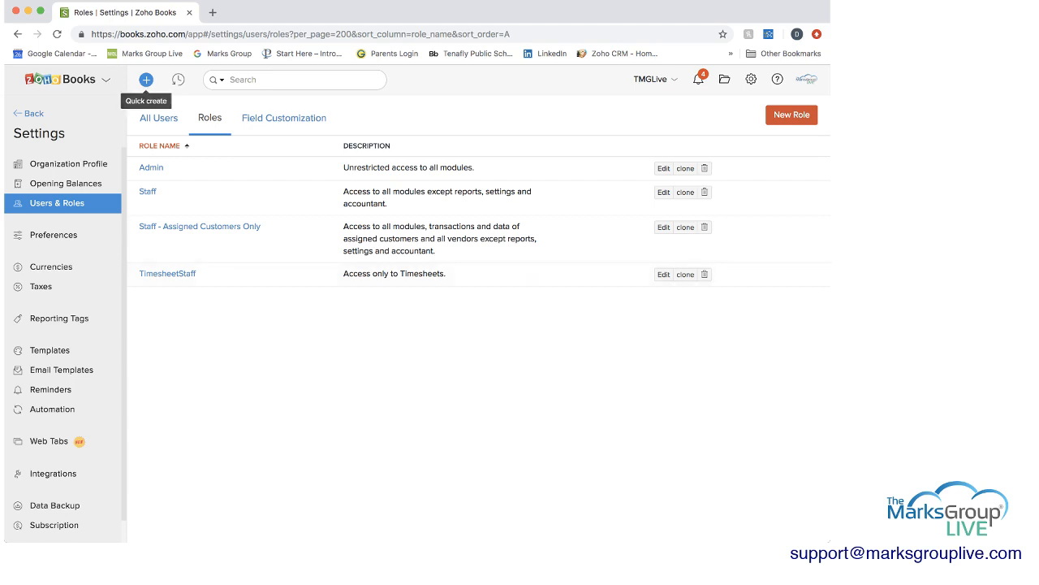
# Return to the Web Demo Project and bring its Tasks section into view.
pyautogui.click(159, 117)
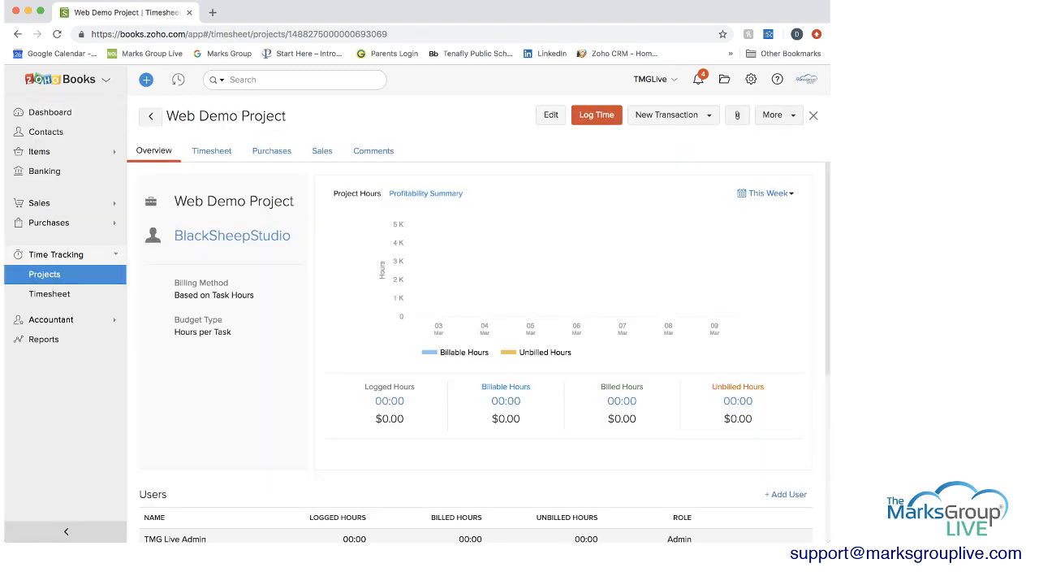
pyautogui.scroll(-3)
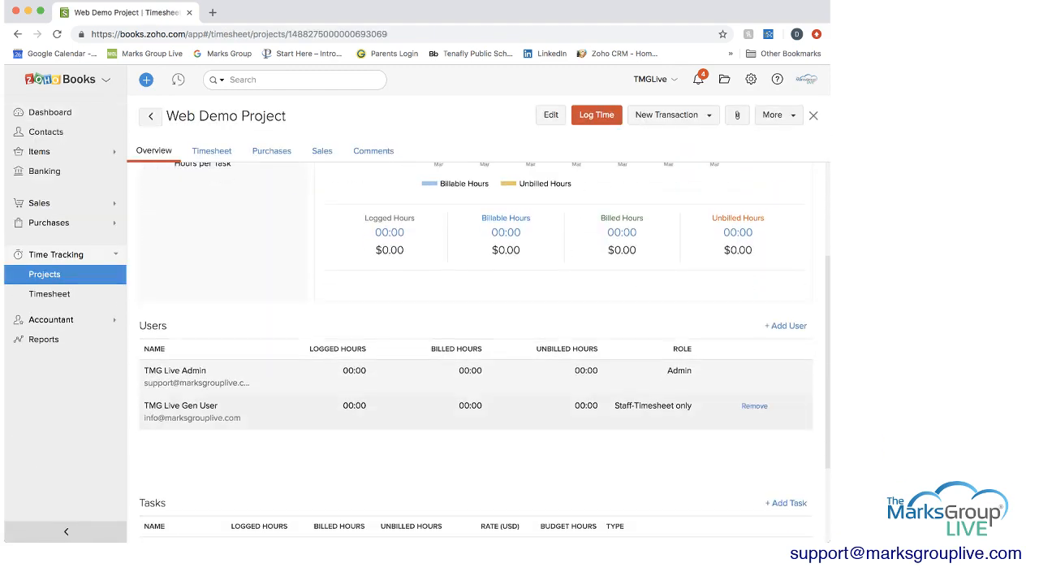
pyautogui.scroll(-3)
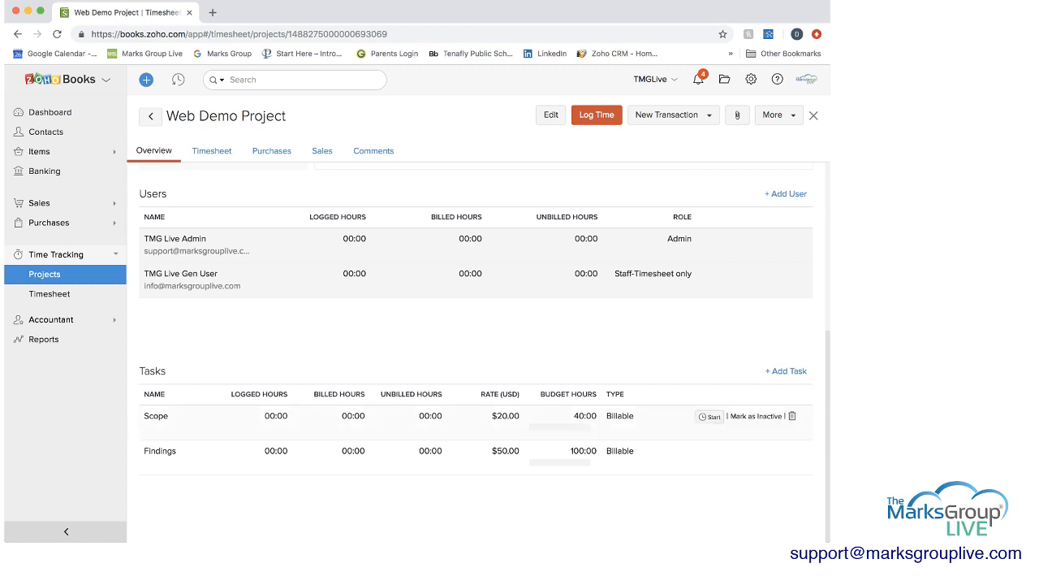
pyautogui.moveTo(756, 416)
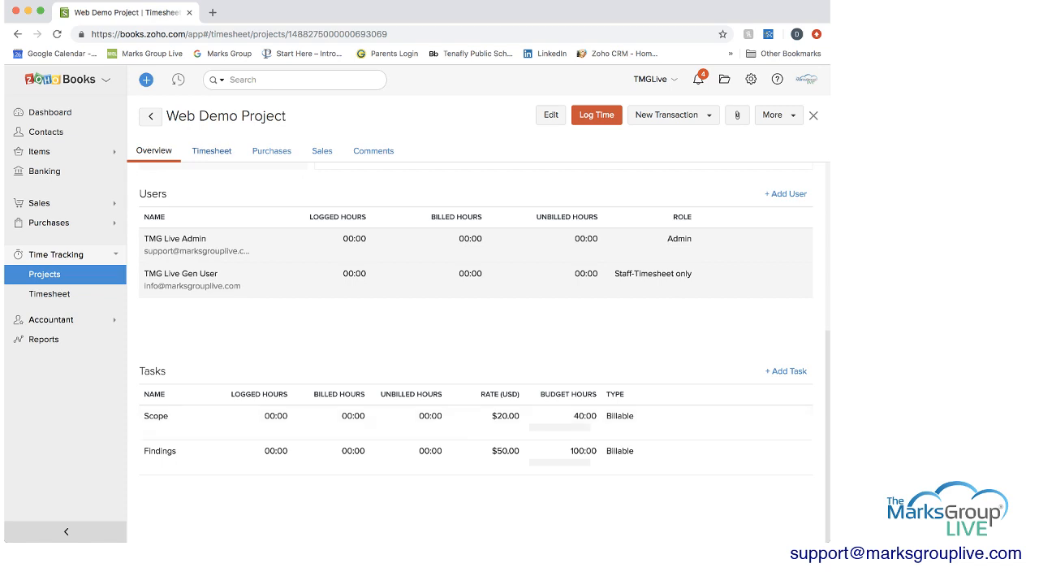
# Review the project's Timesheet, Purchases and Sales tabs with Invoice expanded, then go back to Overview.
pyautogui.click(211, 149)
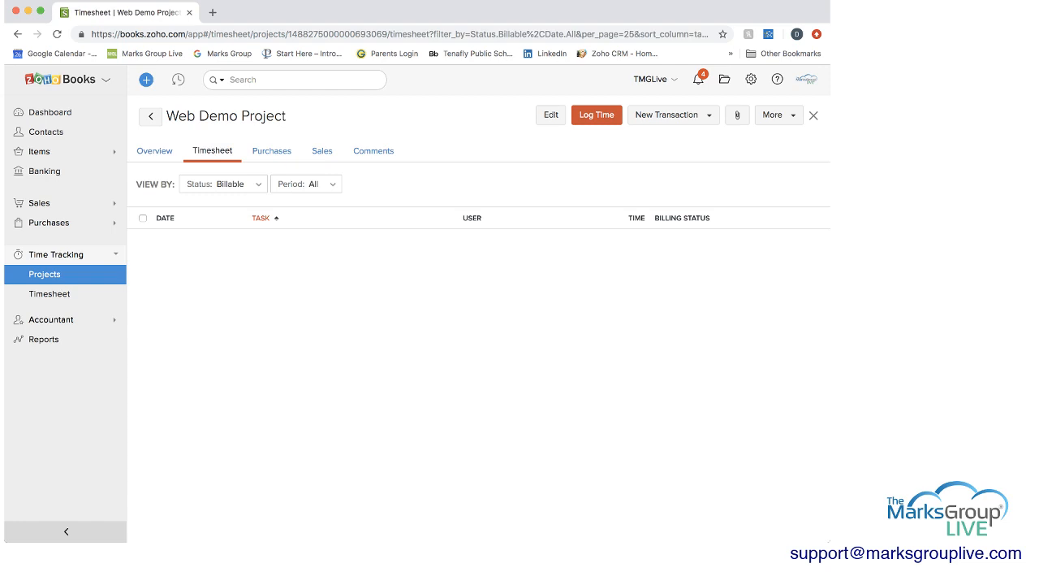
pyautogui.click(271, 149)
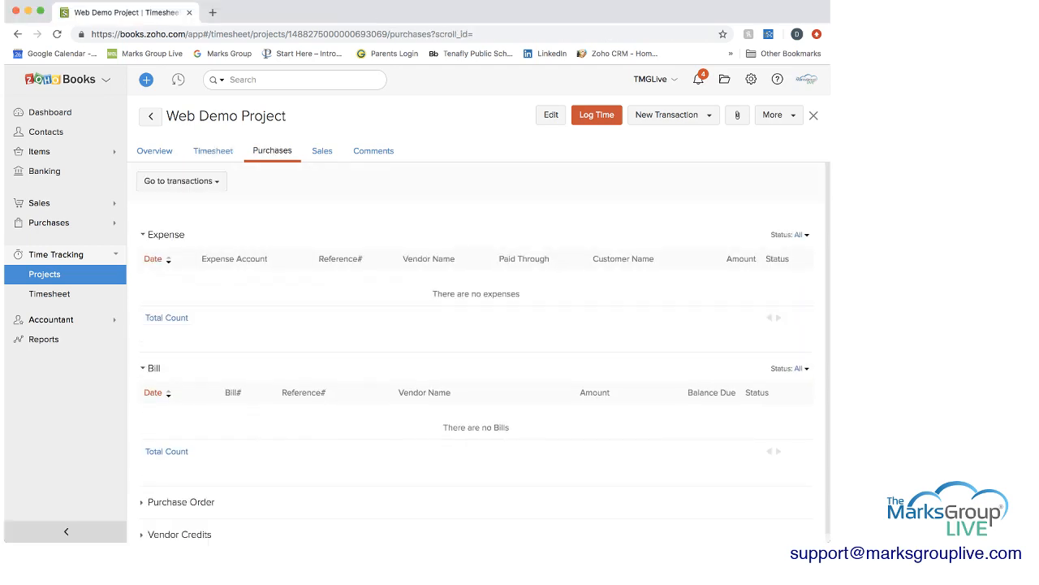
pyautogui.click(322, 150)
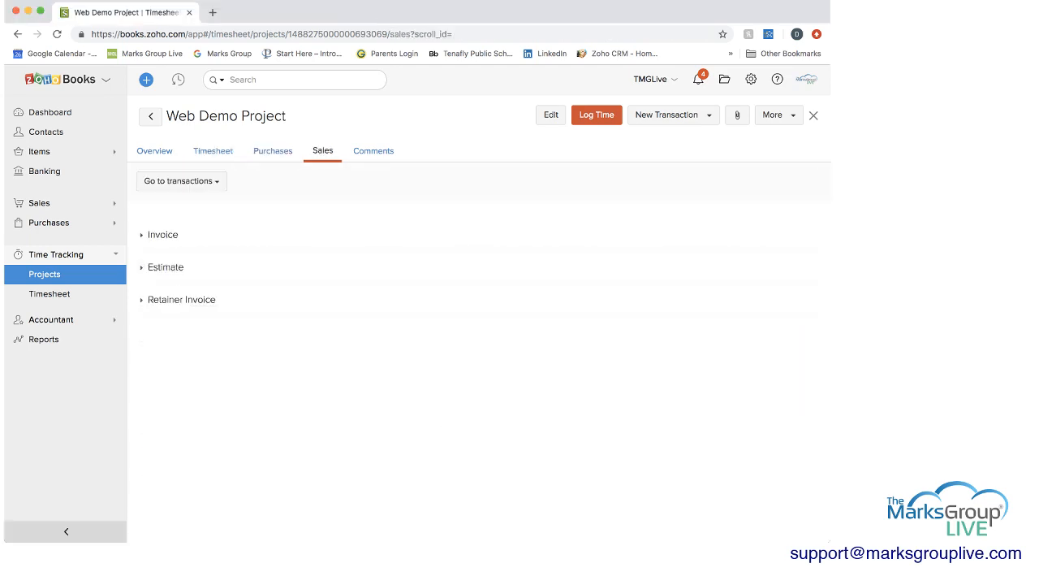
pyautogui.click(162, 234)
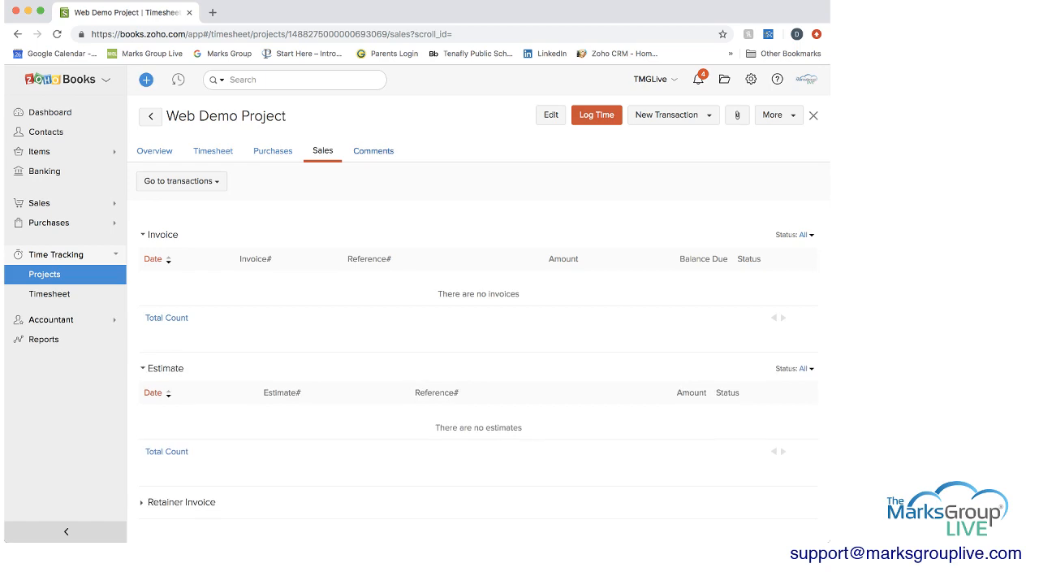
pyautogui.click(373, 150)
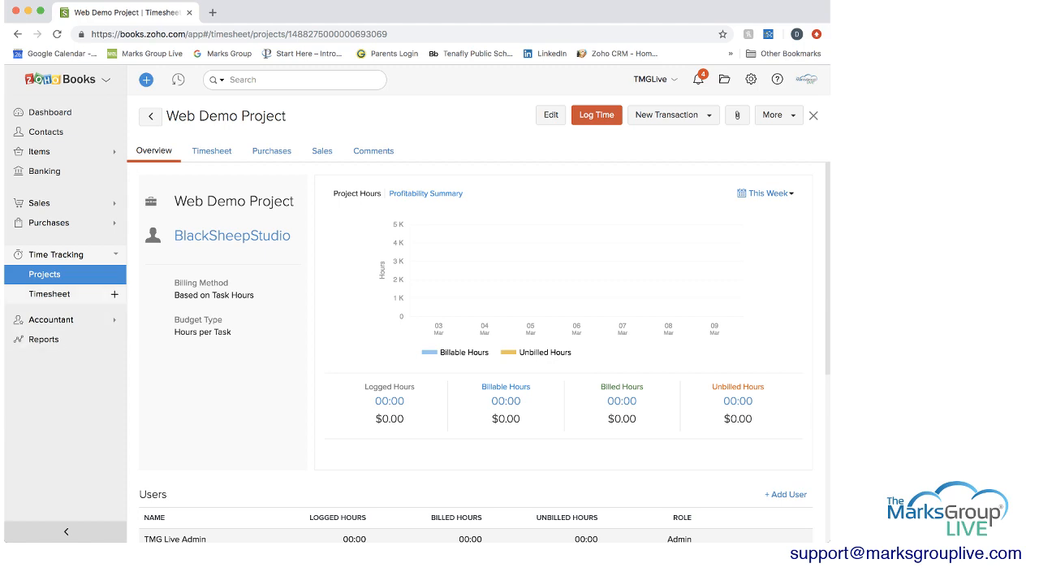
# Go to all timesheet entries, dismiss the open entry and start a New Log Entry.
pyautogui.click(49, 292)
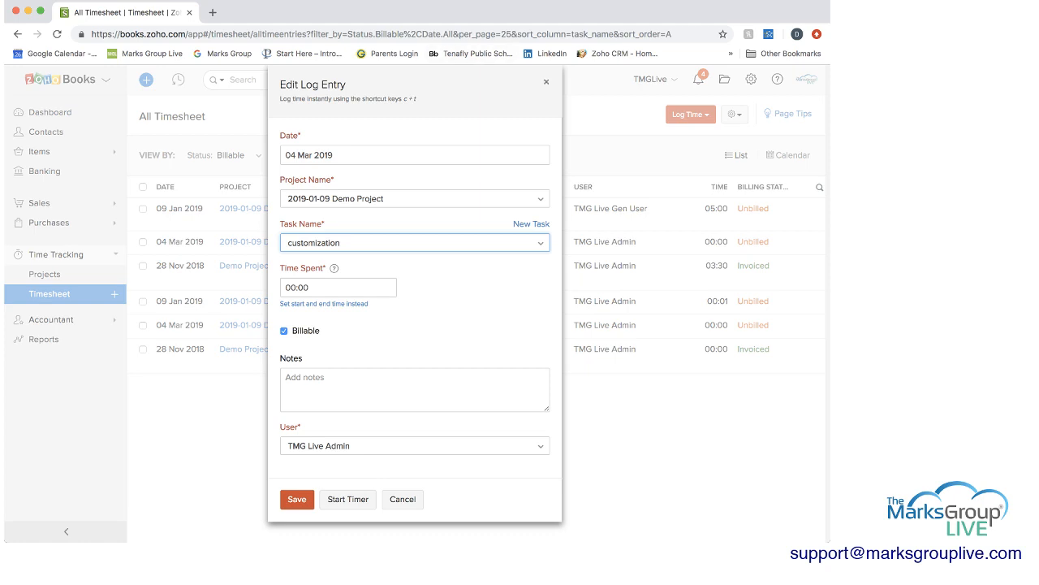
pyautogui.click(403, 498)
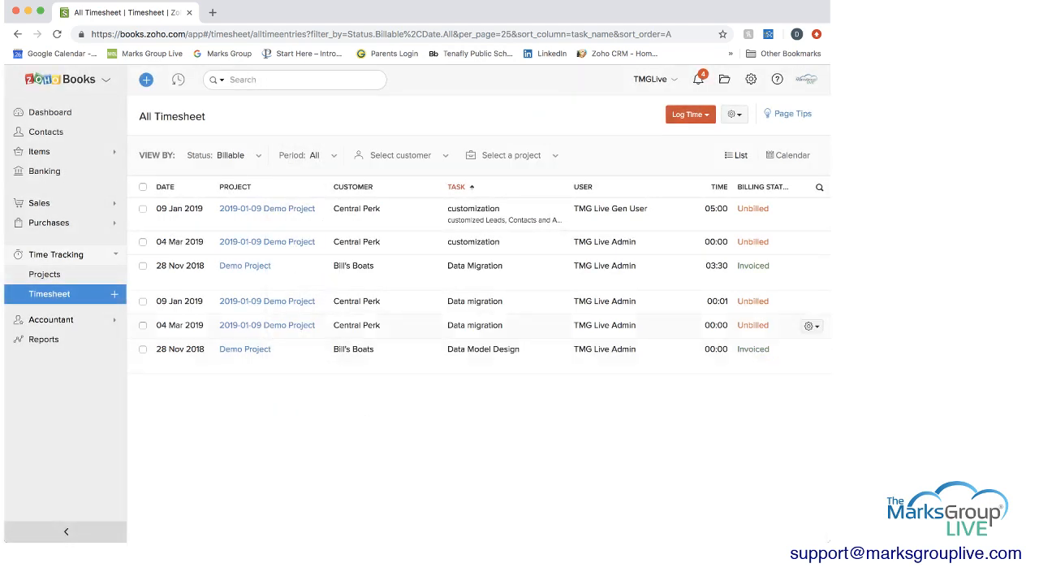
pyautogui.click(687, 114)
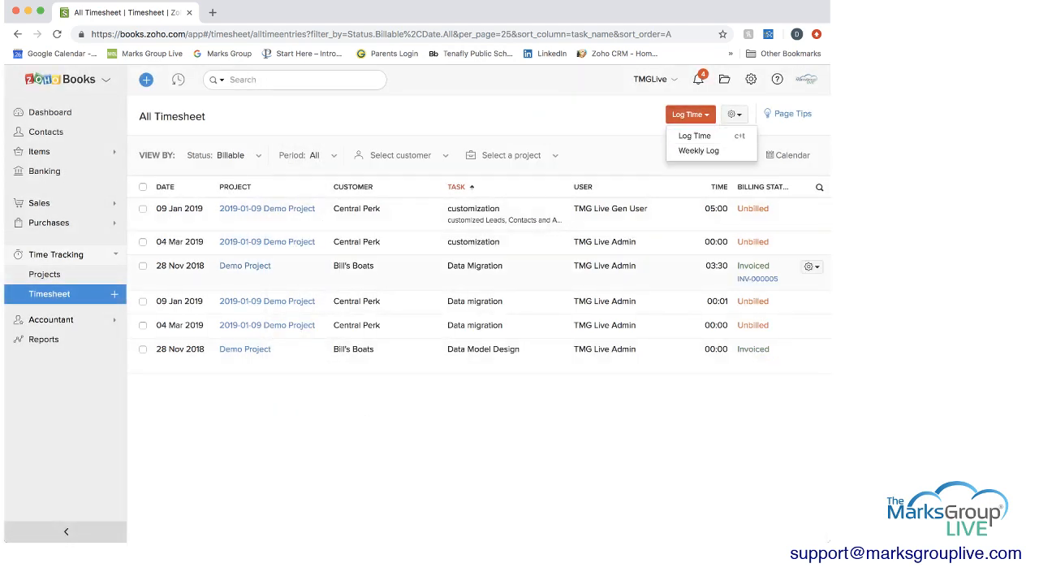
pyautogui.click(695, 137)
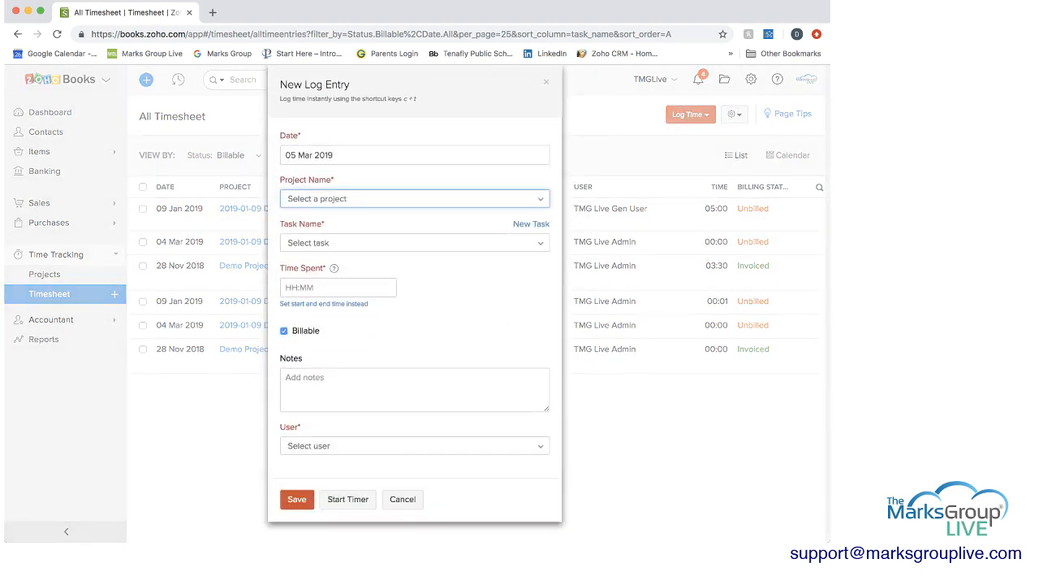
# Log 4 hours on Web Demo Project's Scope task and start its timer.
pyautogui.click(414, 198)
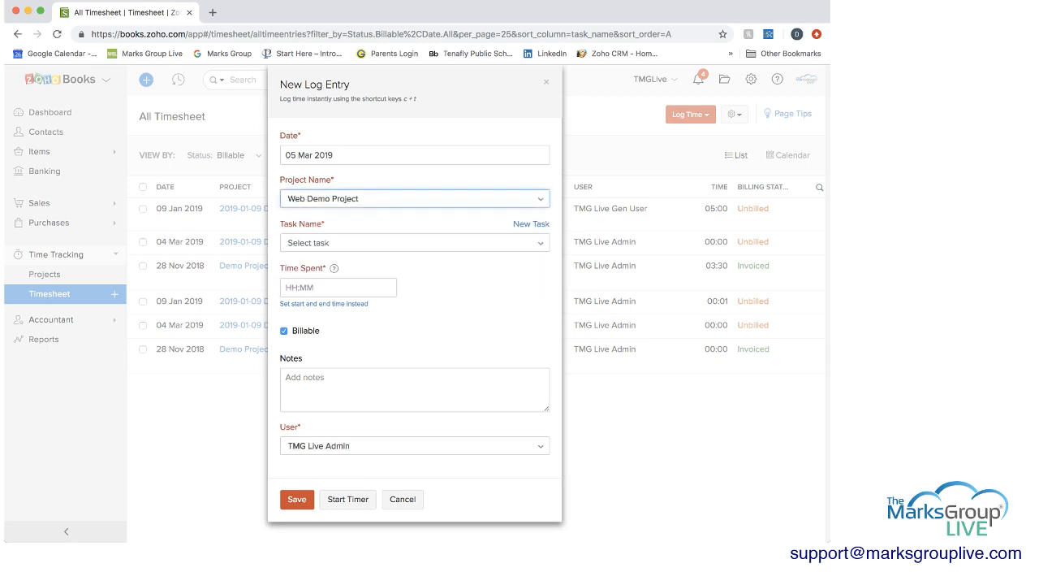
pyautogui.click(414, 242)
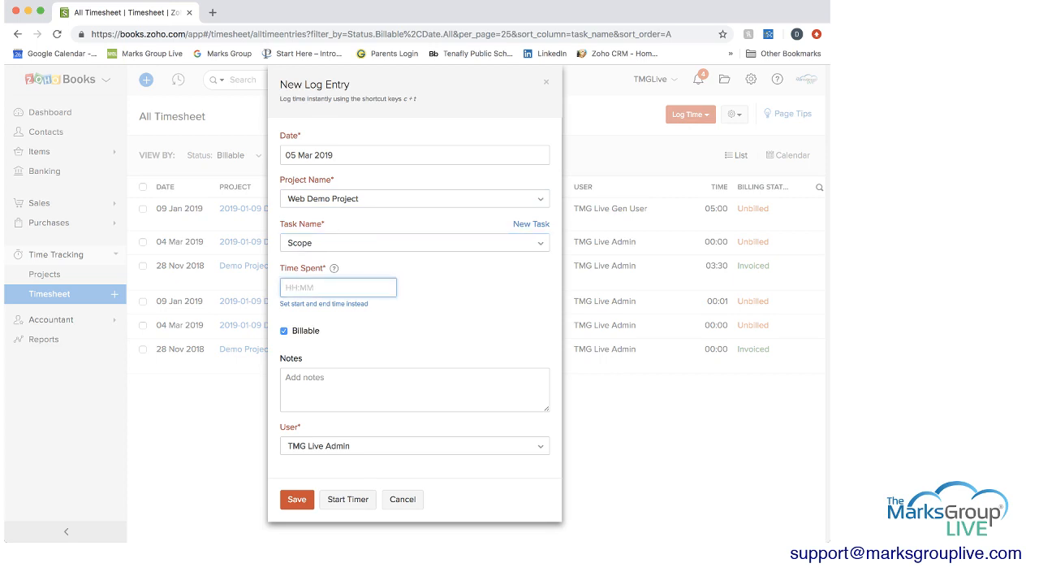
pyautogui.write('4')
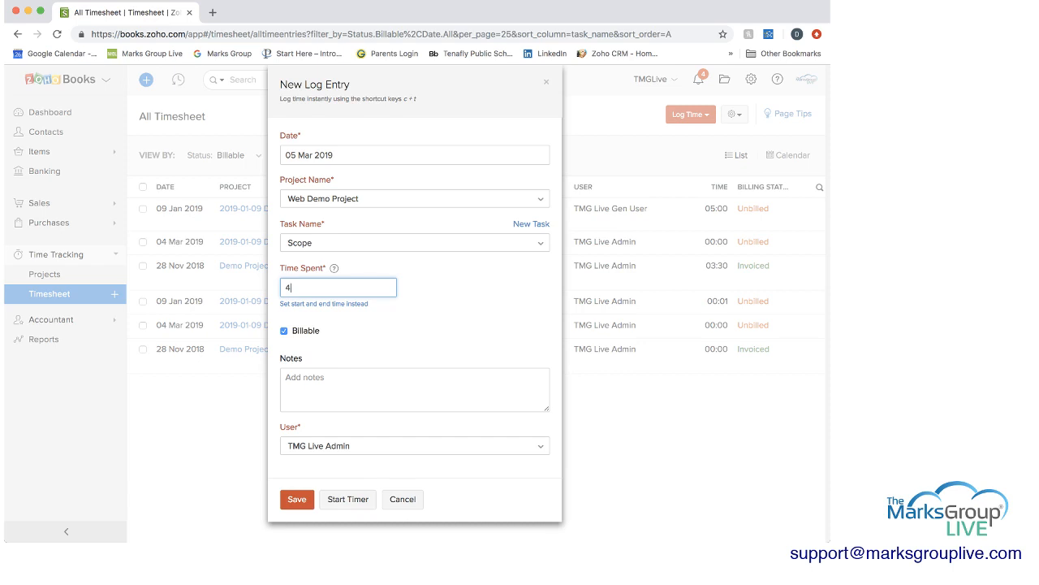
pyautogui.click(414, 445)
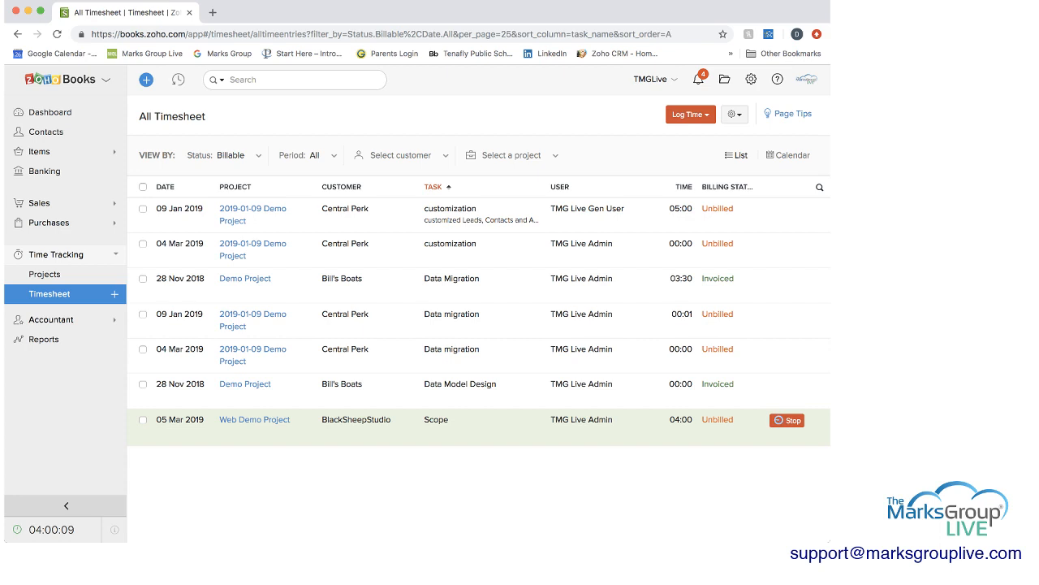
# Stop the Scope entry's timer, cancel a fresh Log Time form and reopen the Log Time choices.
pyautogui.click(786, 419)
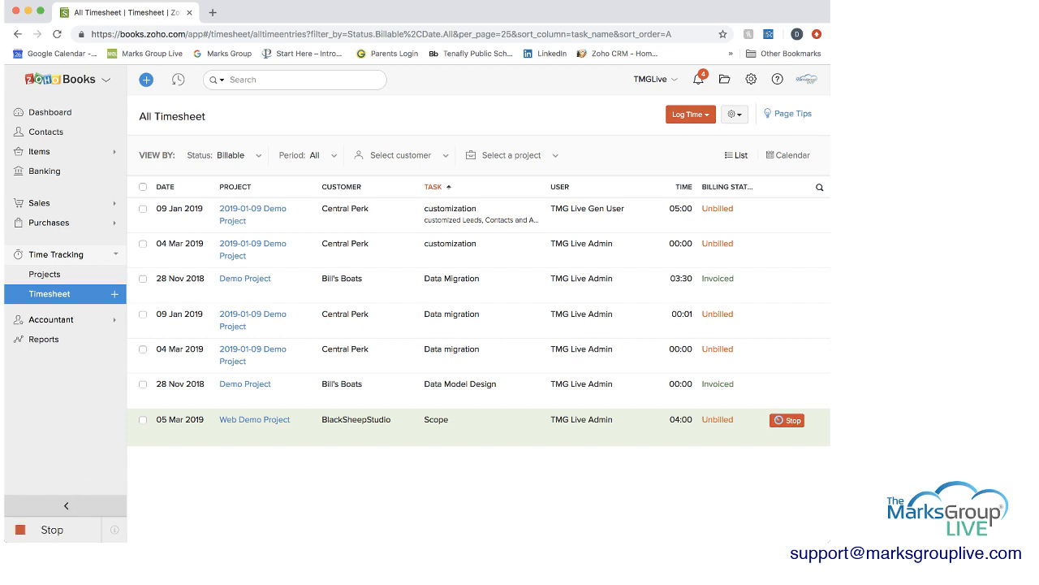
pyautogui.click(786, 419)
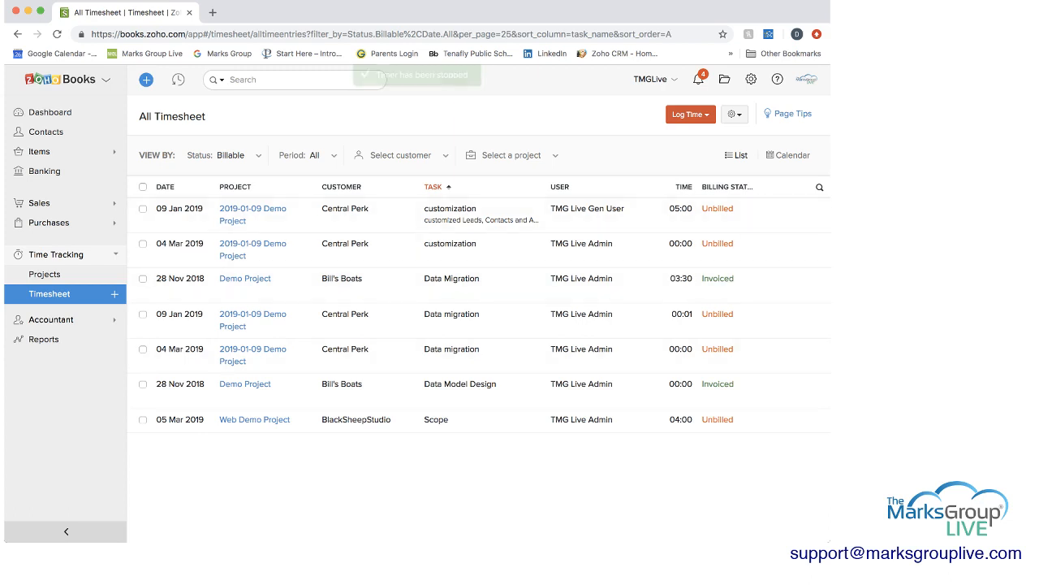
pyautogui.click(689, 113)
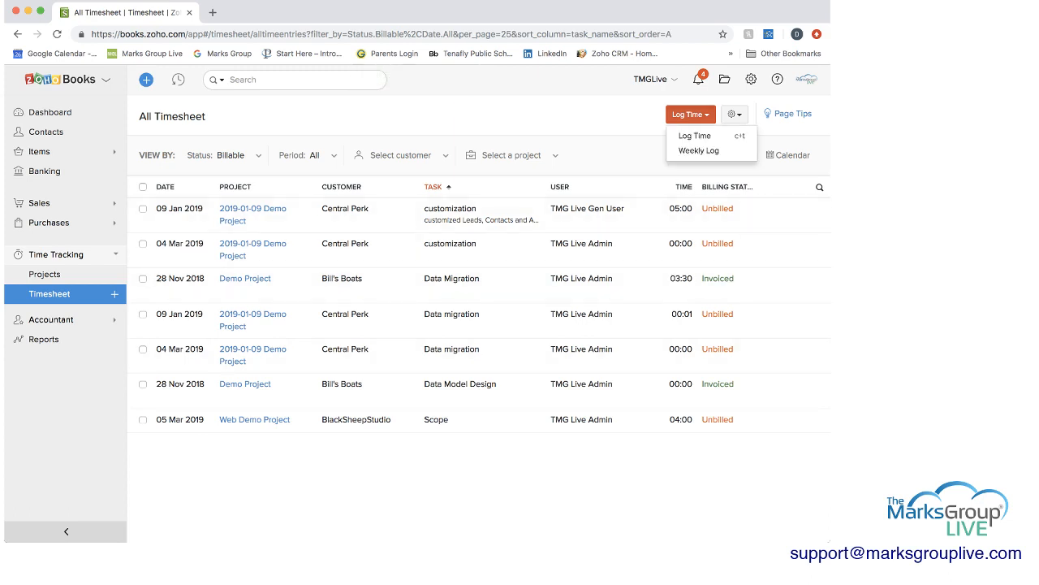
pyautogui.click(695, 136)
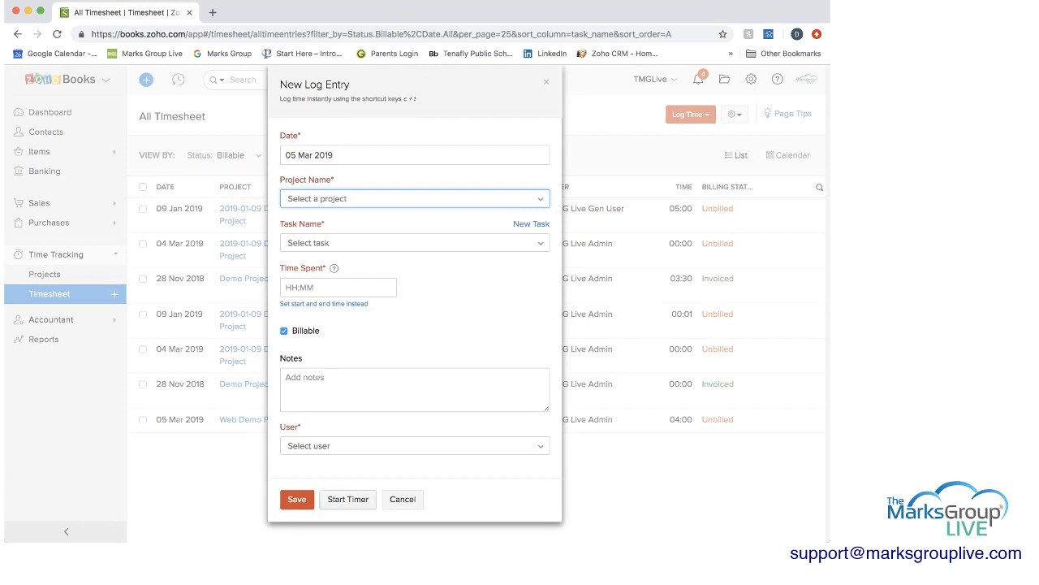
pyautogui.click(403, 498)
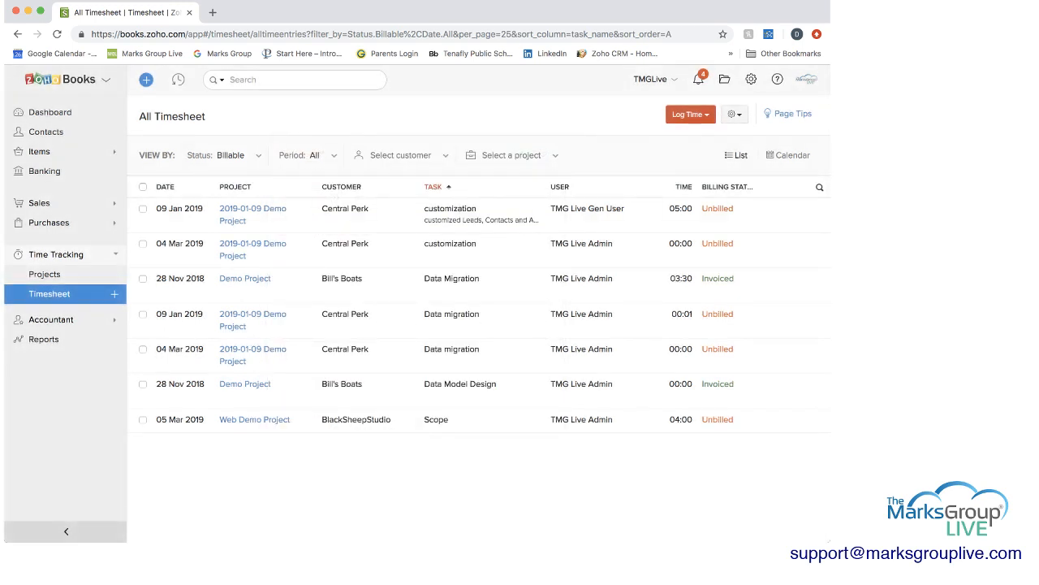
pyautogui.click(687, 114)
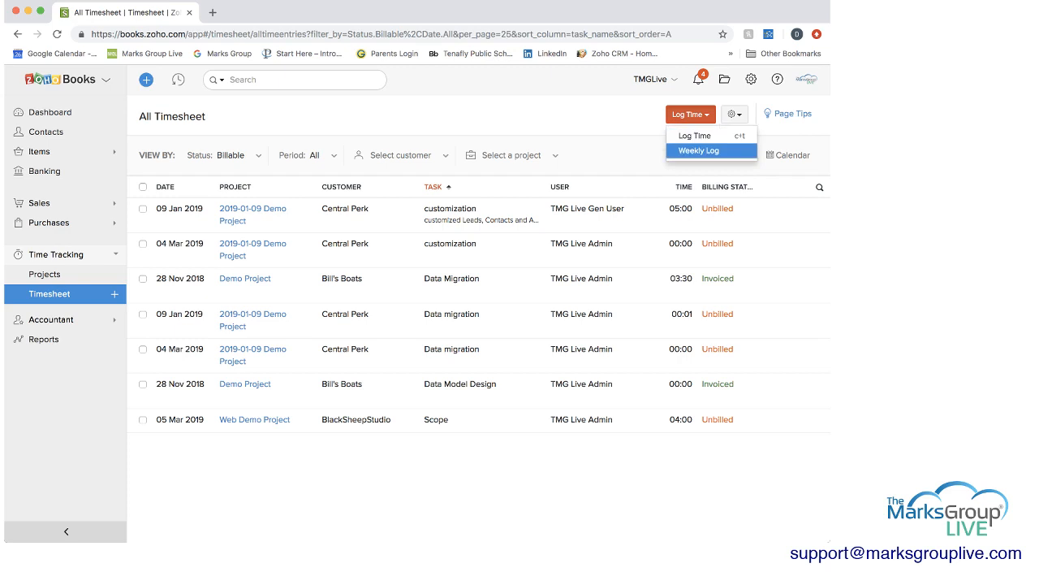
# In the Weekly Log for March 3–9 enter 3h Mon customization, 4h Wed data migration, 7h Fri Scope.
pyautogui.click(696, 149)
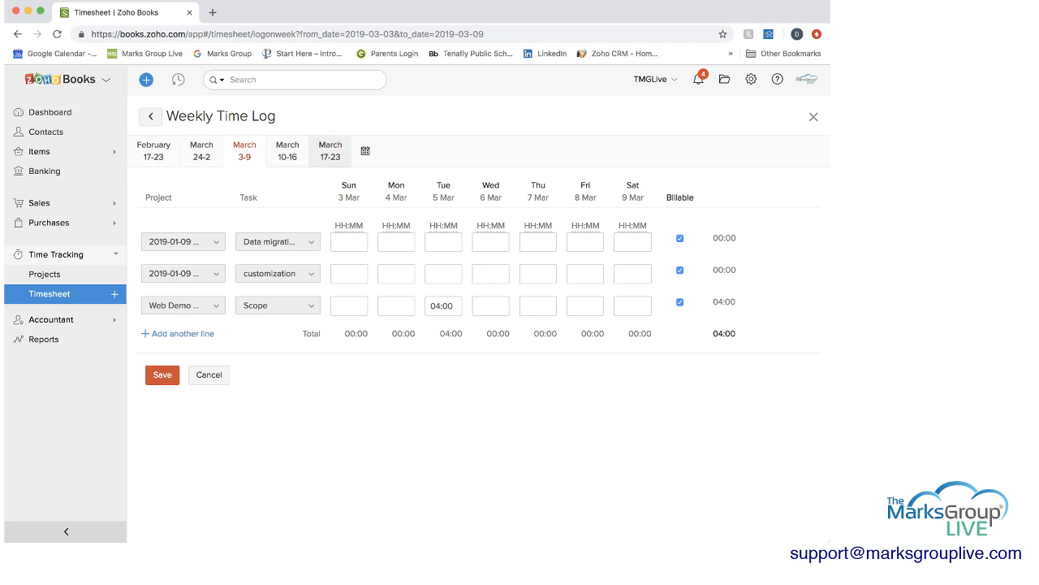
pyautogui.click(366, 151)
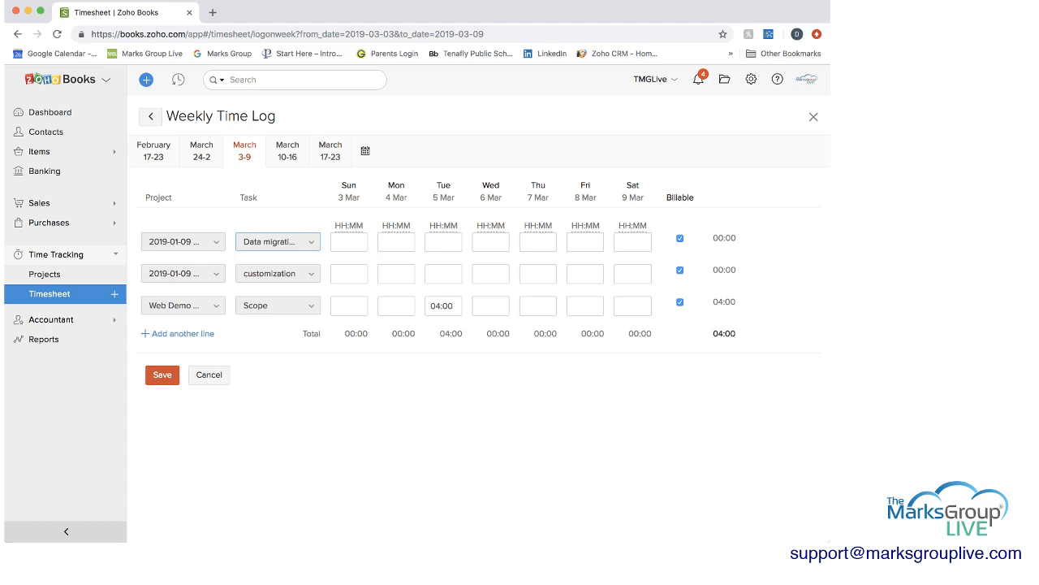
pyautogui.click(396, 240)
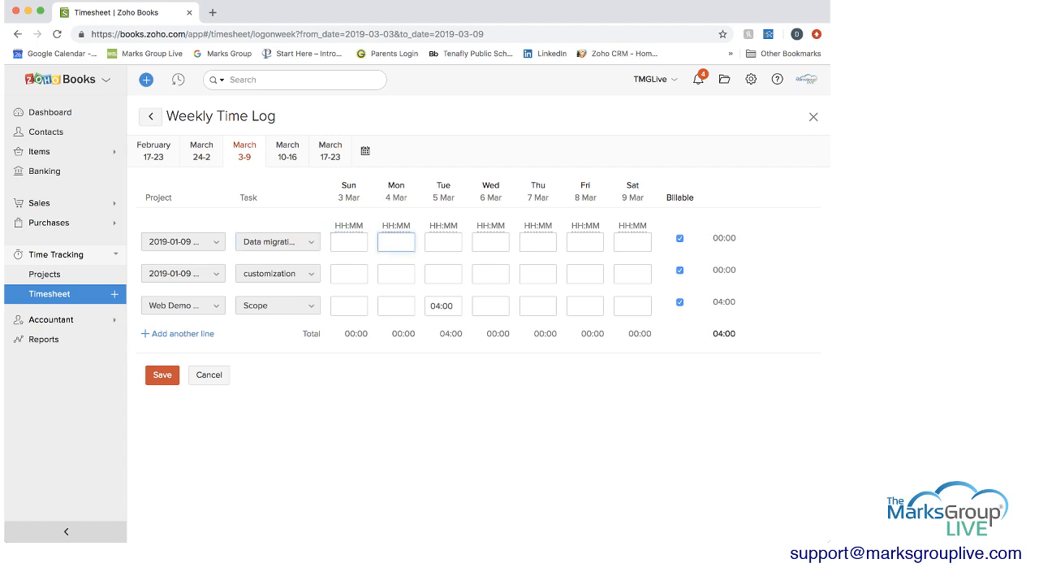
pyautogui.click(396, 273)
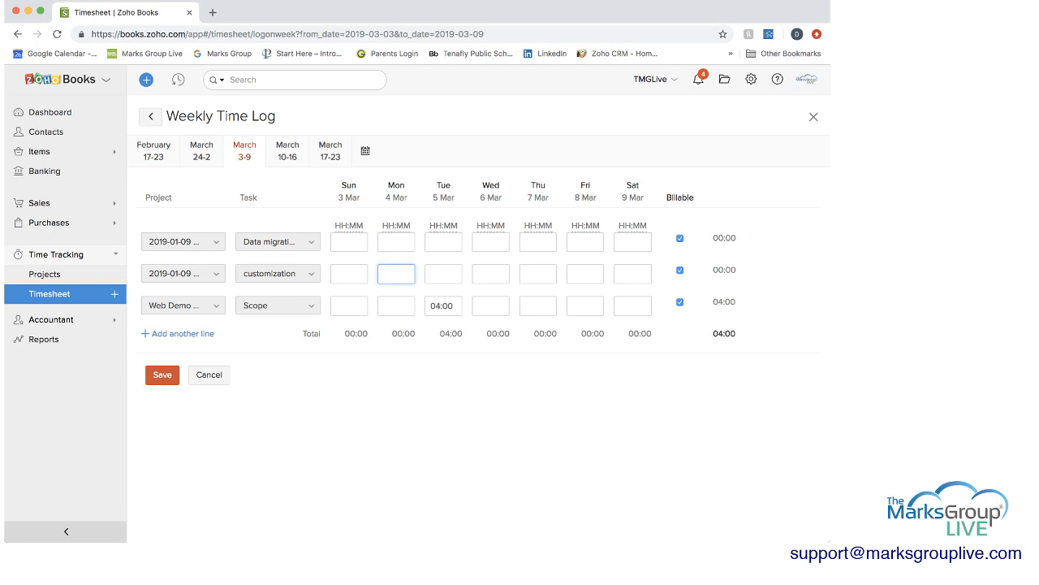
pyautogui.write('3:00')
pyautogui.click(491, 240)
pyautogui.write('04:00')
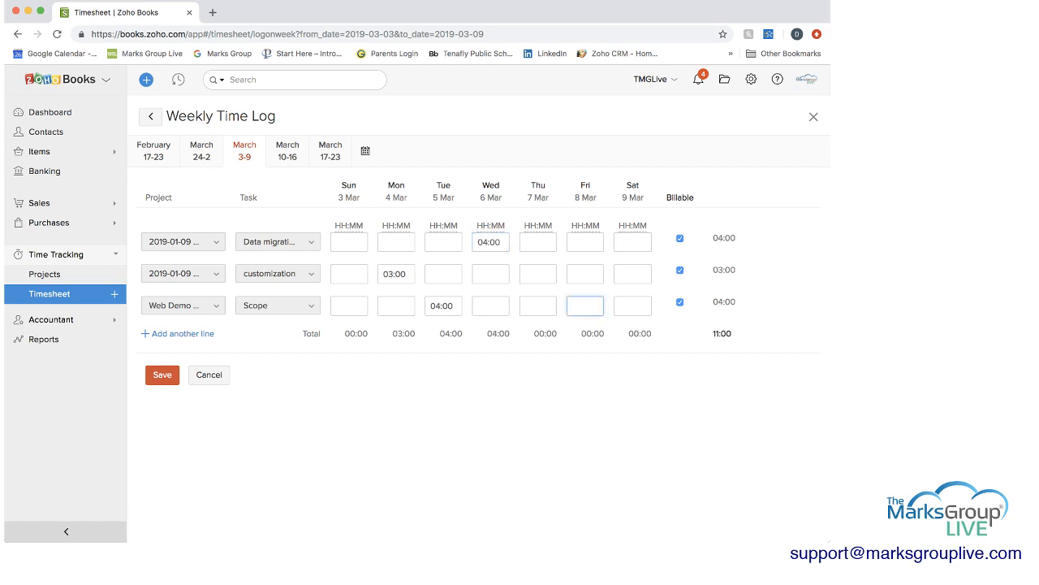
pyautogui.write('7:00')
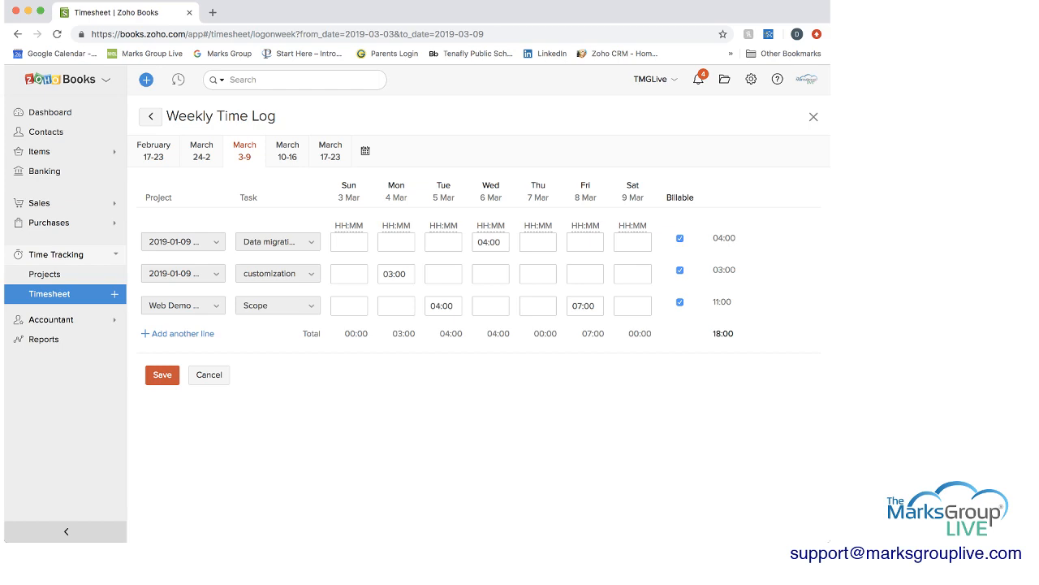
# Save the 18:00 weekly timesheet and go to the Projects list.
pyautogui.click(162, 373)
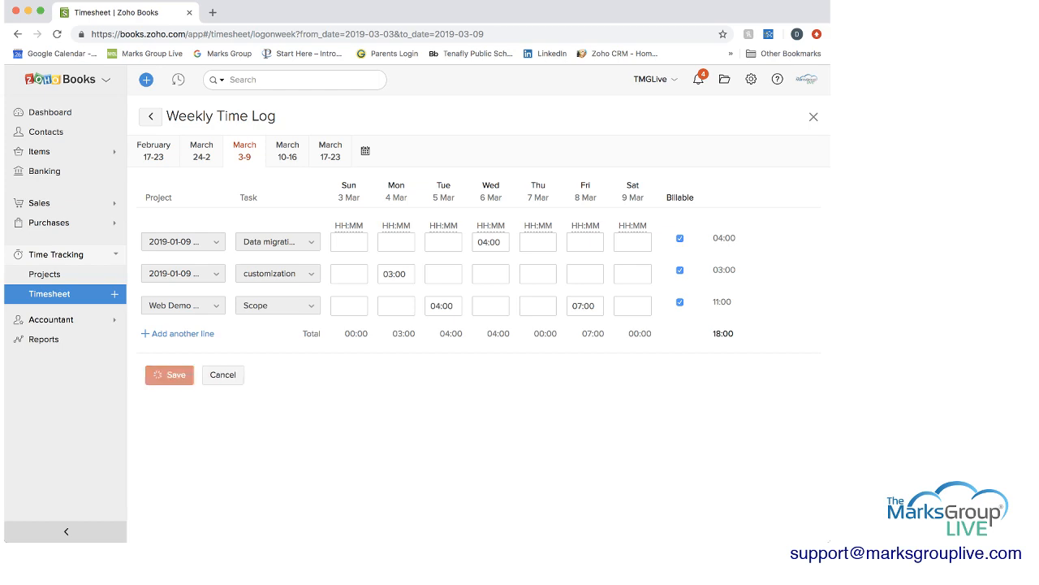
pyautogui.click(169, 374)
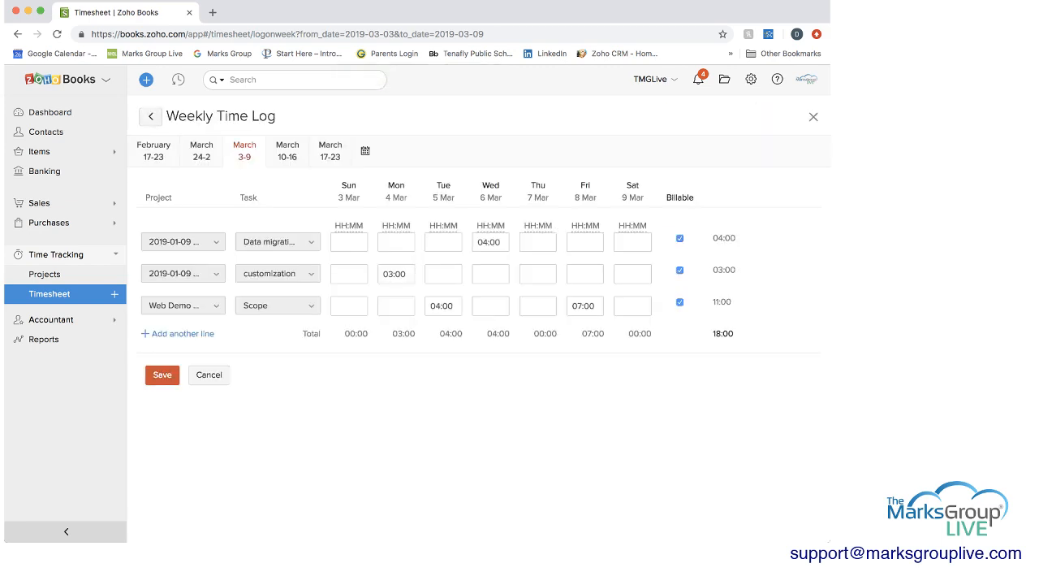
pyautogui.click(46, 273)
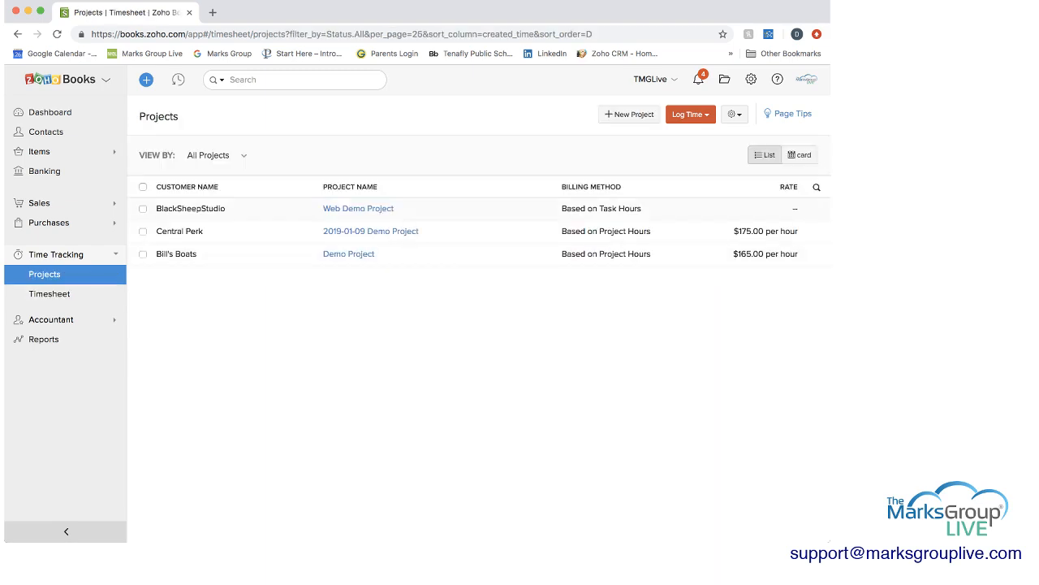
# Open Web Demo Project showing 11:00 logged hours and the Scope and Findings task budgets.
pyautogui.click(357, 208)
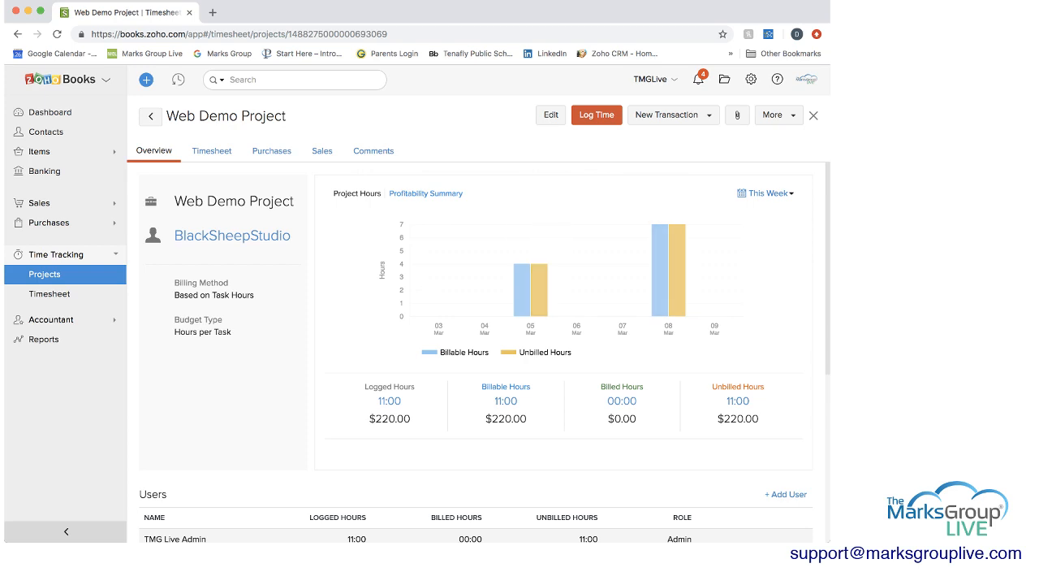
pyautogui.scroll(-3)
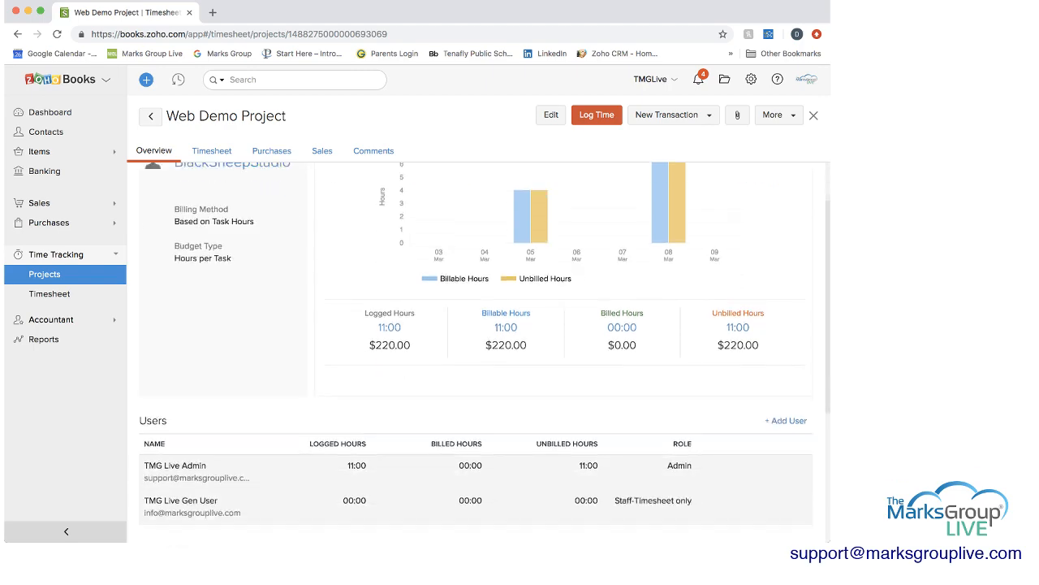
pyautogui.scroll(-3)
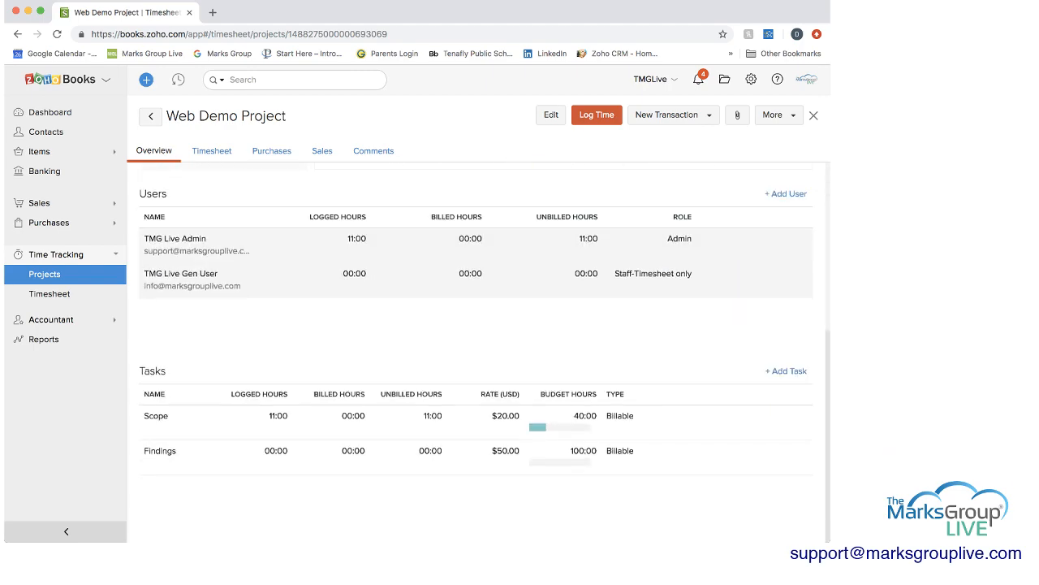
pyautogui.scroll(3)
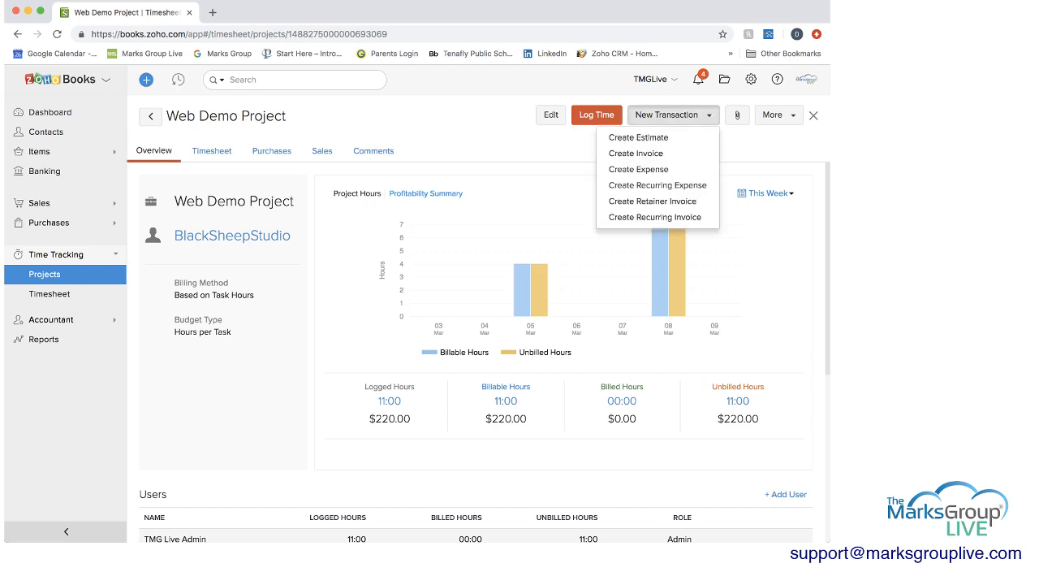
pyautogui.moveTo(638, 137)
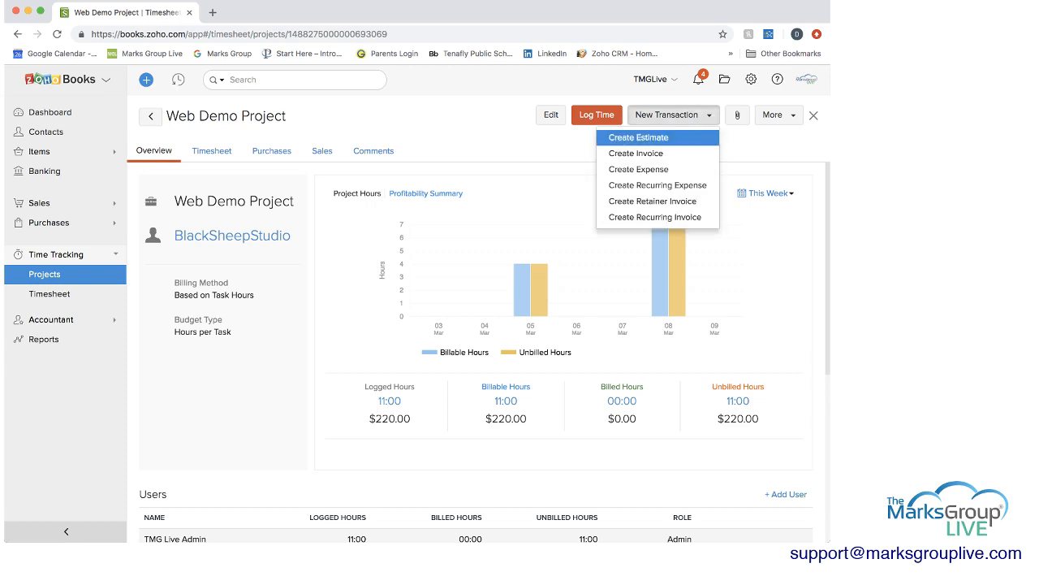
pyautogui.moveTo(638, 169)
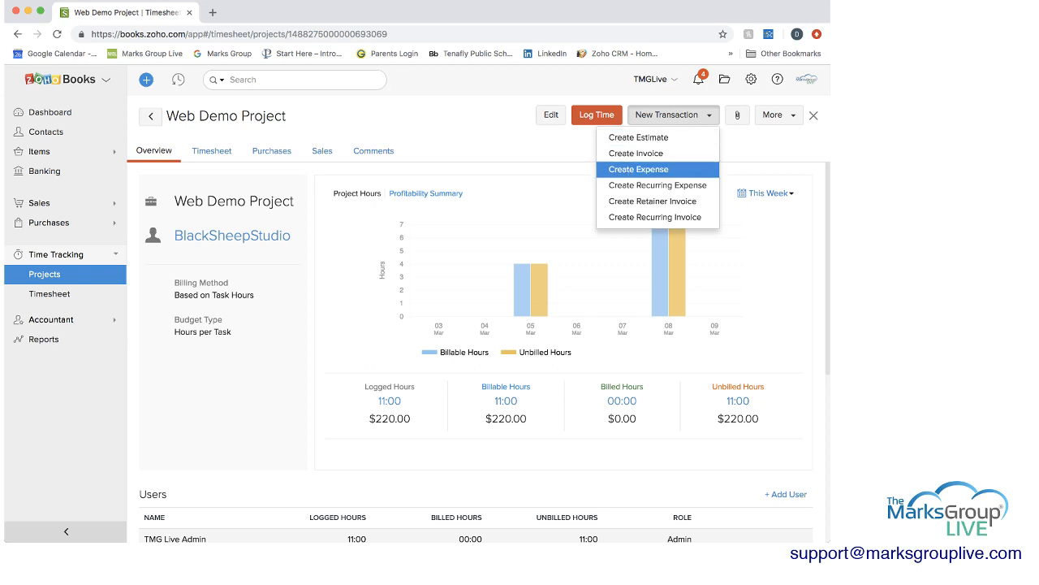
pyautogui.moveTo(637, 153)
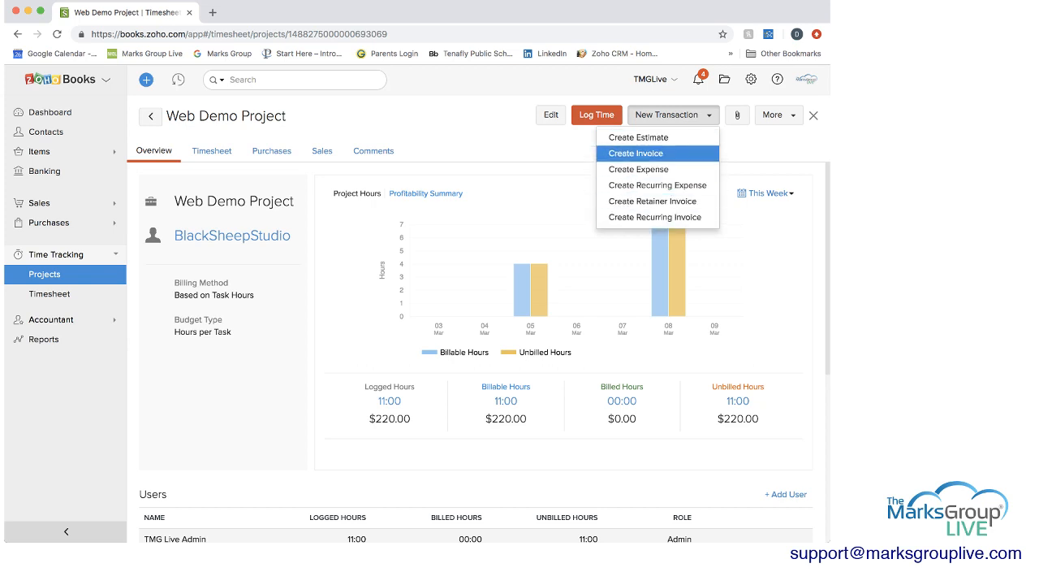
# Create a project invoice billing up to 08 Mar 2019 with All time entries included.
pyautogui.click(636, 153)
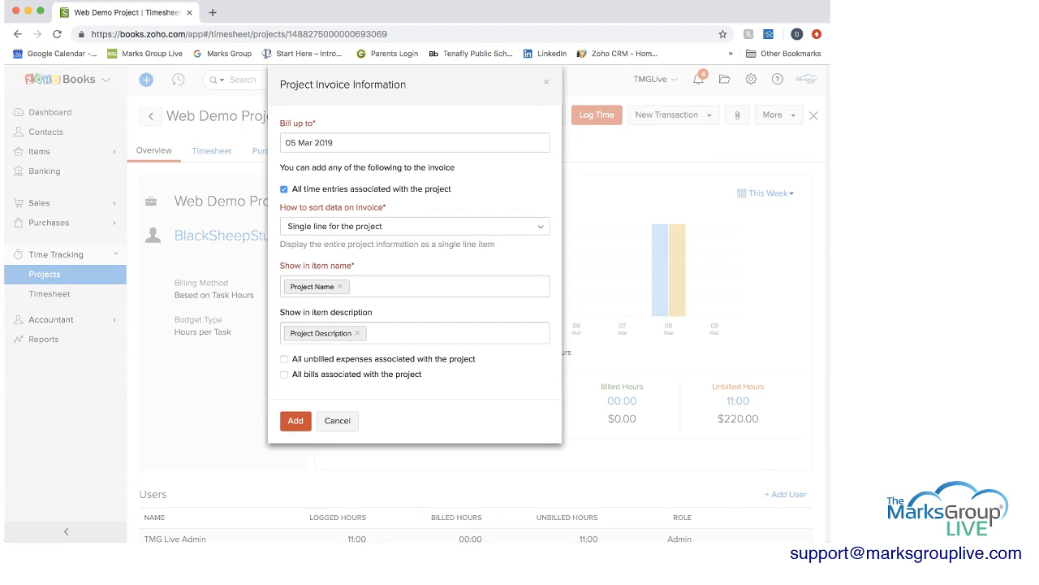
pyautogui.click(414, 143)
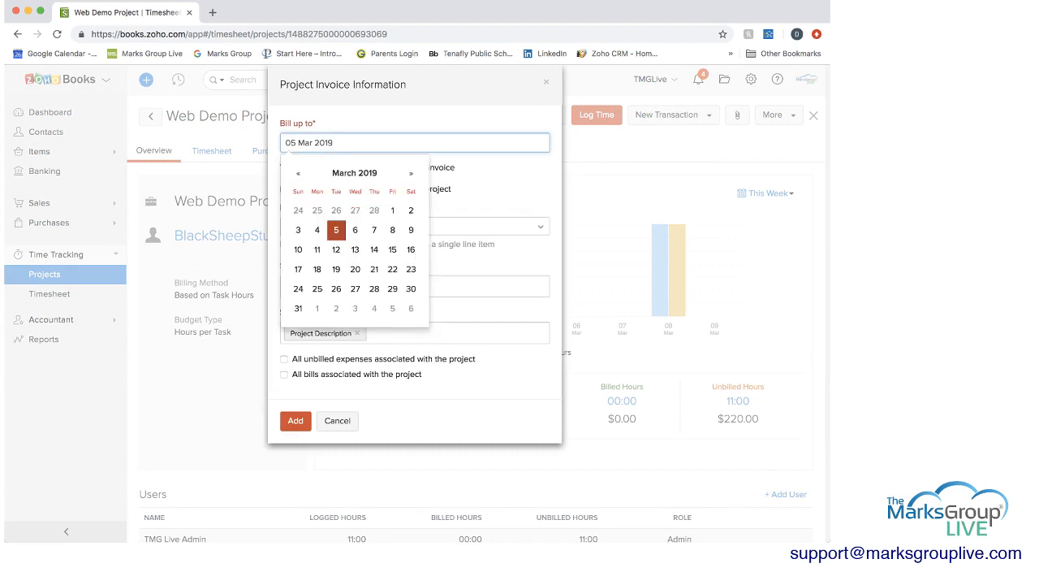
pyautogui.moveTo(393, 231)
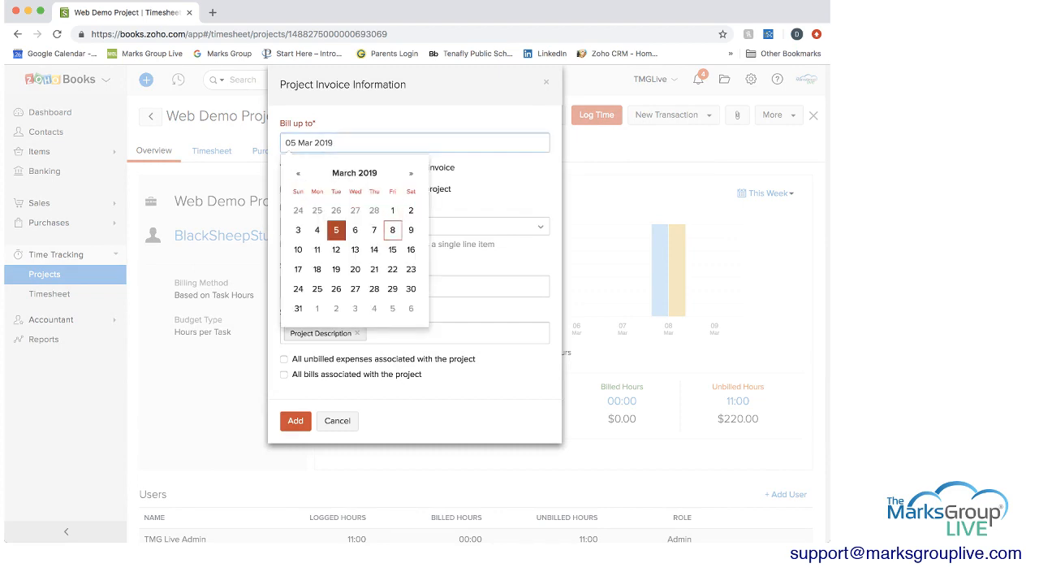
pyautogui.click(393, 231)
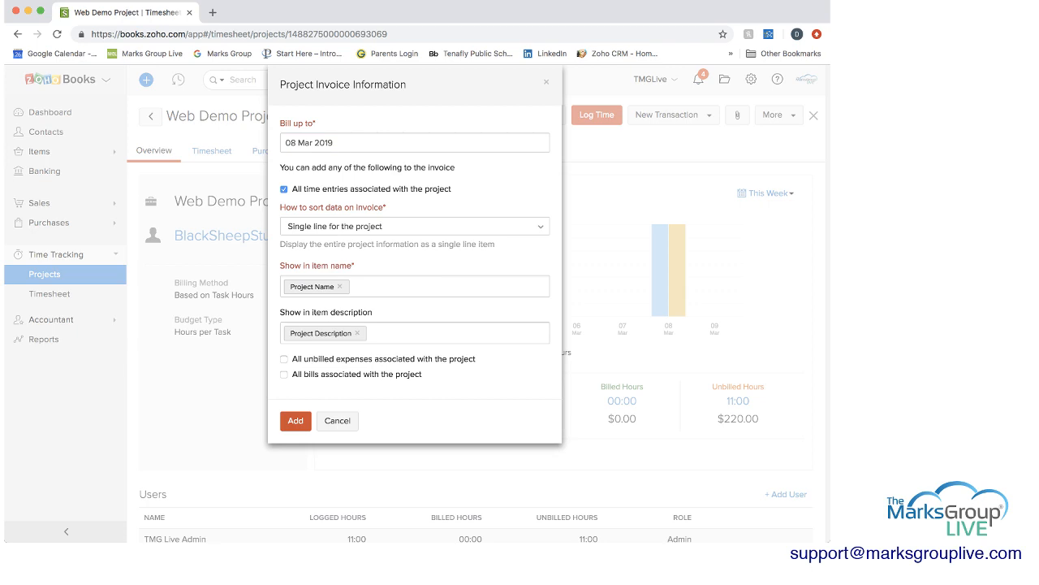
pyautogui.click(284, 189)
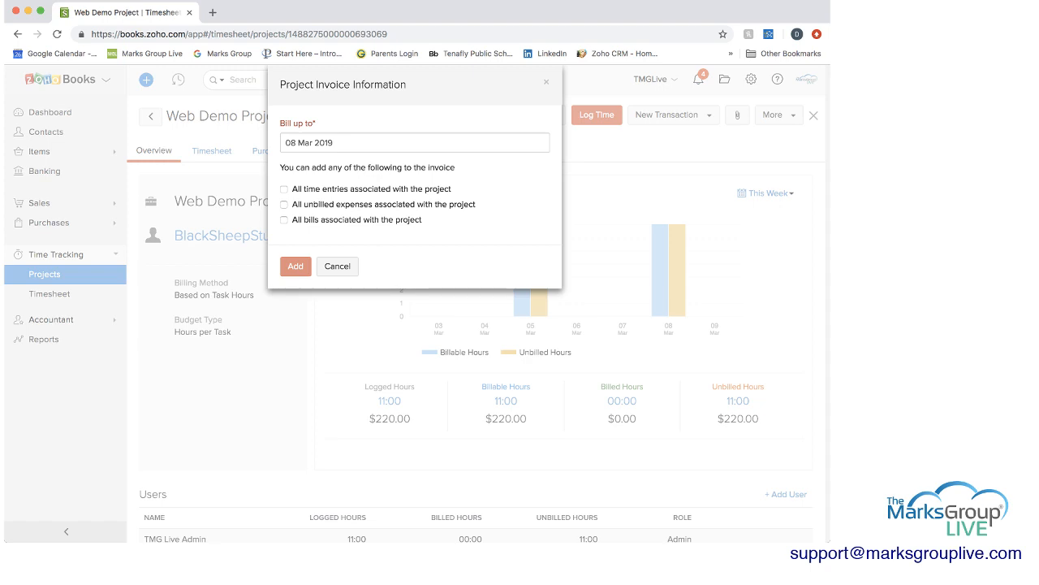
pyautogui.click(284, 189)
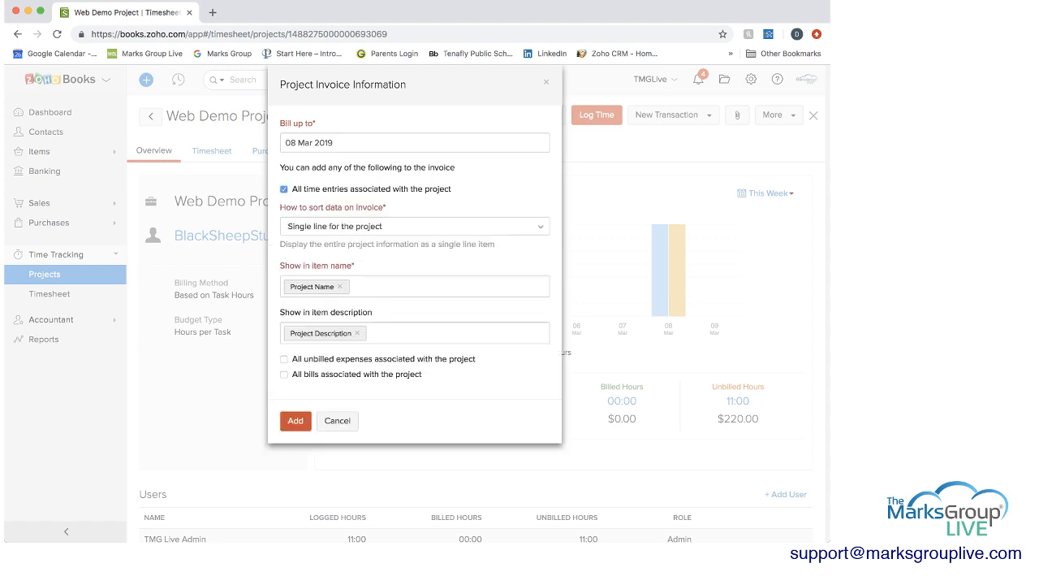
# Show Task Name in item descriptions, include all unbilled expenses, and add the invoice as INV-000021.
pyautogui.click(415, 226)
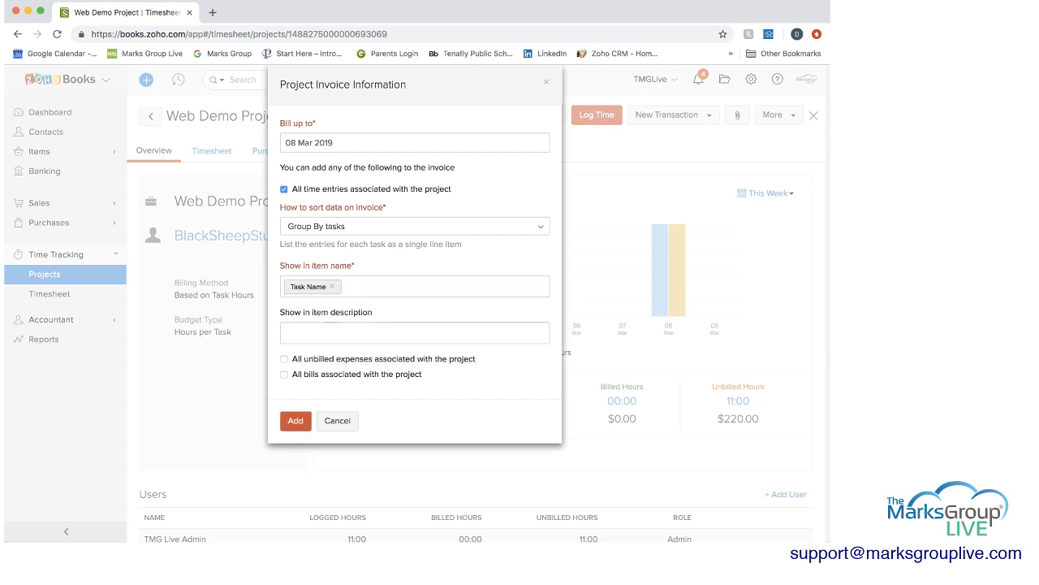
pyautogui.click(415, 332)
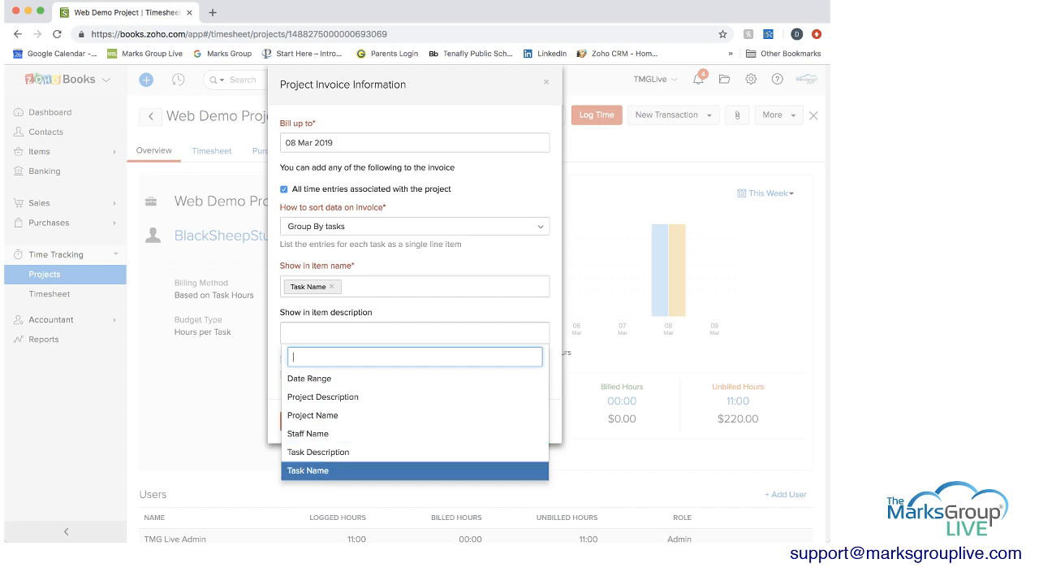
pyautogui.click(308, 471)
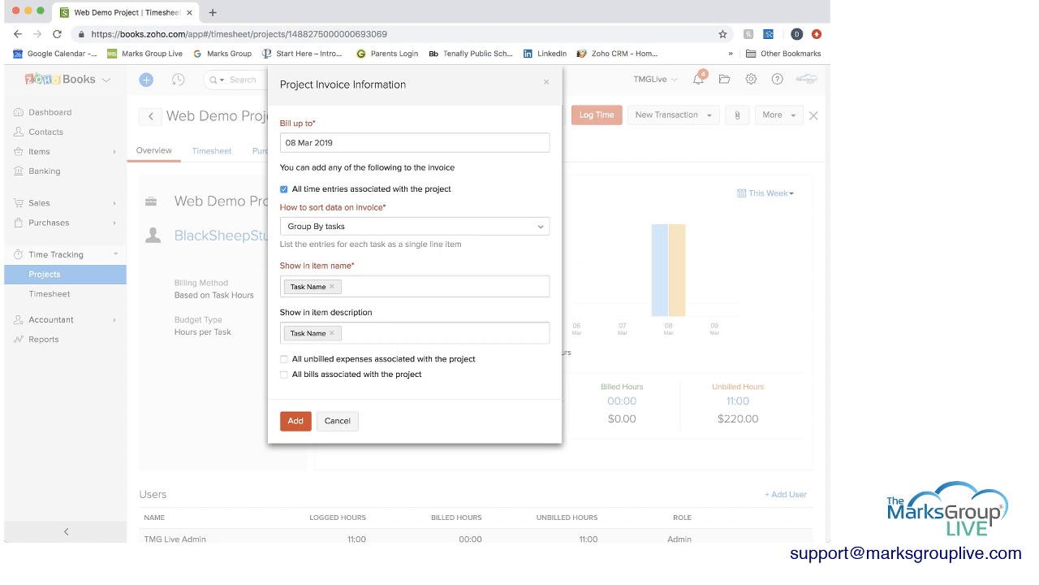
pyautogui.click(284, 359)
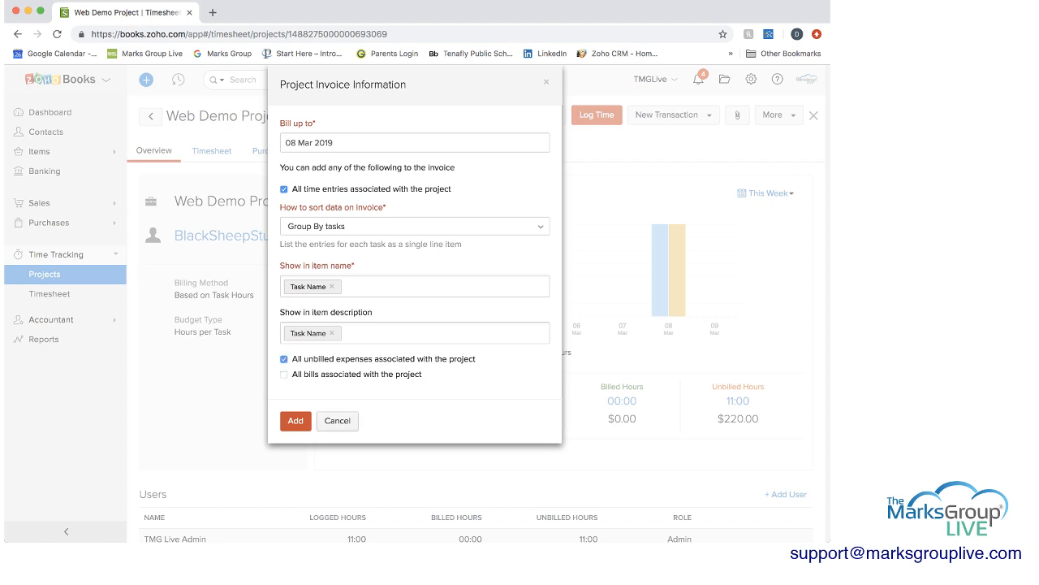
pyautogui.click(296, 420)
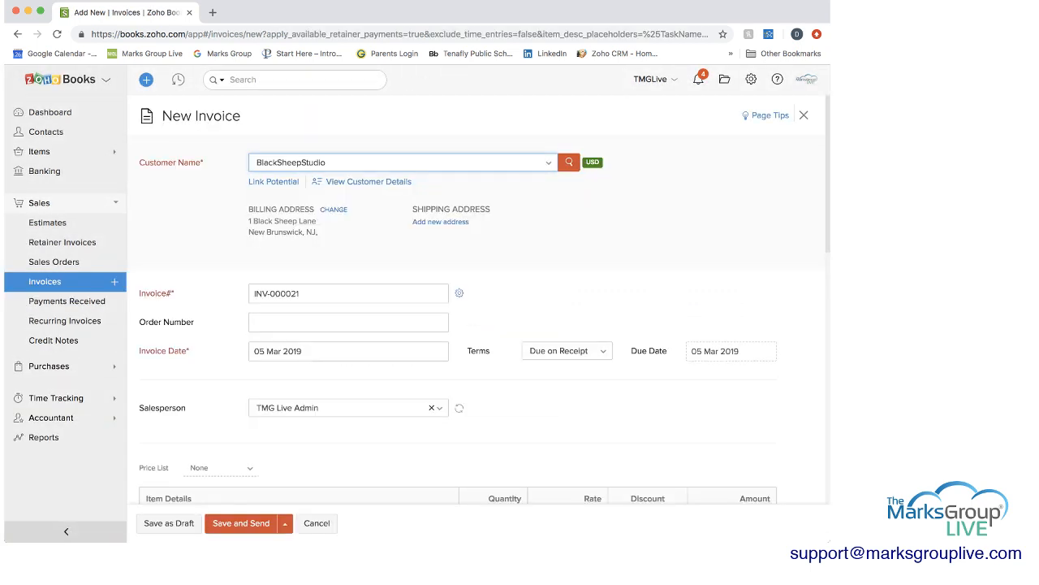
# Review the 11-hour Scope invoice draft totalling 220.00, then leave to Projects without saving.
pyautogui.scroll(-3)
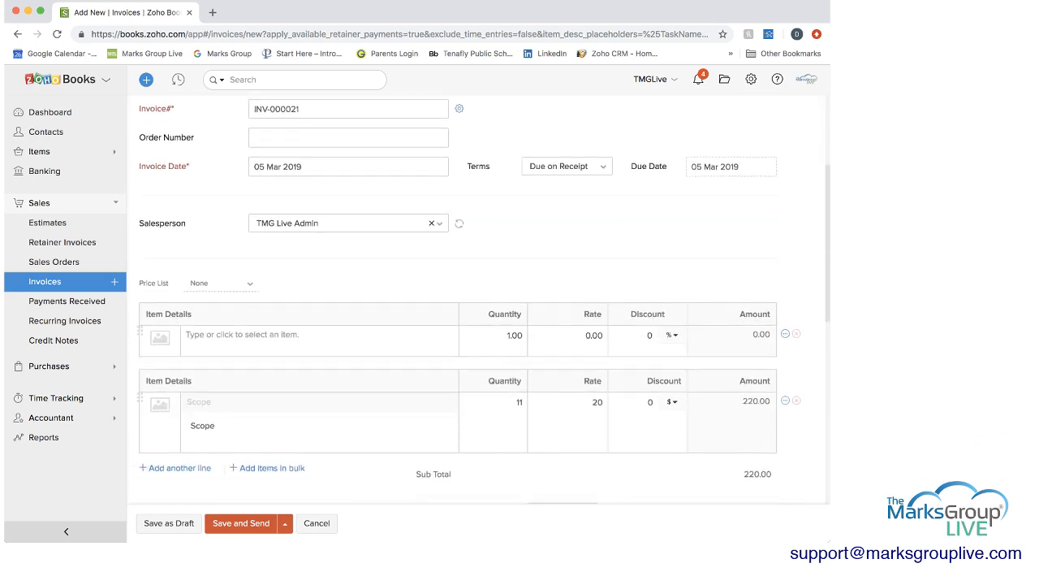
pyautogui.scroll(-3)
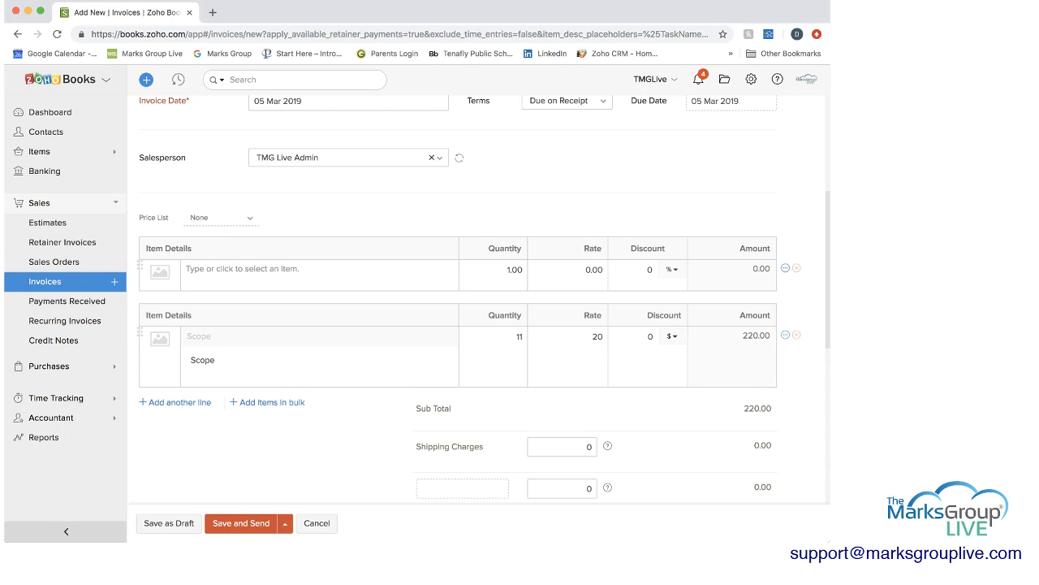
pyautogui.scroll(-3)
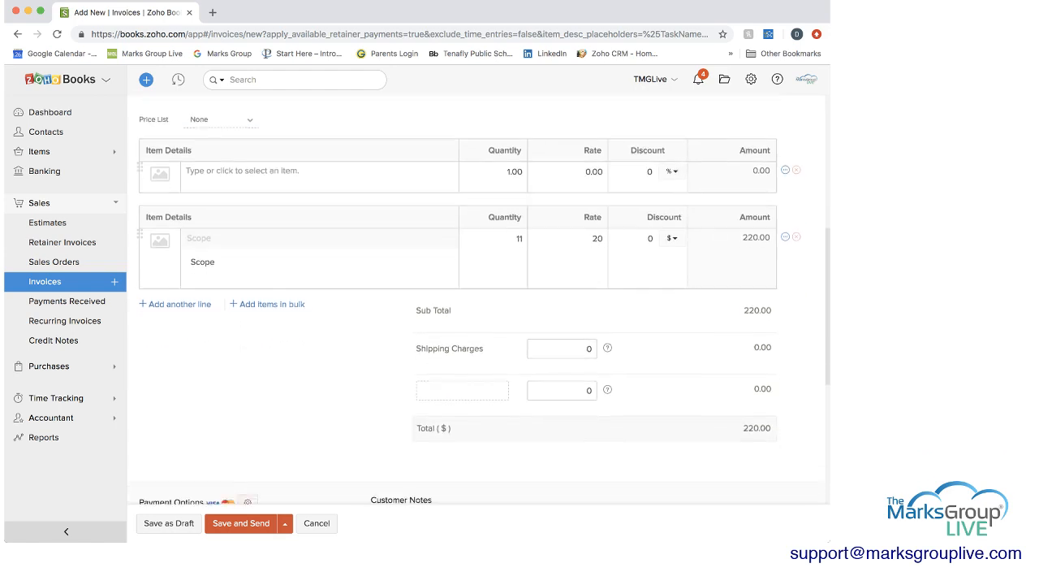
pyautogui.scroll(3)
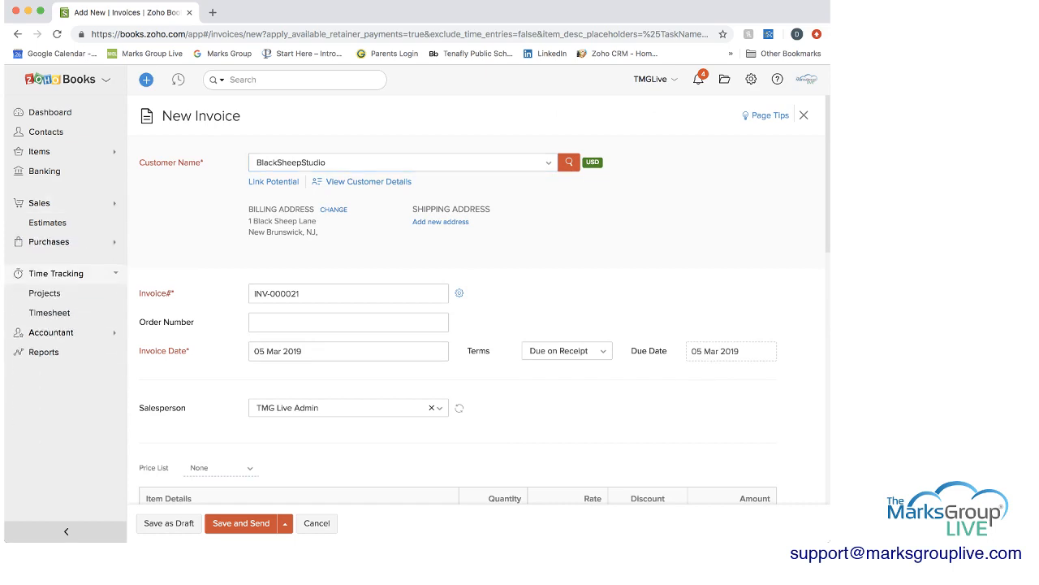
pyautogui.click(315, 523)
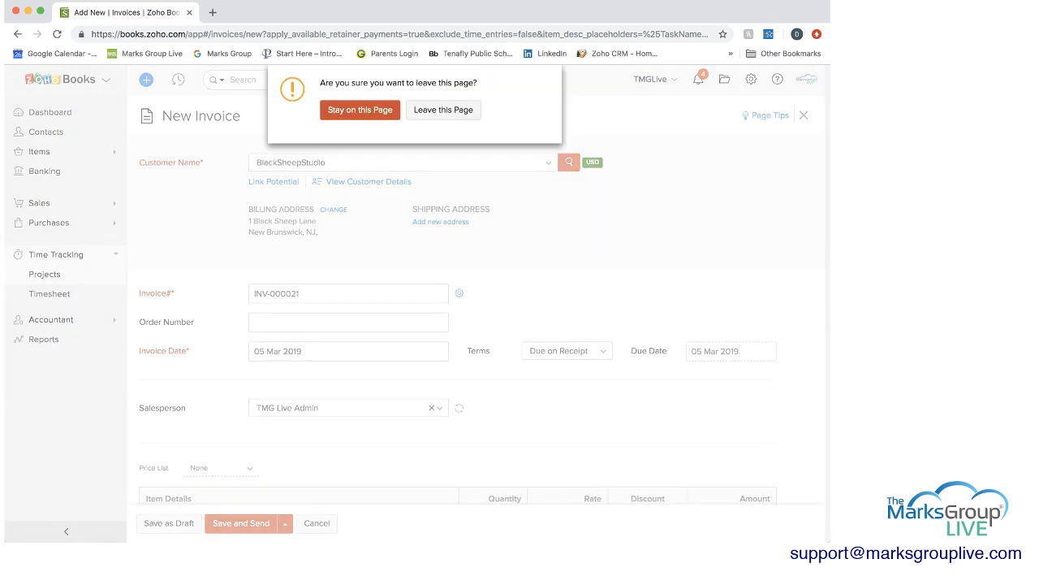
pyautogui.click(443, 110)
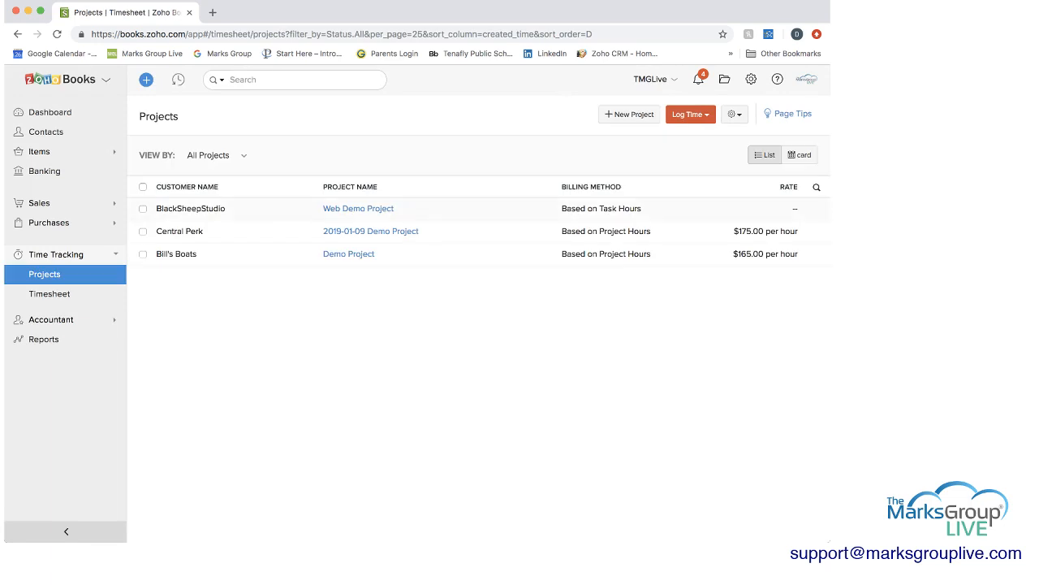
# Reopen Web Demo Project and view its Tasks with Scope at 11 of 40 budget hours.
pyautogui.click(357, 208)
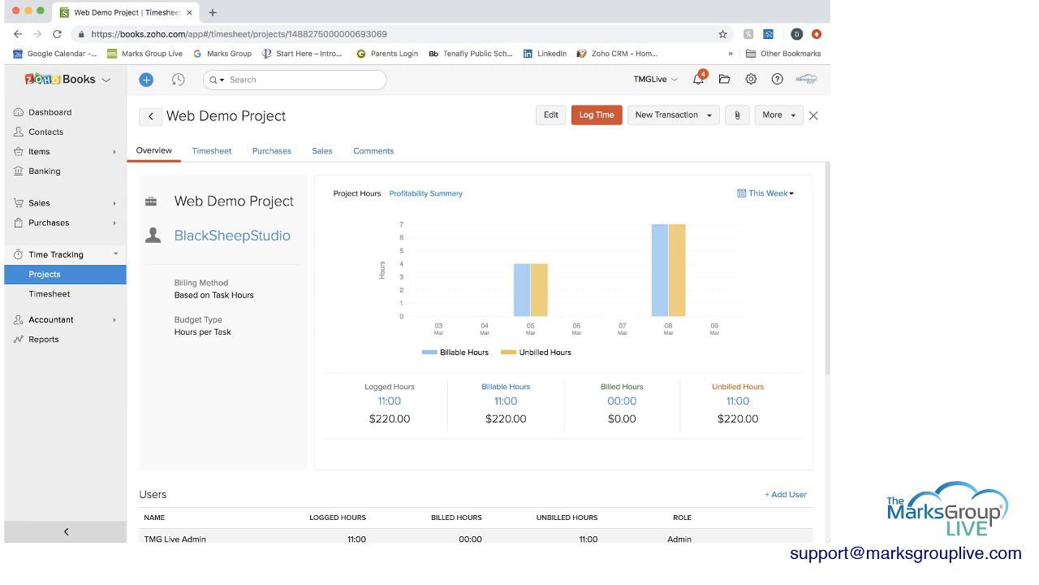
pyautogui.scroll(-3)
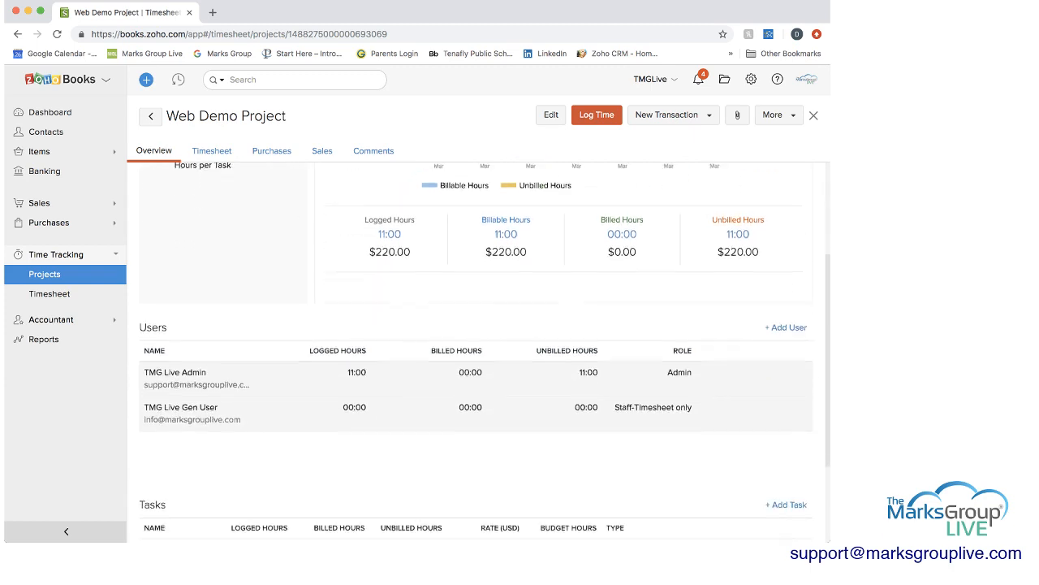
pyautogui.scroll(-3)
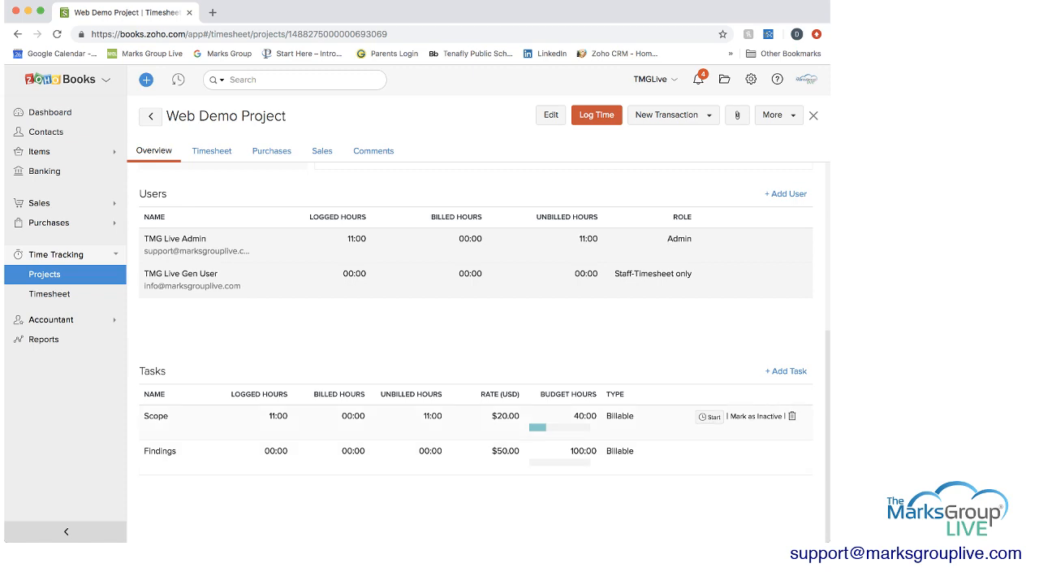
pyautogui.moveTo(561, 422)
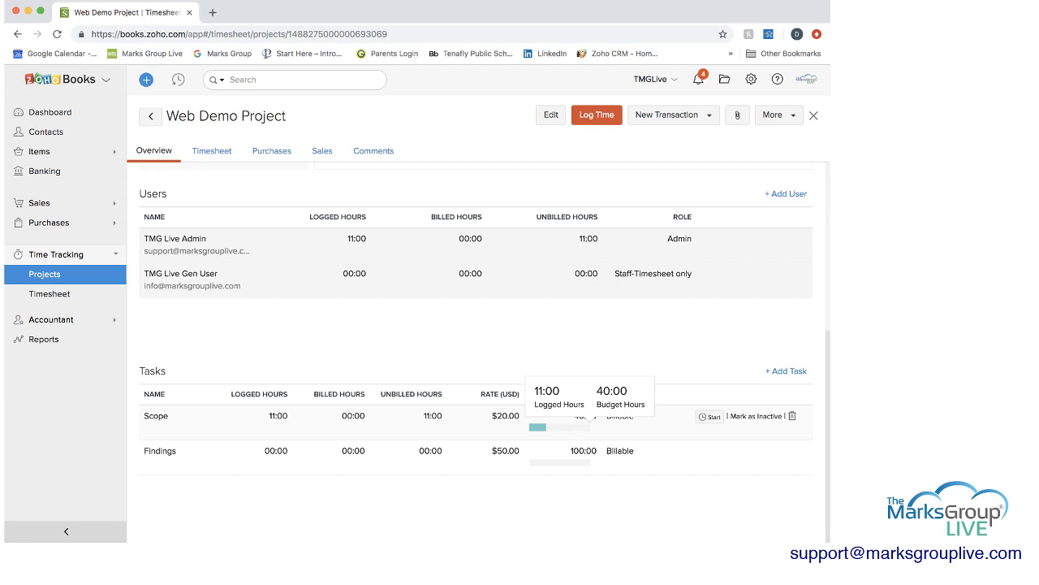
pyautogui.moveTo(755, 416)
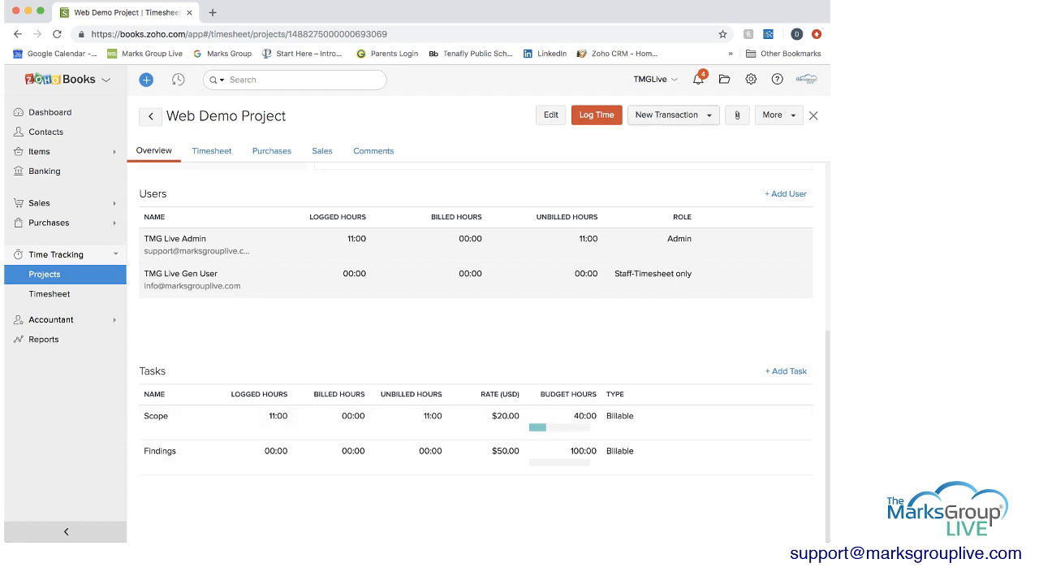
pyautogui.click(709, 114)
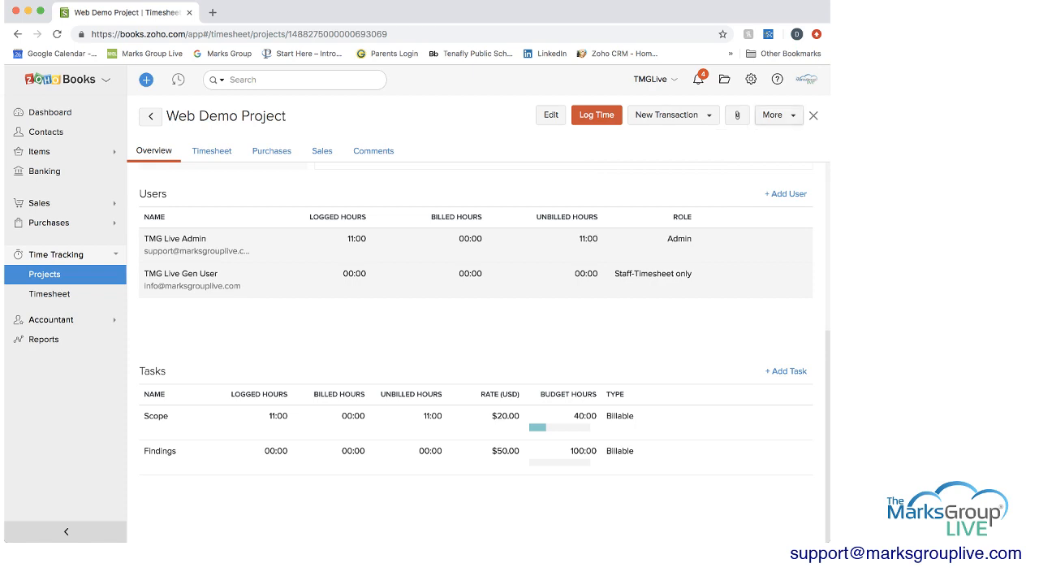
# Review Web Demo Project's invoice preferences, keeping invoice lines grouped by tasks.
pyautogui.click(773, 114)
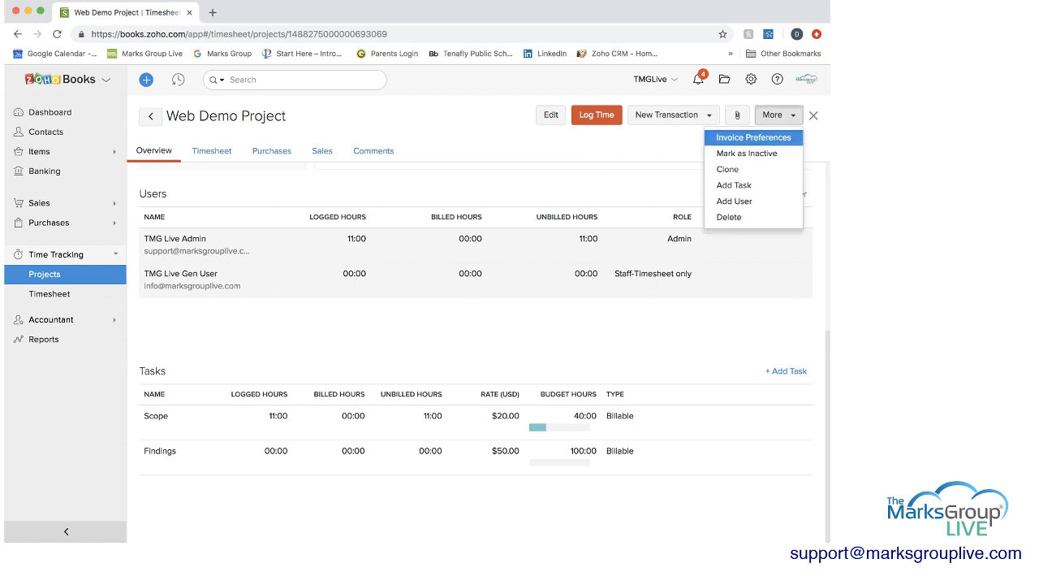
pyautogui.click(752, 137)
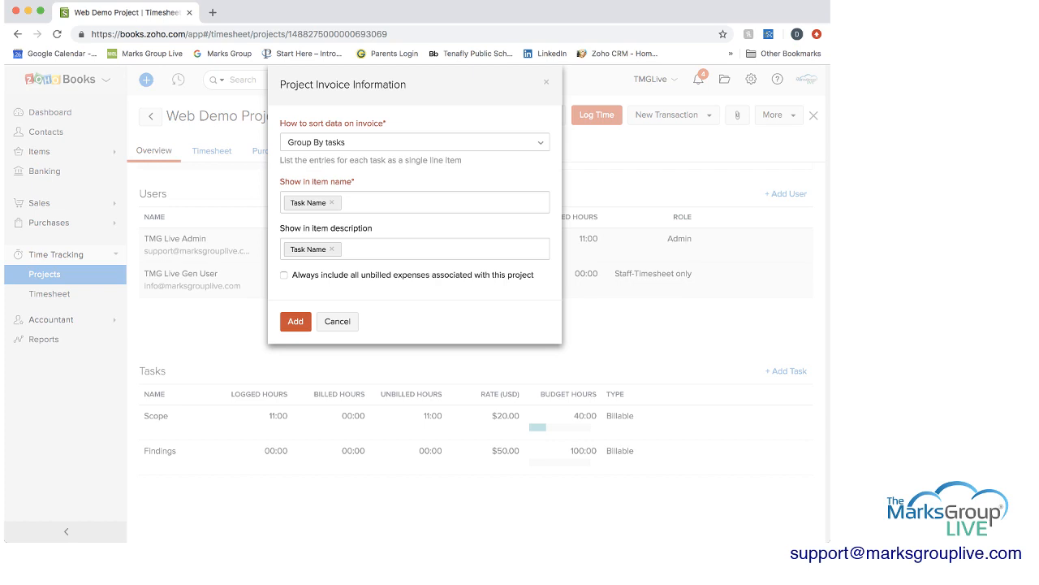
pyautogui.click(414, 141)
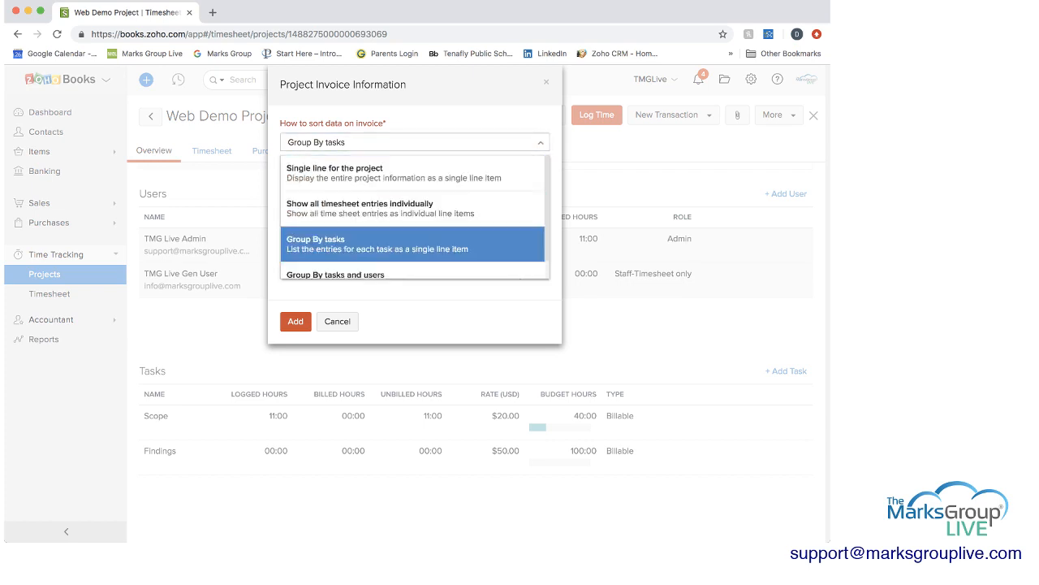
pyautogui.click(413, 243)
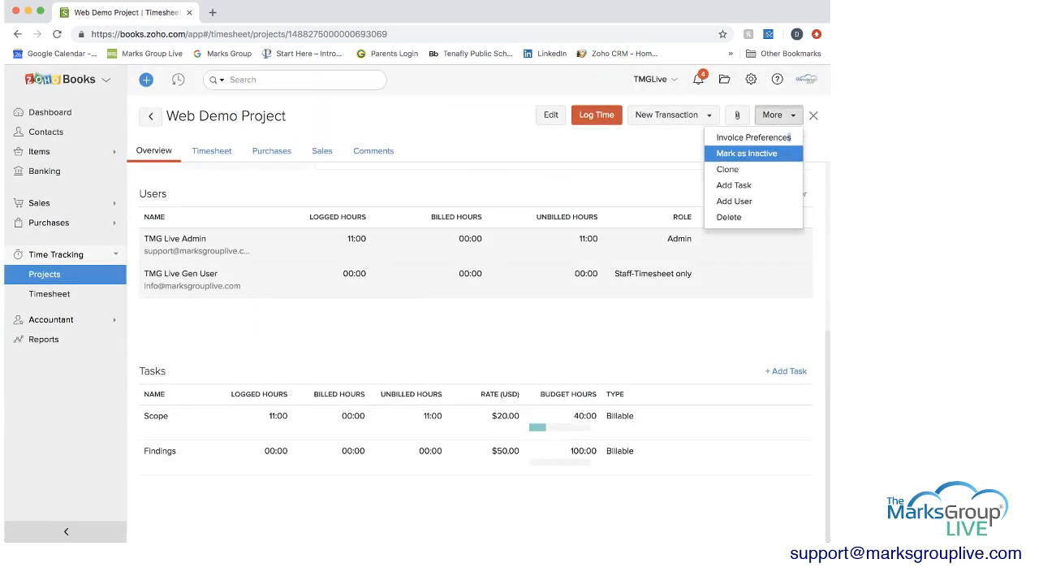
pyautogui.moveTo(727, 169)
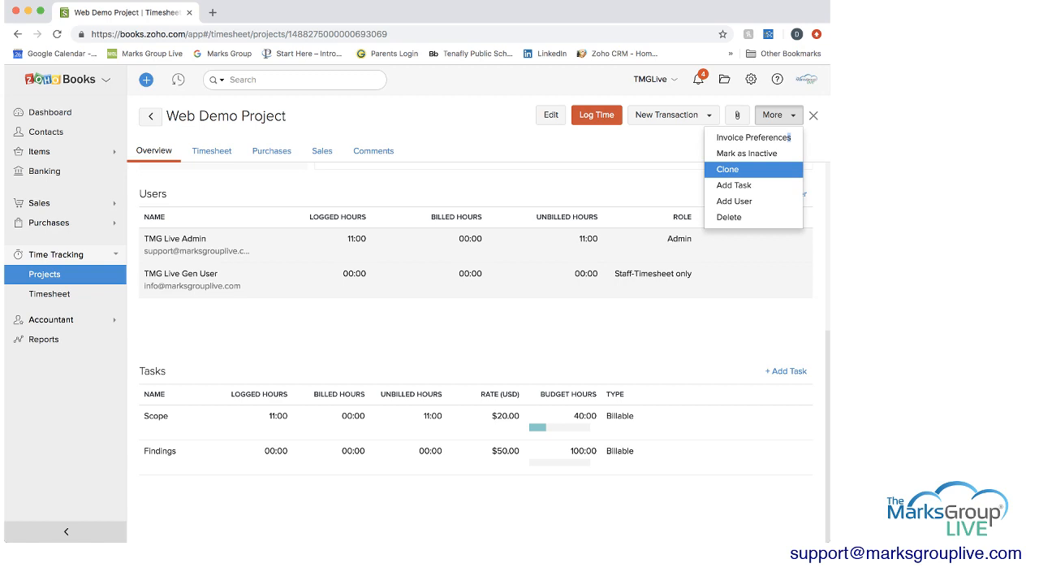
pyautogui.moveTo(734, 202)
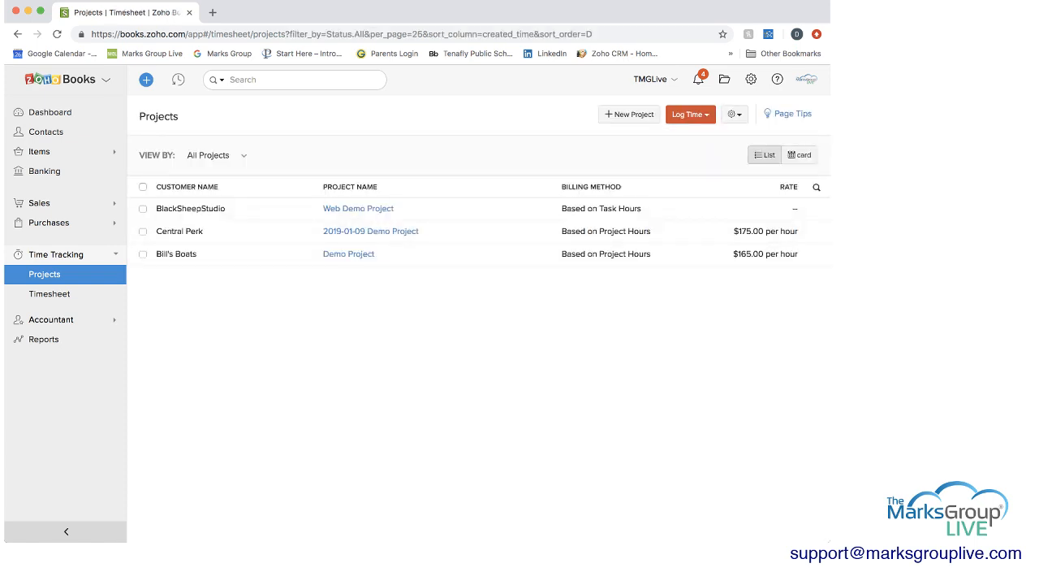
# Show all timesheet entries as the March 2019 monthly calendar.
pyautogui.click(48, 292)
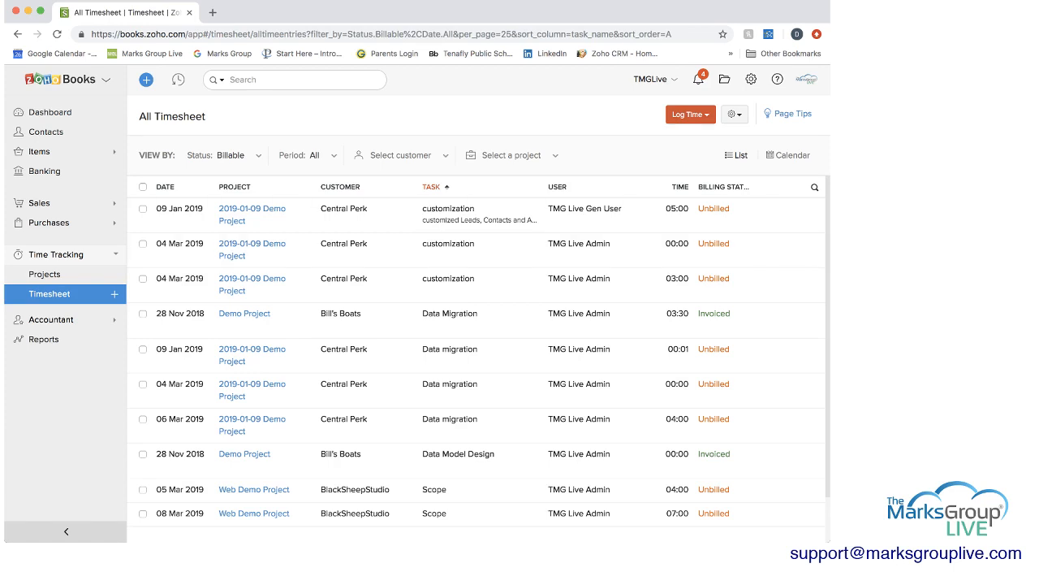
pyautogui.click(687, 114)
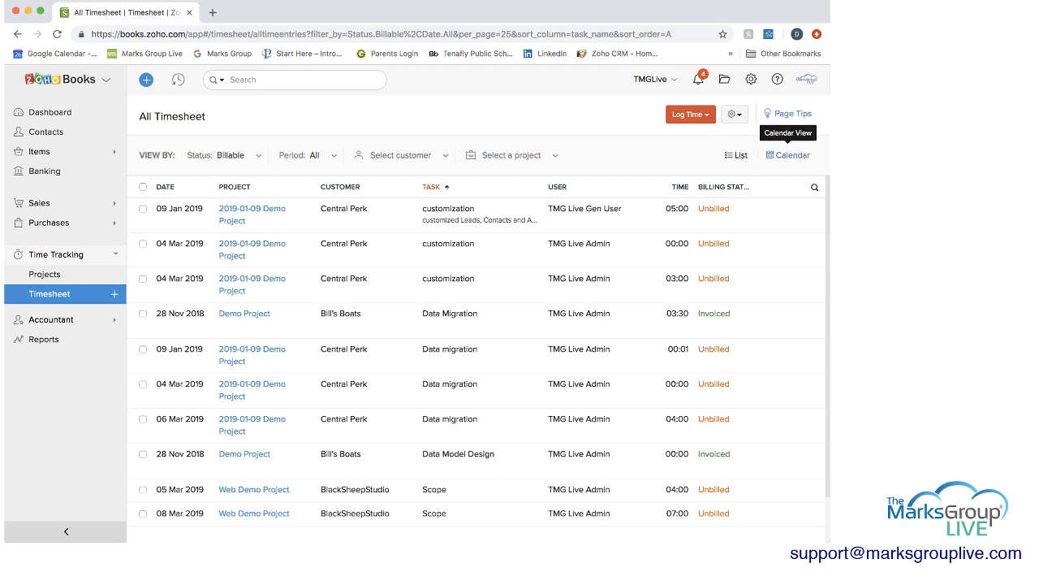
pyautogui.click(793, 156)
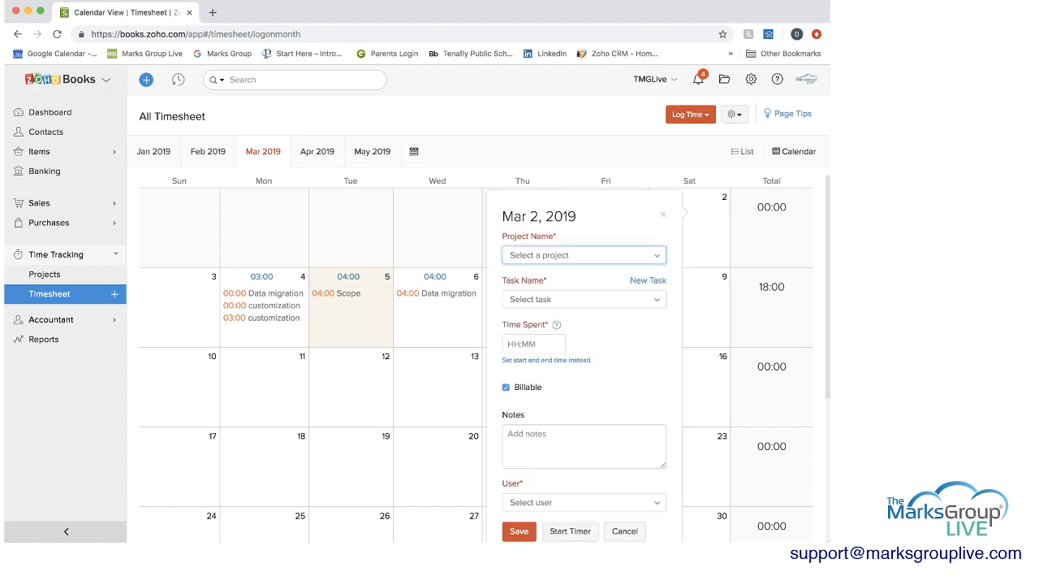
# Save a 2-hour Findings time entry for Web Demo Project on Mar 2, 2019.
pyautogui.click(584, 254)
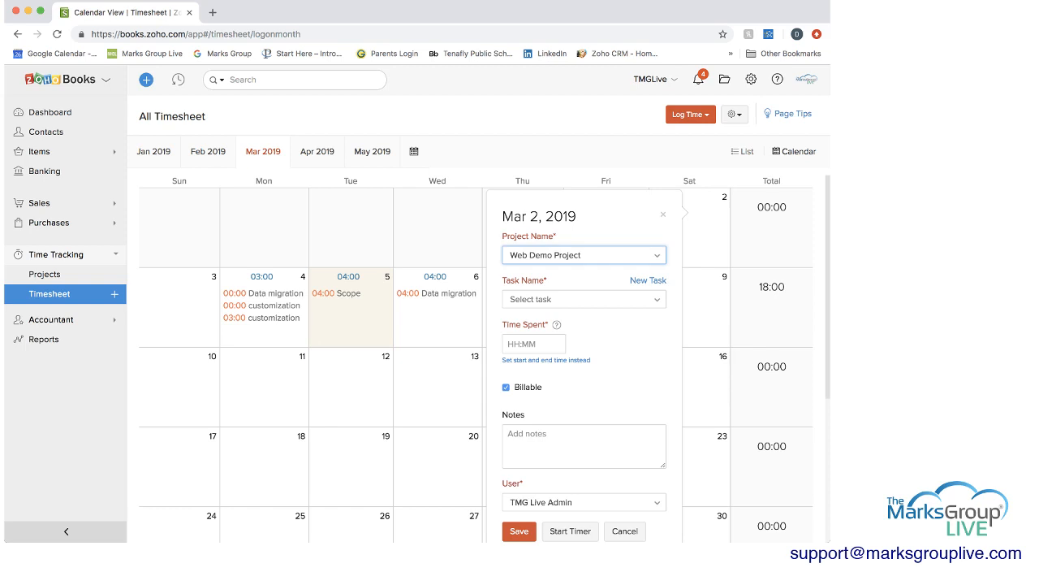
pyautogui.click(583, 298)
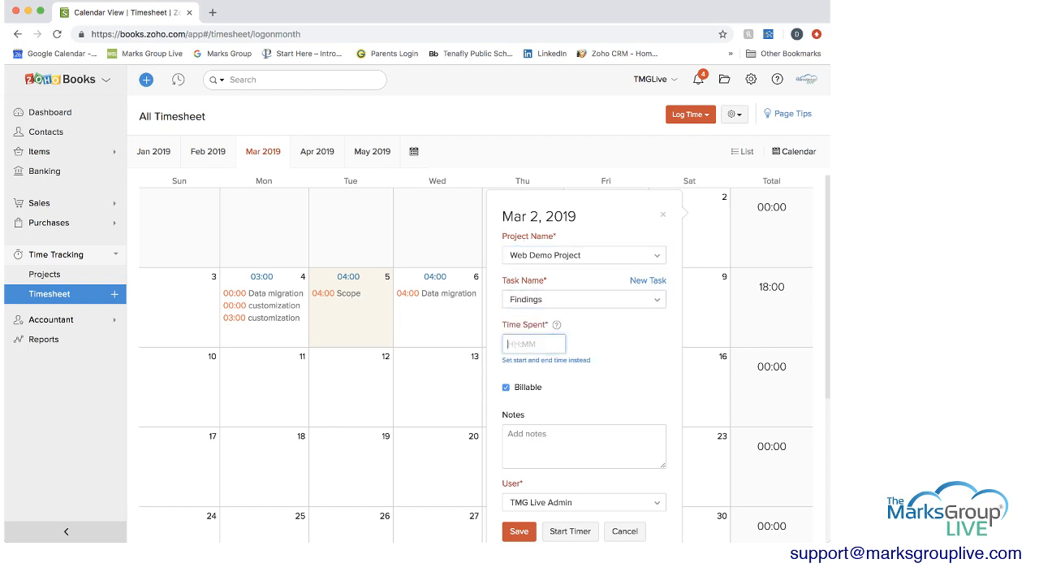
pyautogui.write('2:00')
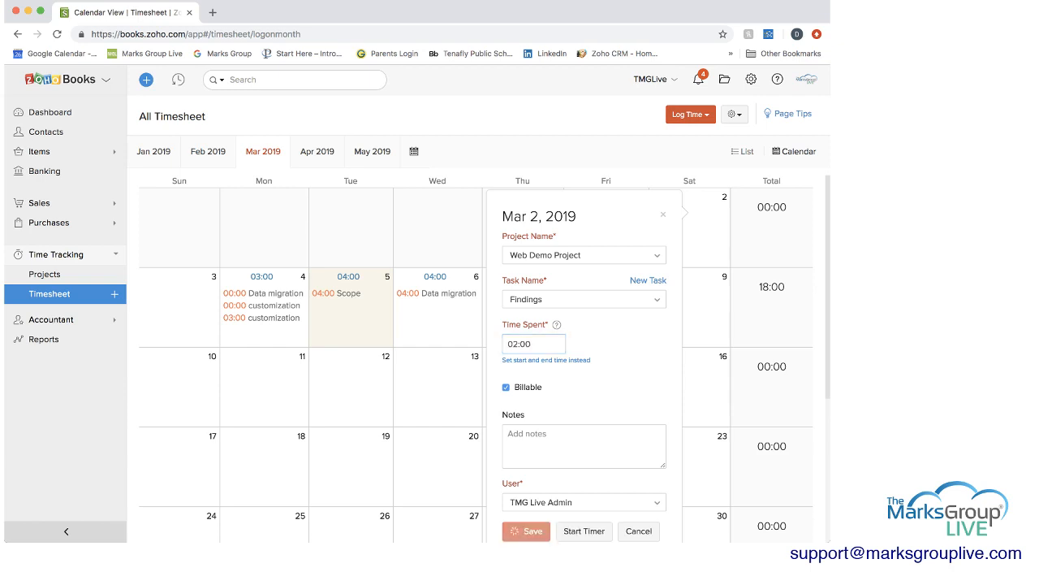
pyautogui.click(526, 531)
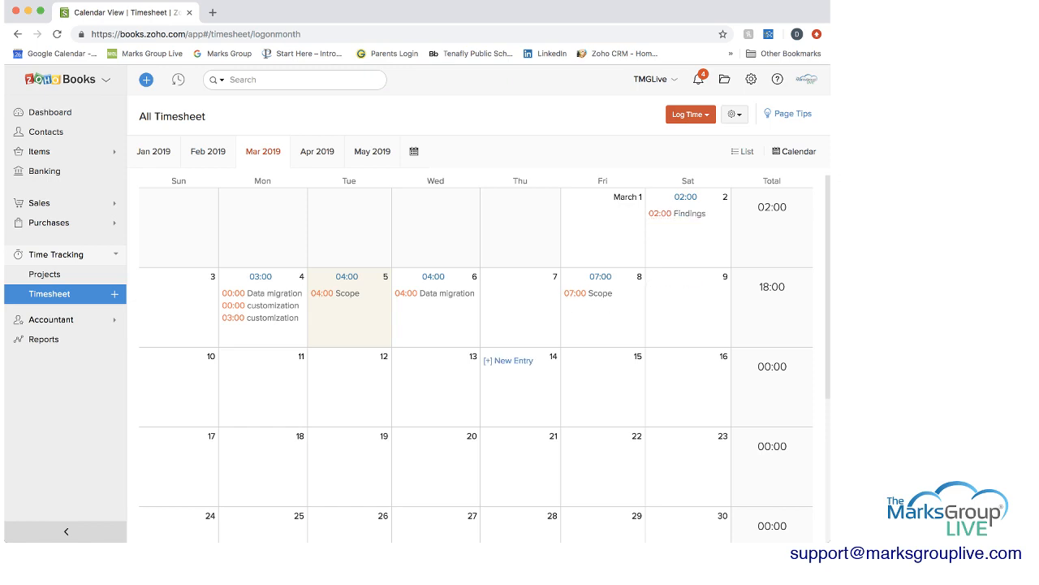
pyautogui.moveTo(672, 361)
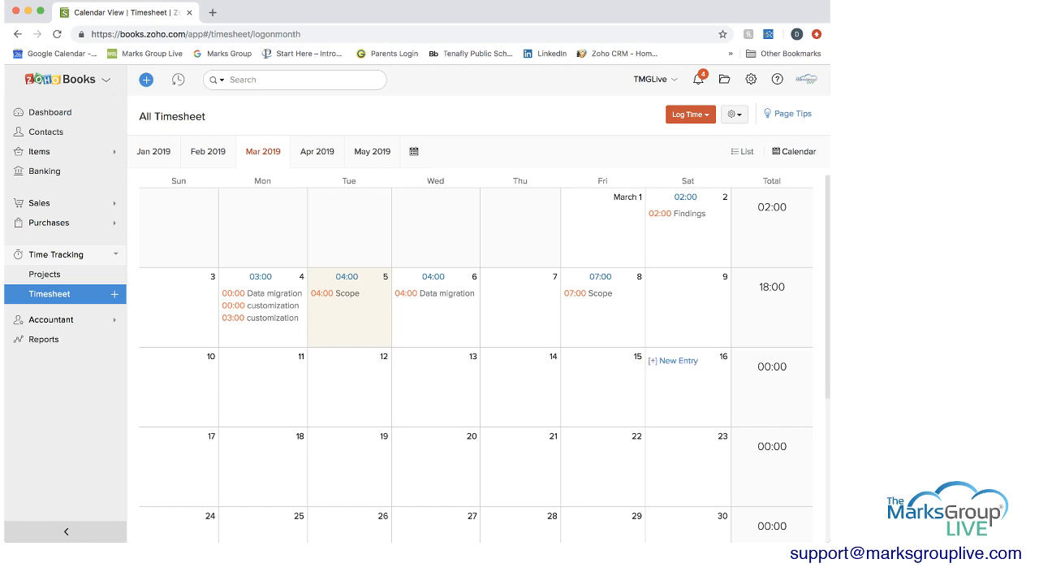